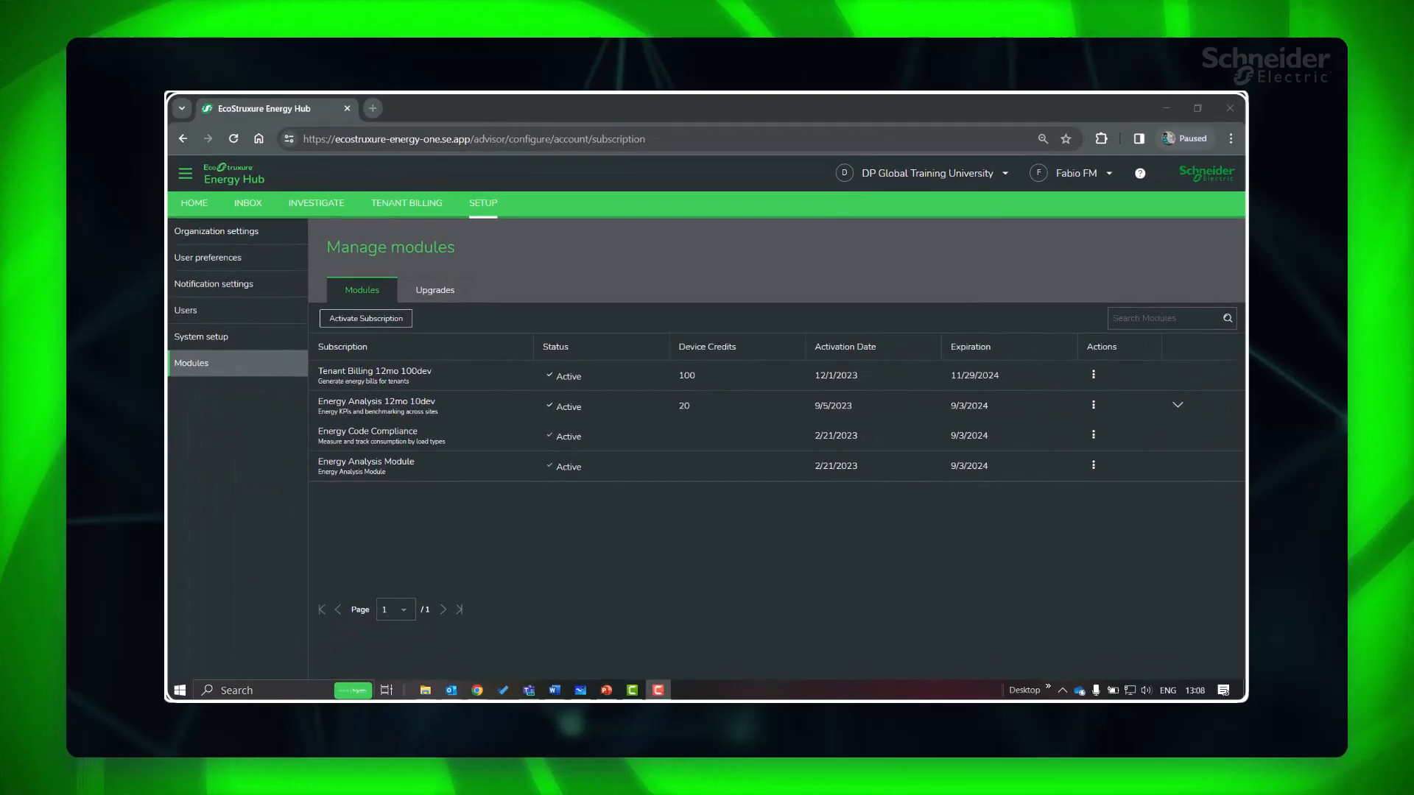
Turn off 'Use region specific defaults' under Units of Measurement in Organization settings
{"action": "left_click", "coordinate": [207, 257]}
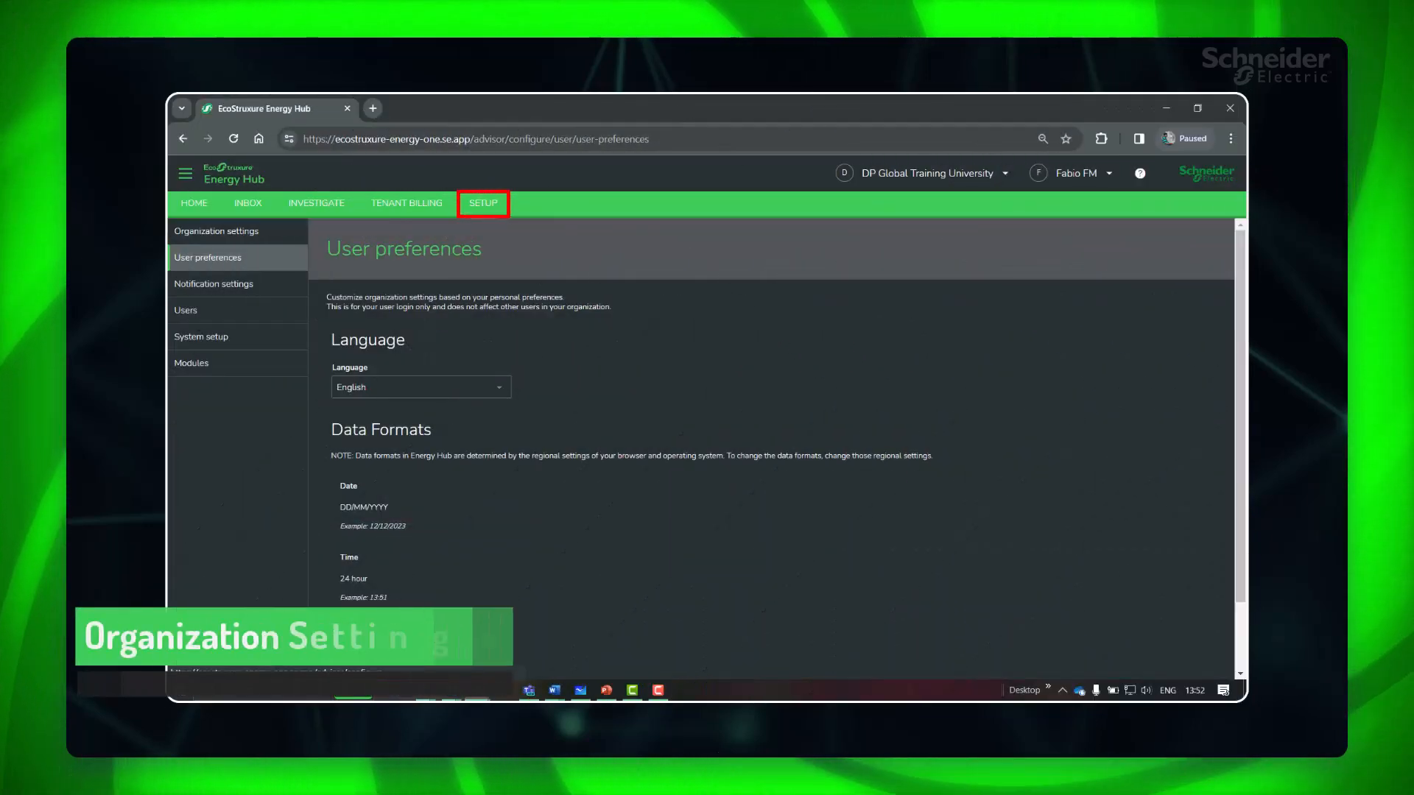
{"action": "left_click", "coordinate": [215, 231]}
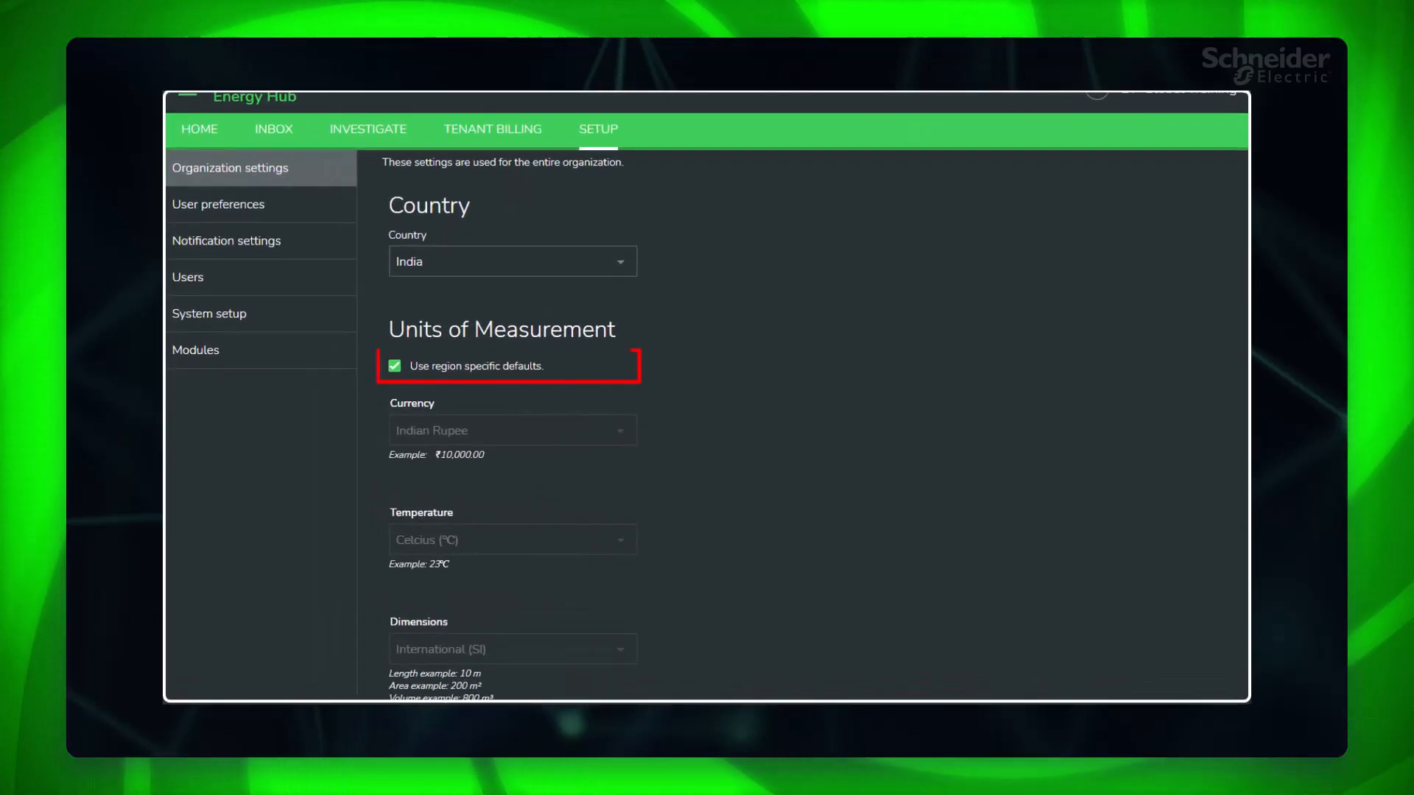
{"action": "left_click", "coordinate": [512, 430]}
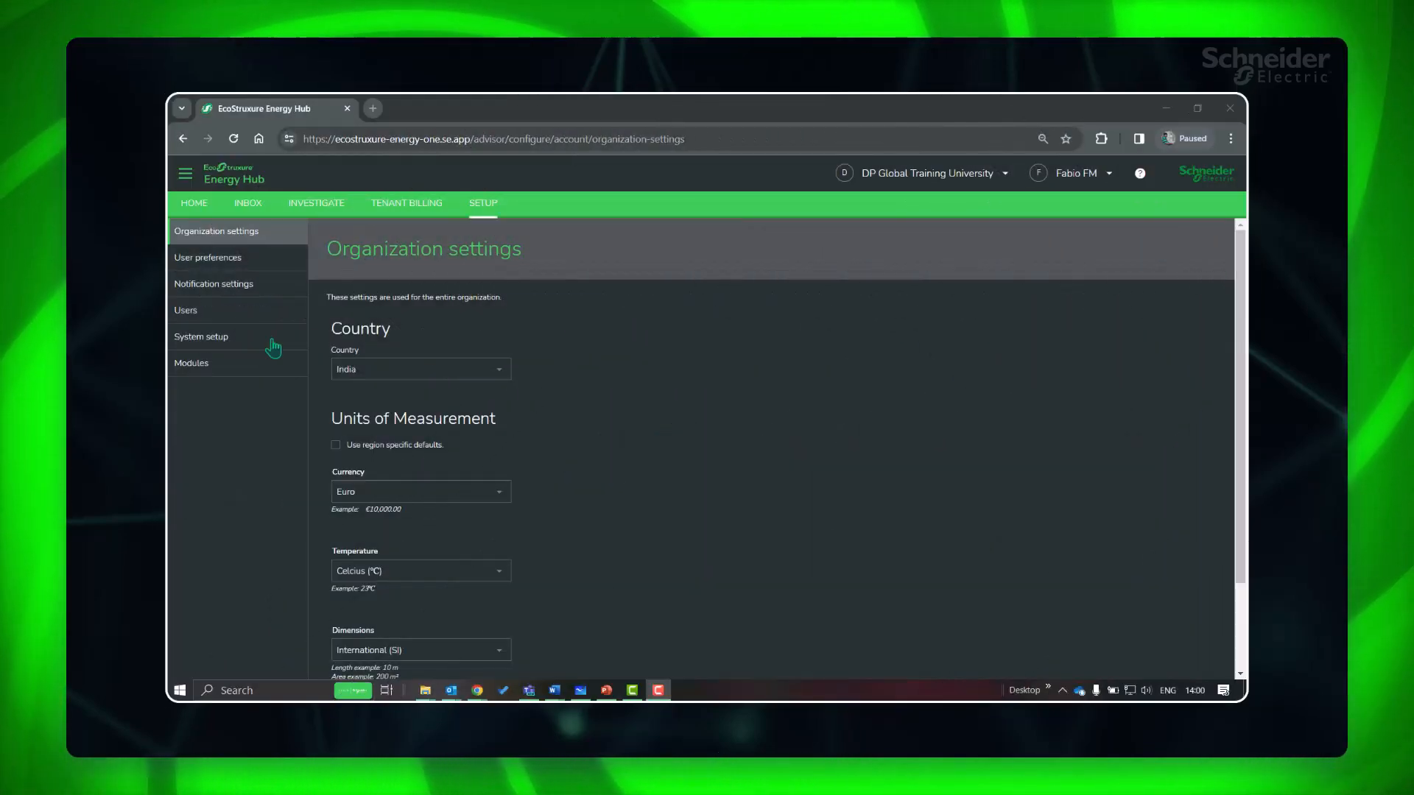
Edit and save the DP Global Training University organization details from System setup
{"action": "left_click", "coordinate": [202, 336]}
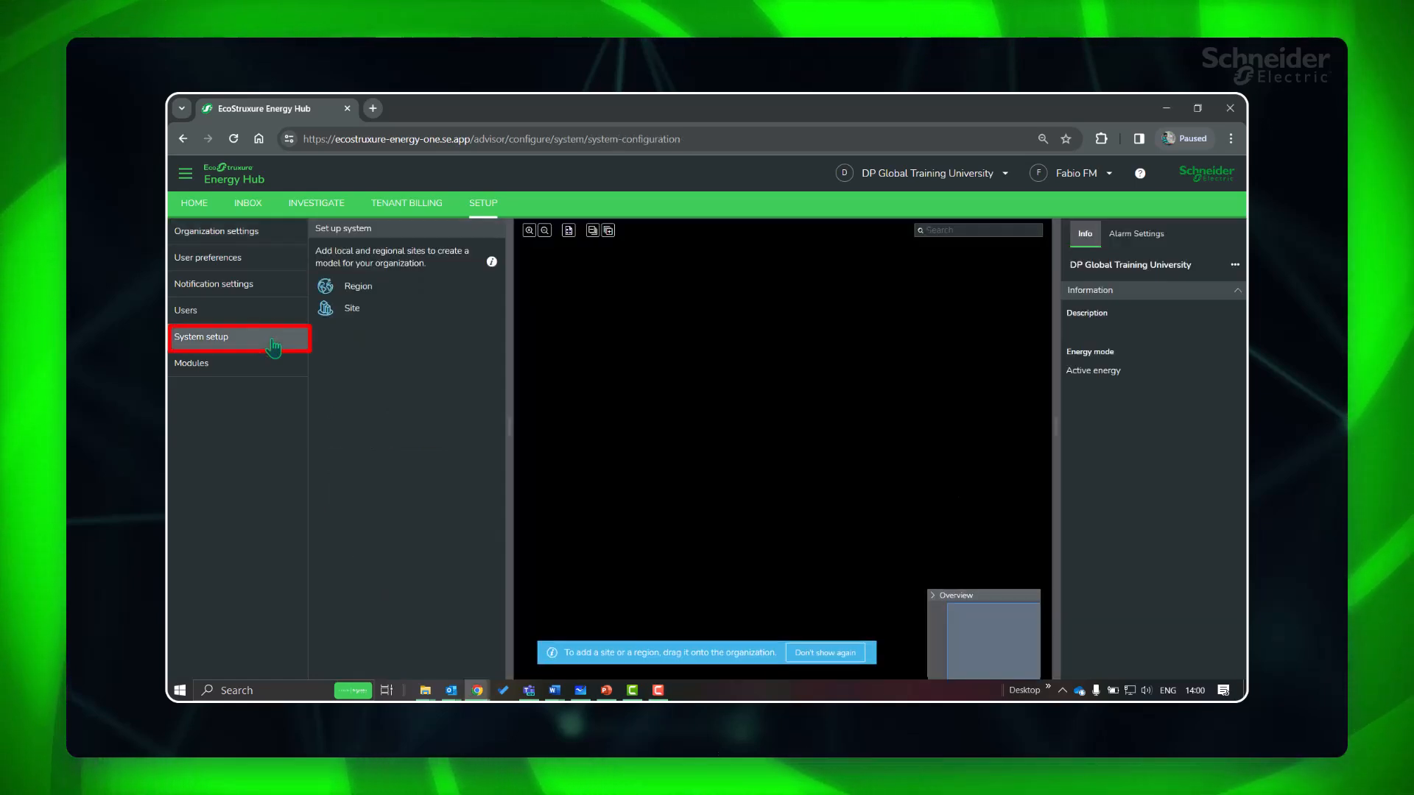
{"action": "left_click", "coordinate": [202, 336]}
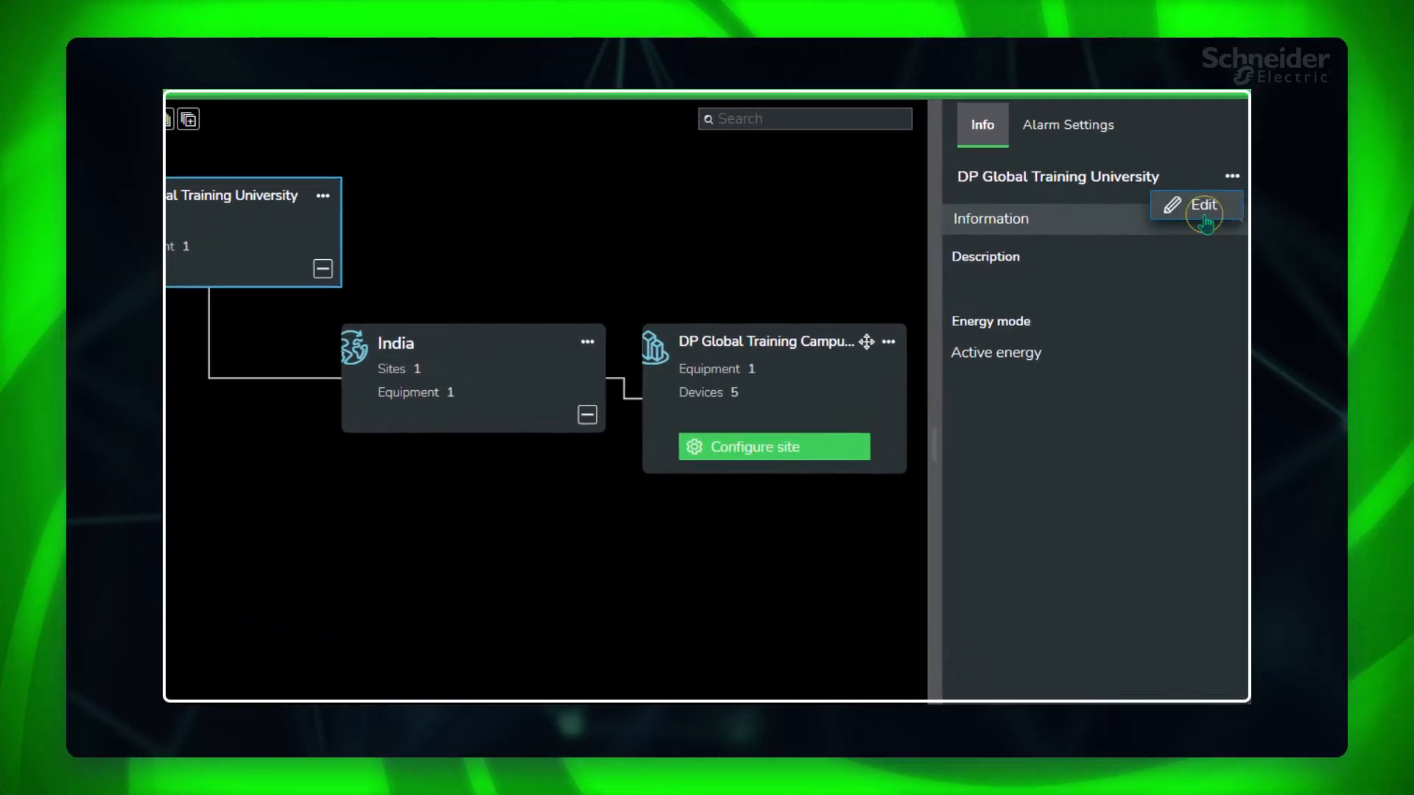
{"action": "left_click", "coordinate": [1203, 206]}
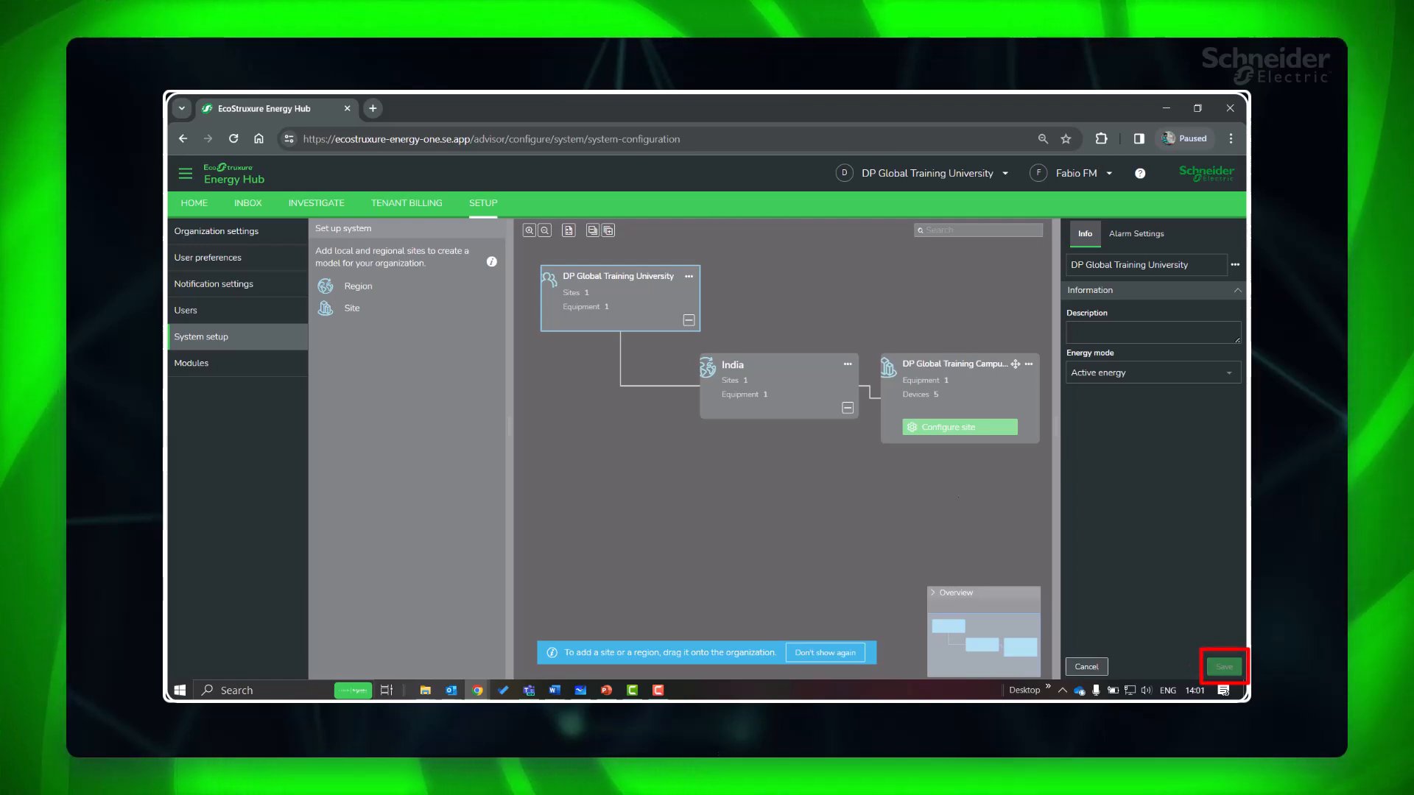
{"action": "left_click", "coordinate": [1223, 666]}
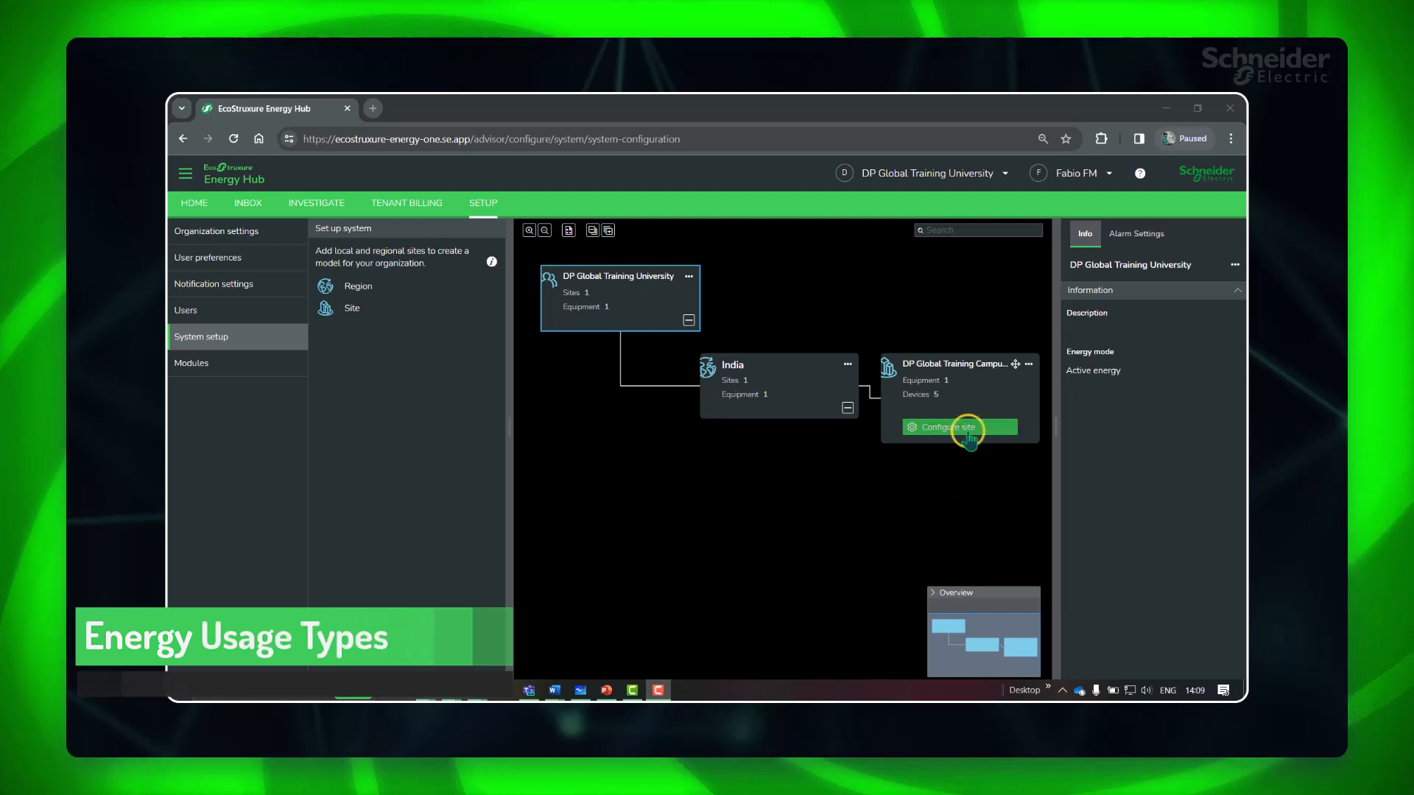
In the campus site configuration, change Main Incomer_PM55's usage type to Total energy
{"action": "left_click", "coordinate": [946, 427]}
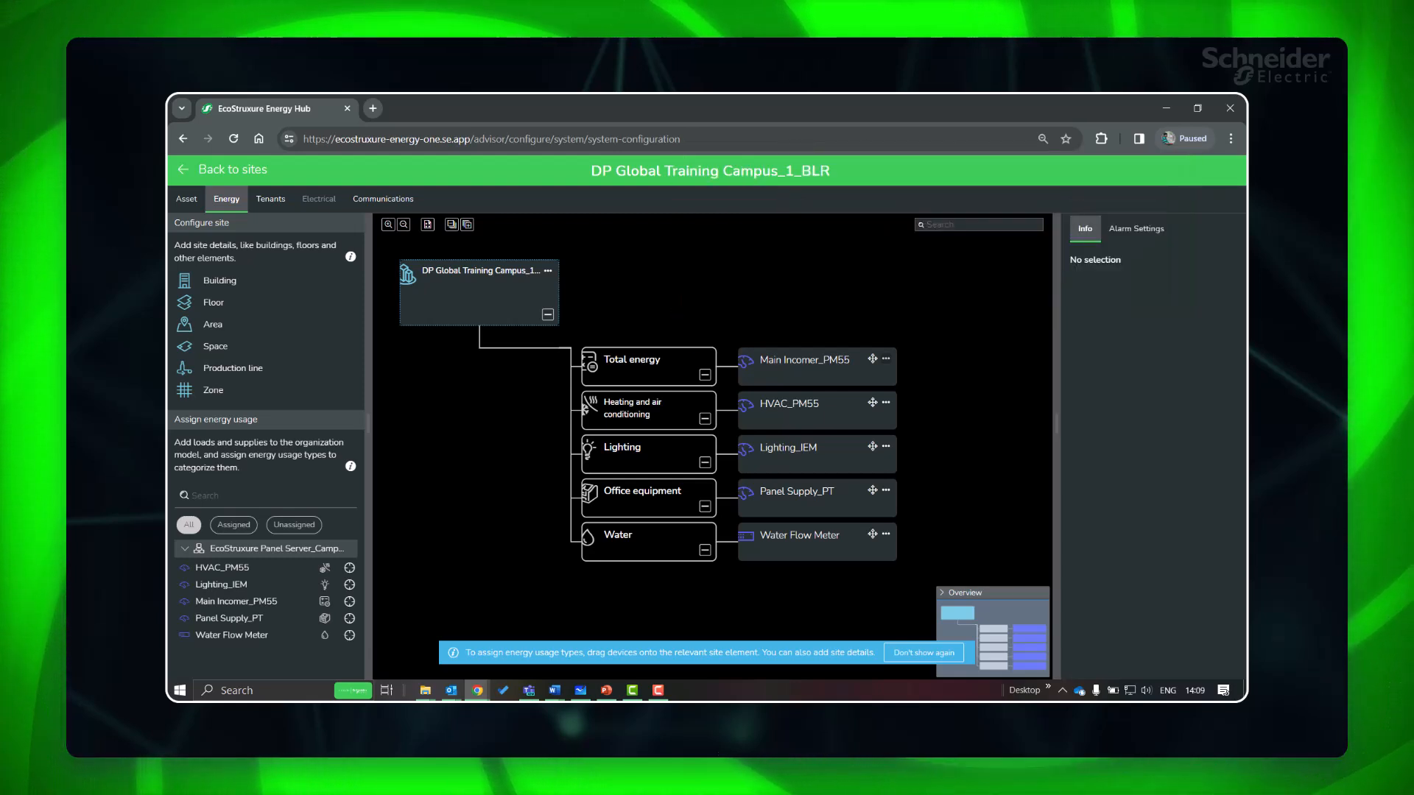
{"action": "left_click", "coordinate": [885, 359]}
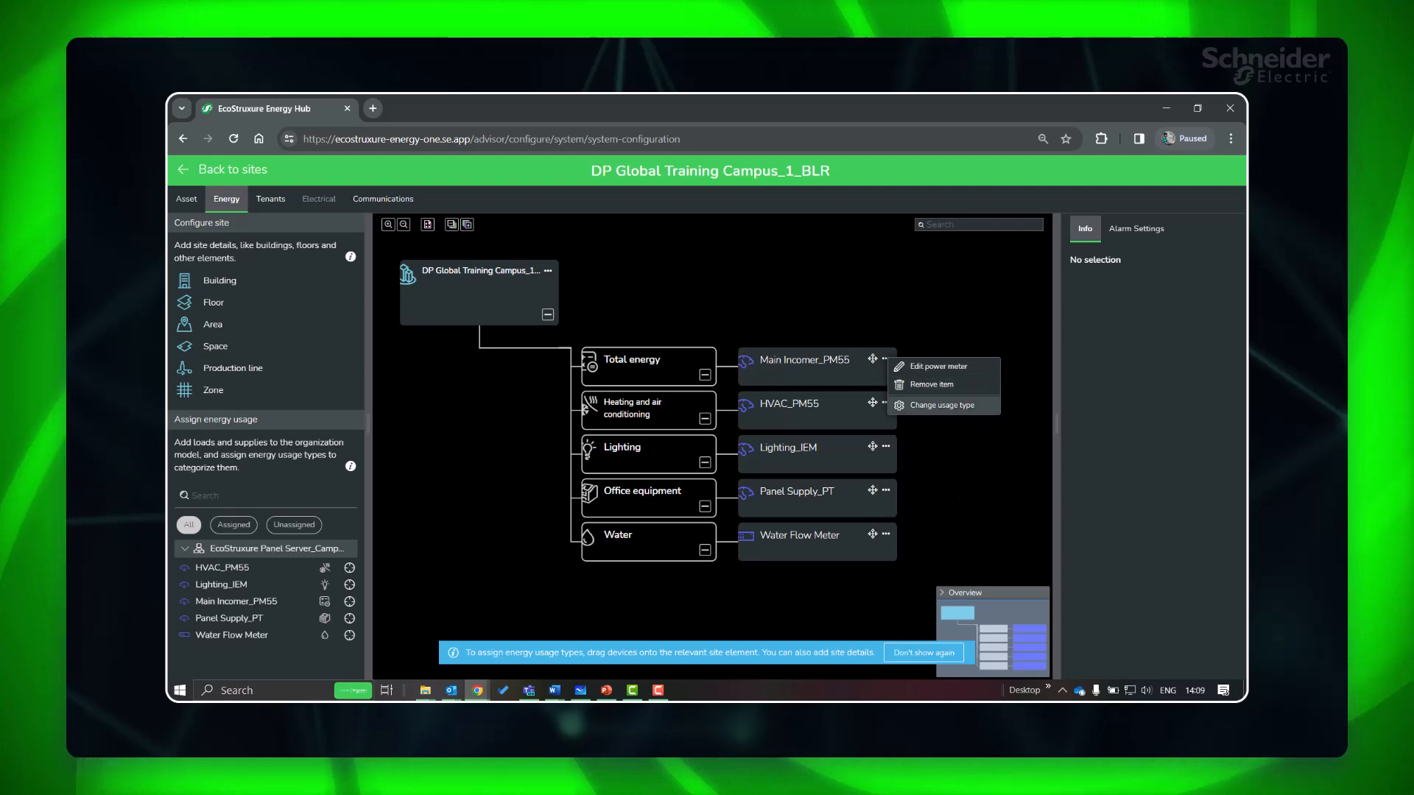
{"action": "left_click", "coordinate": [943, 405]}
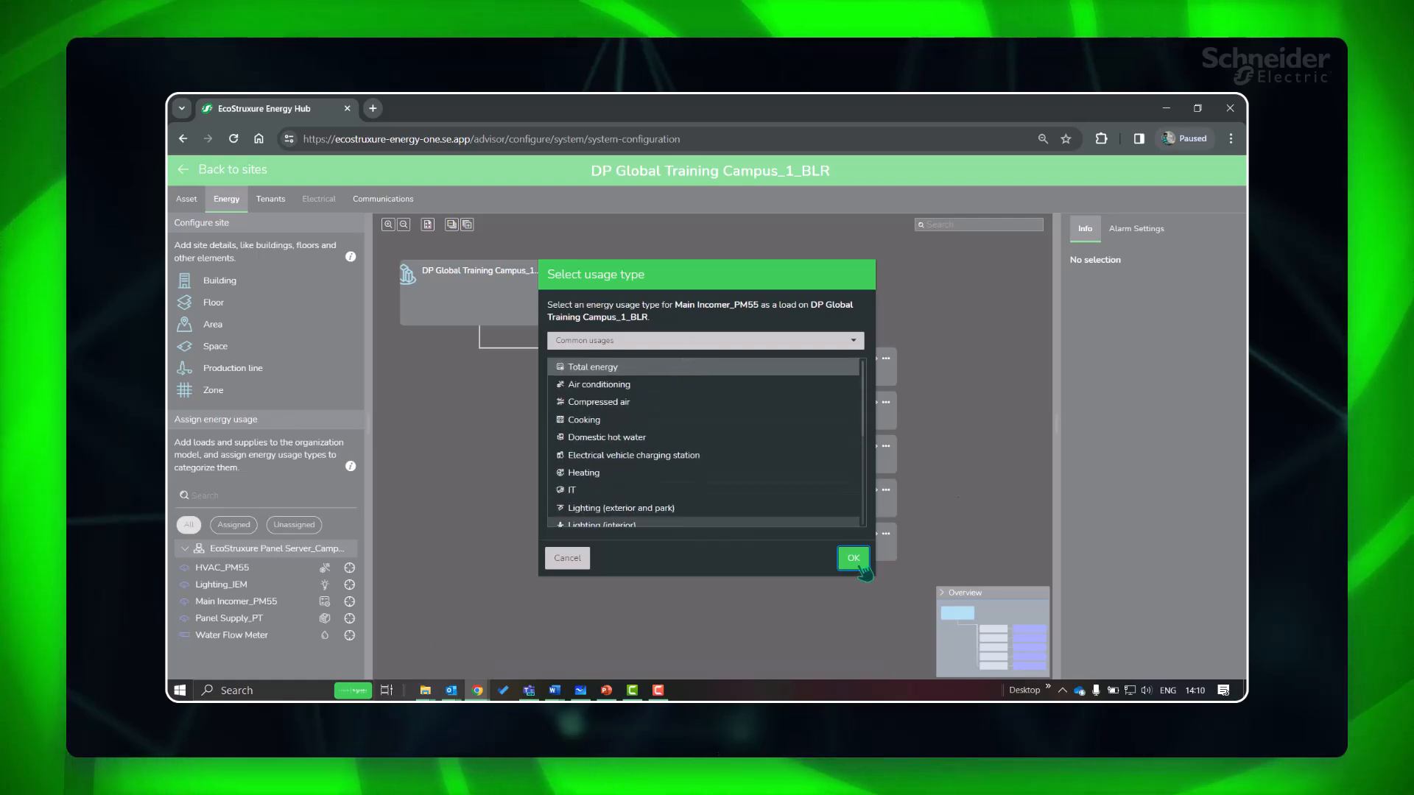
{"action": "left_click", "coordinate": [851, 556]}
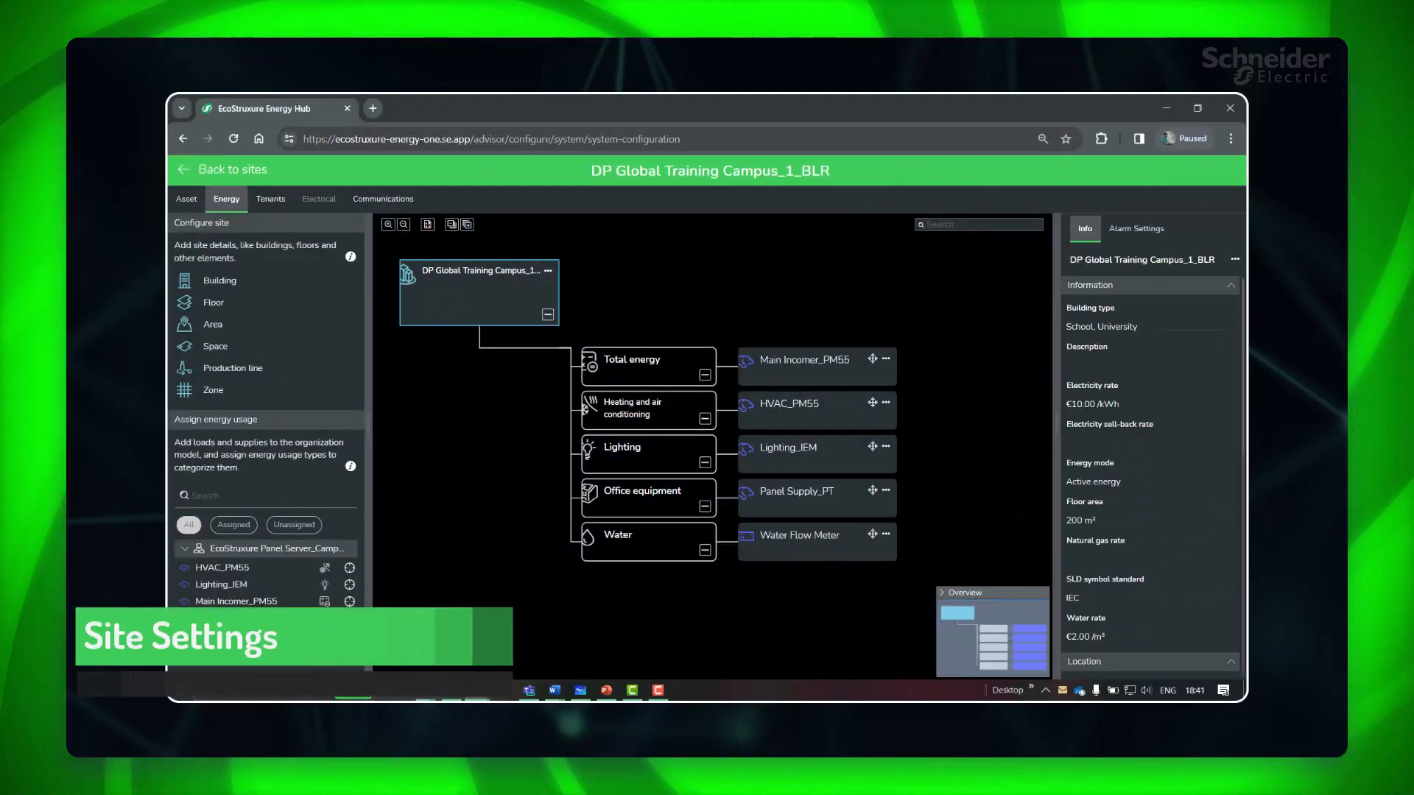
Edit the campus site's details from the Info panel and review building type, rates and floor area
{"action": "scroll", "scroll_direction": "down", "scroll_amount": 3}
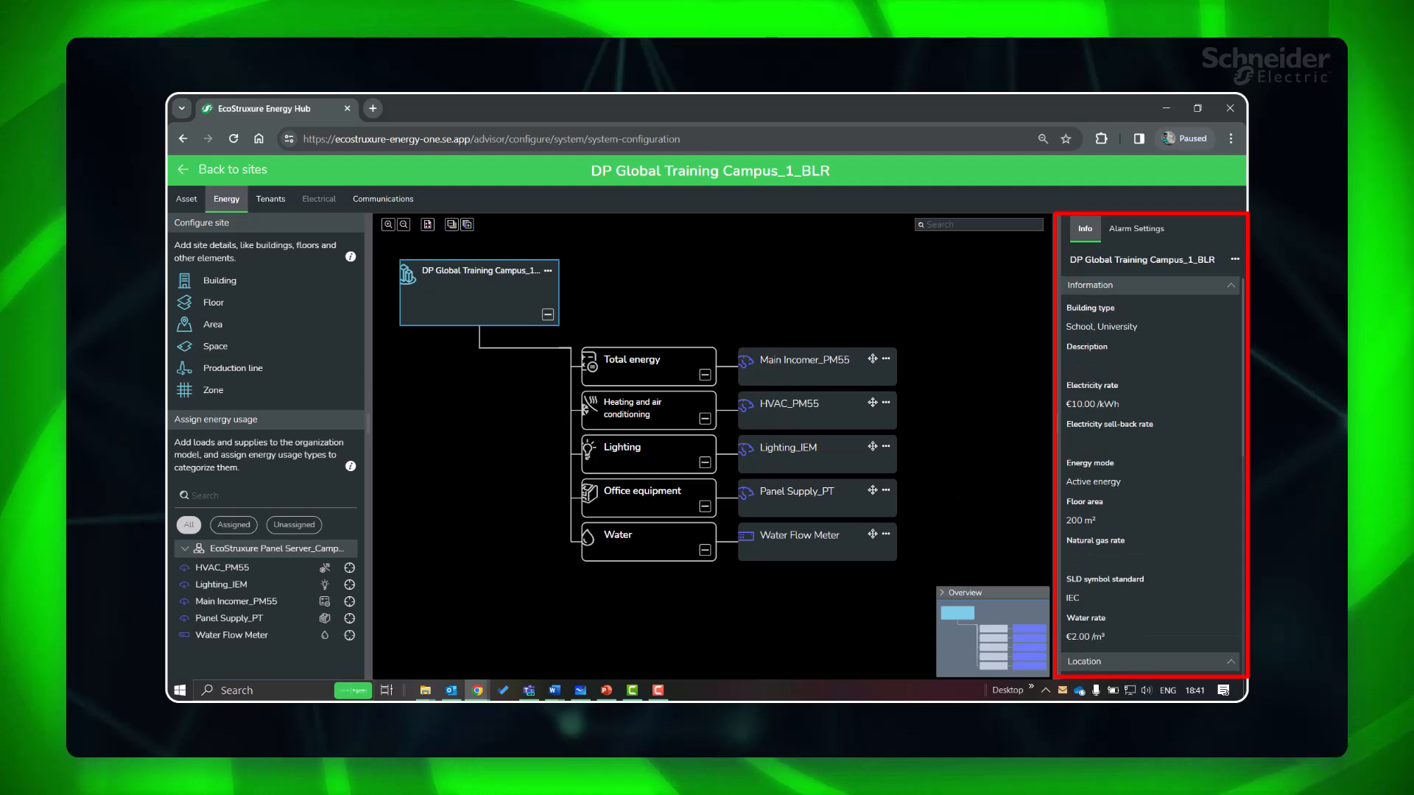
{"action": "mouse_move", "coordinate": [1210, 289]}
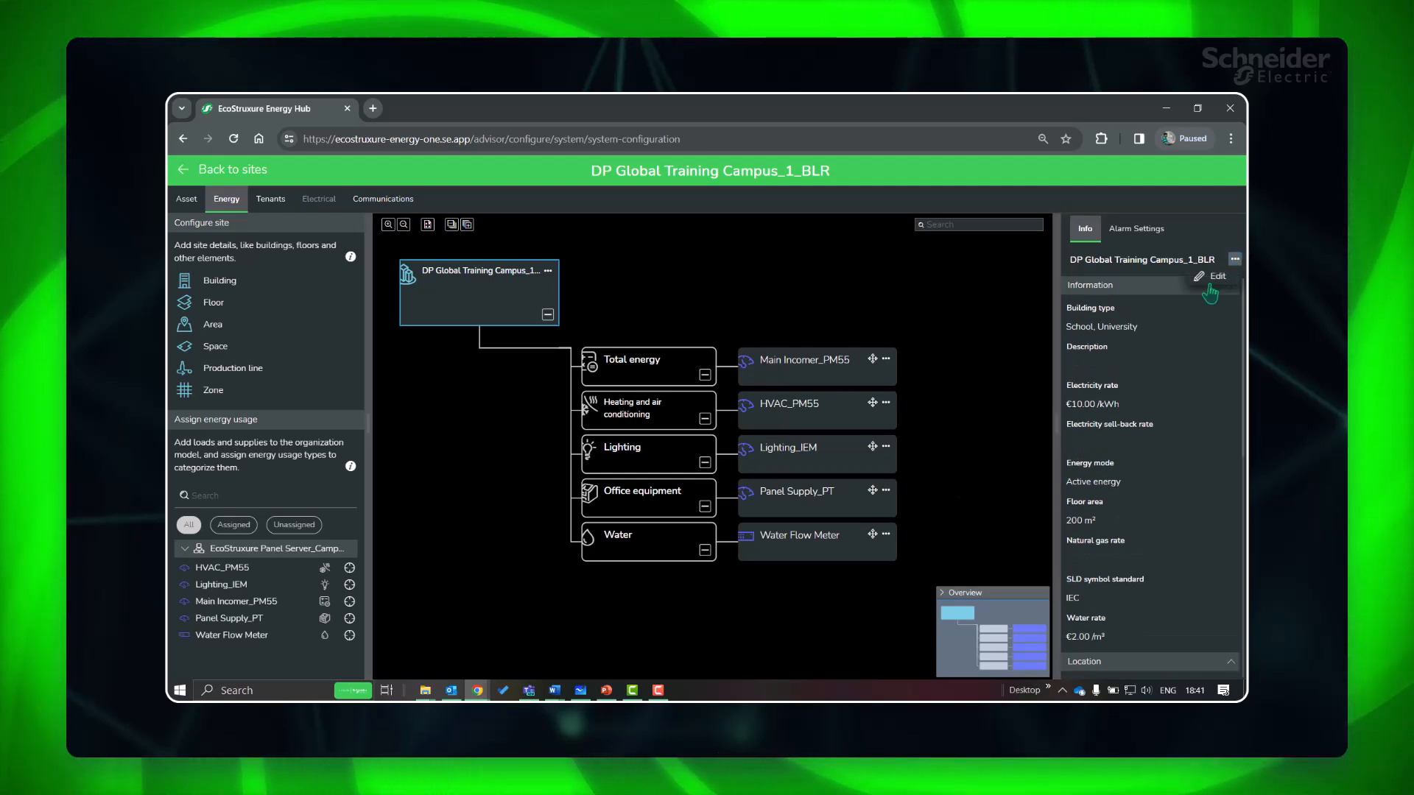
{"action": "left_click", "coordinate": [1217, 276]}
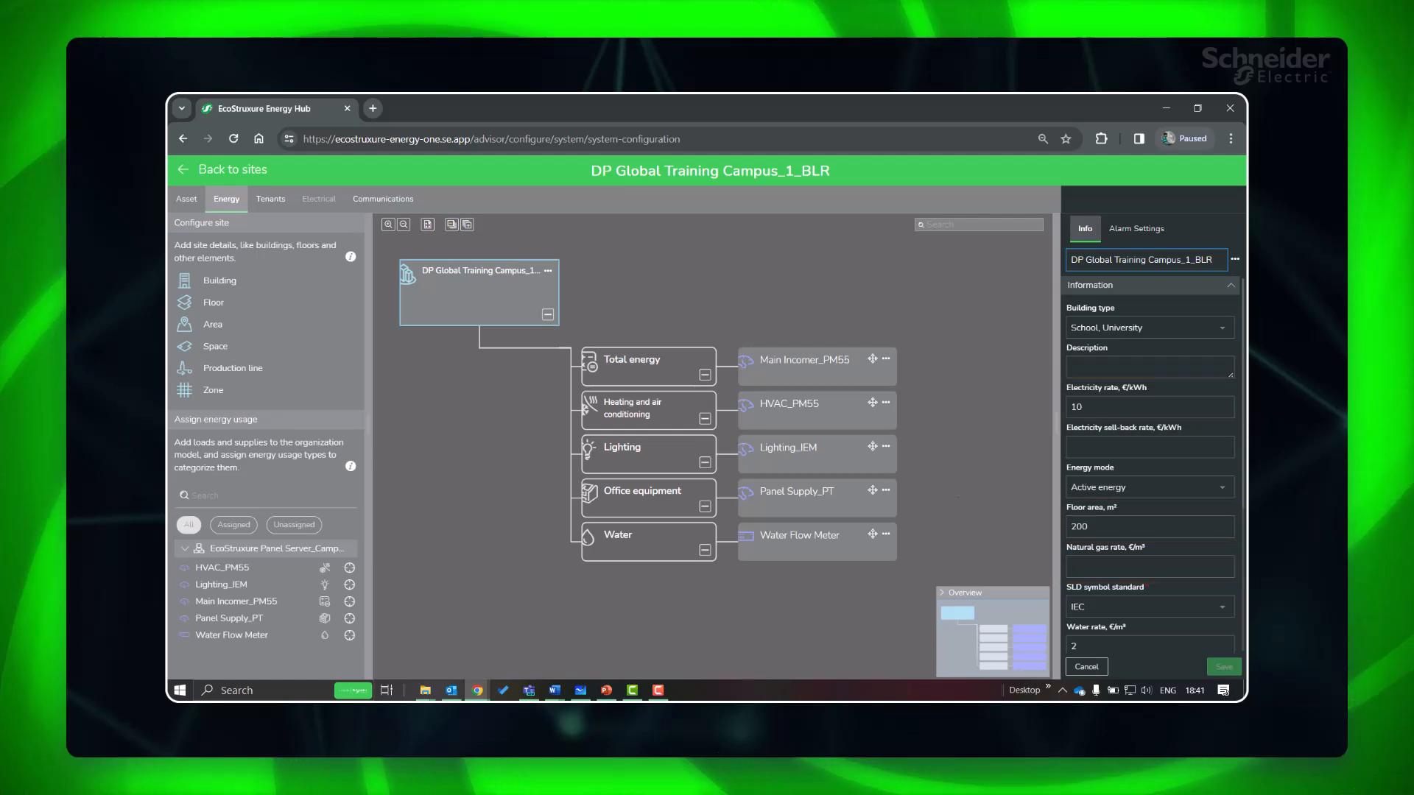
{"action": "scroll", "scroll_direction": "down", "scroll_amount": 3}
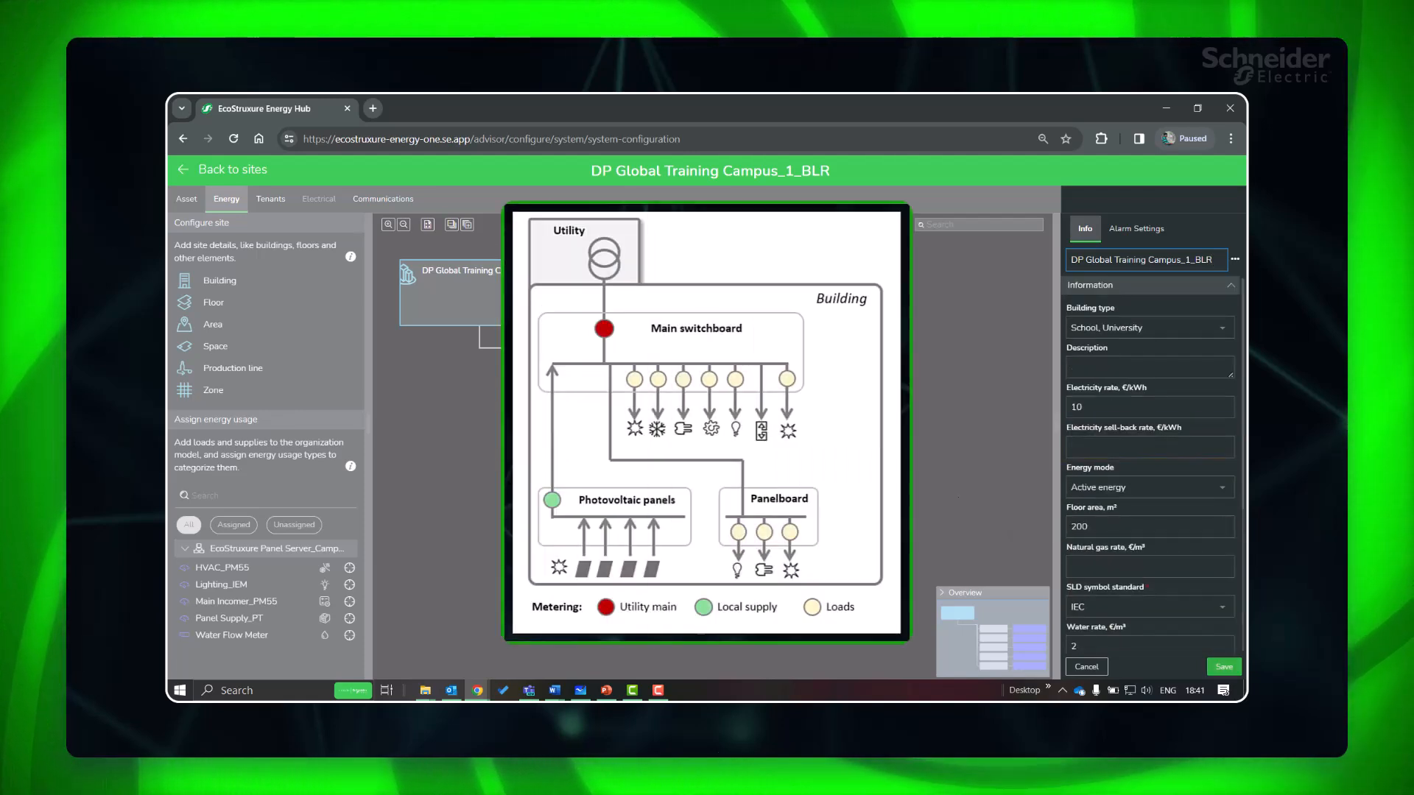
{"action": "left_click", "coordinate": [612, 515]}
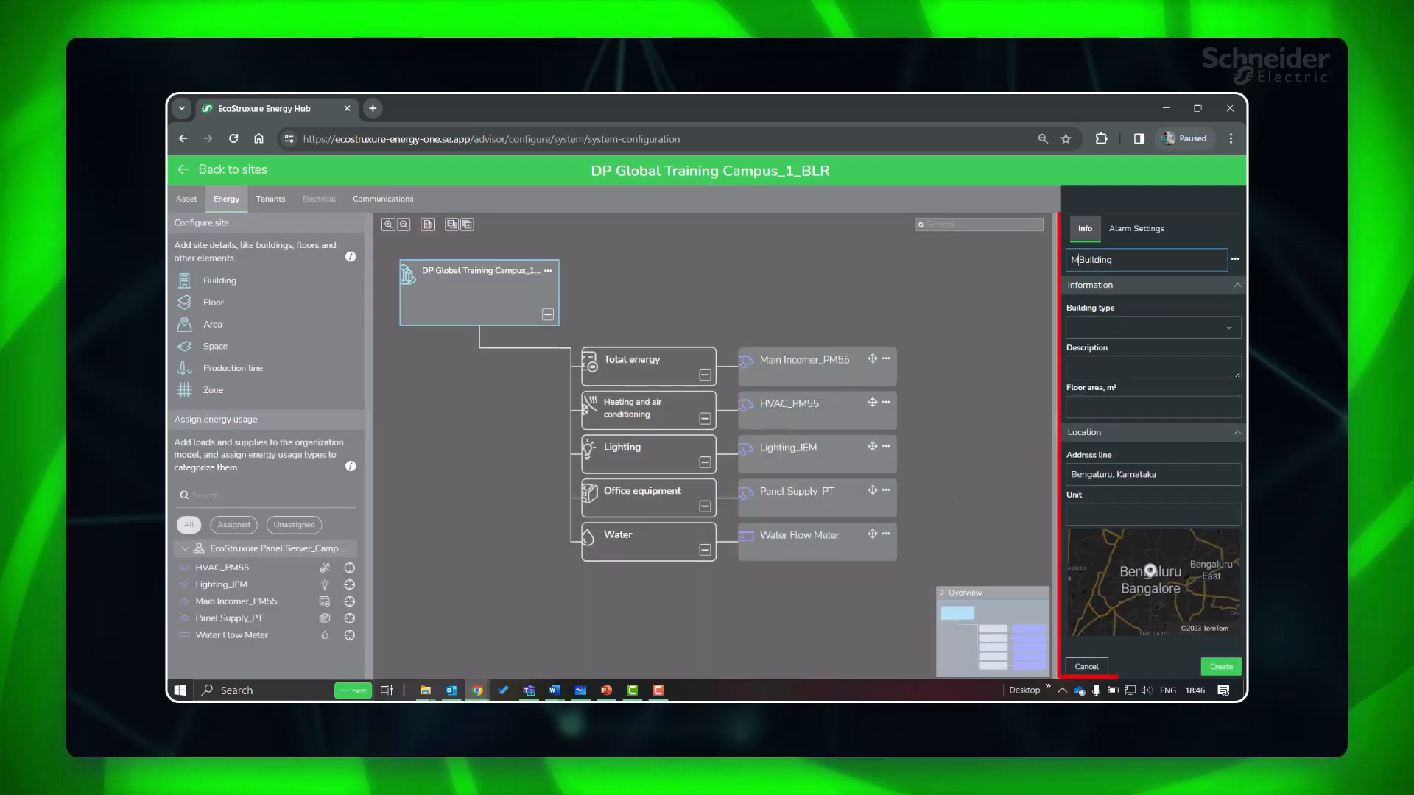
Create Main Building as a School, University with 200 m² floor area, then begin adding a floor
{"action": "left_click", "coordinate": [1152, 327]}
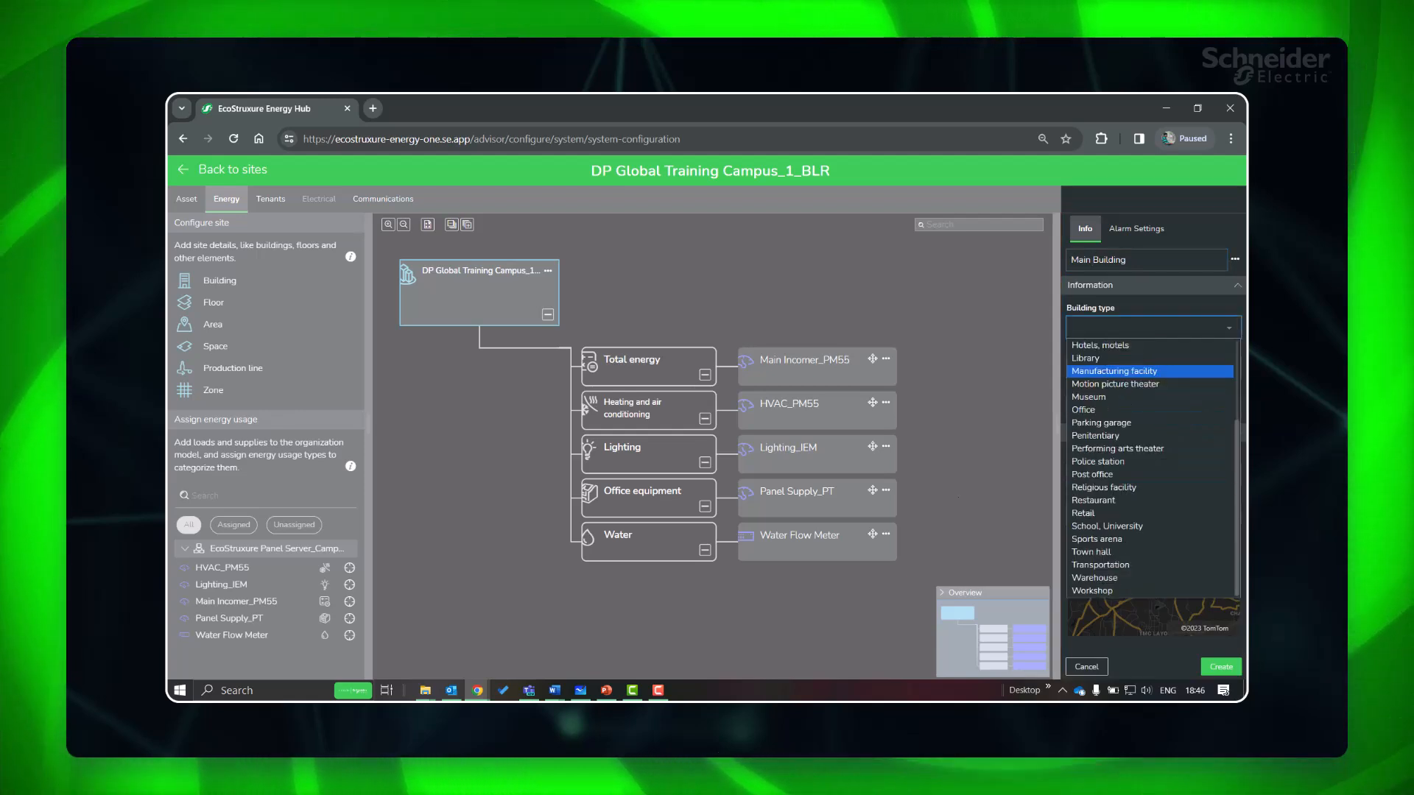
{"action": "left_click", "coordinate": [1106, 526]}
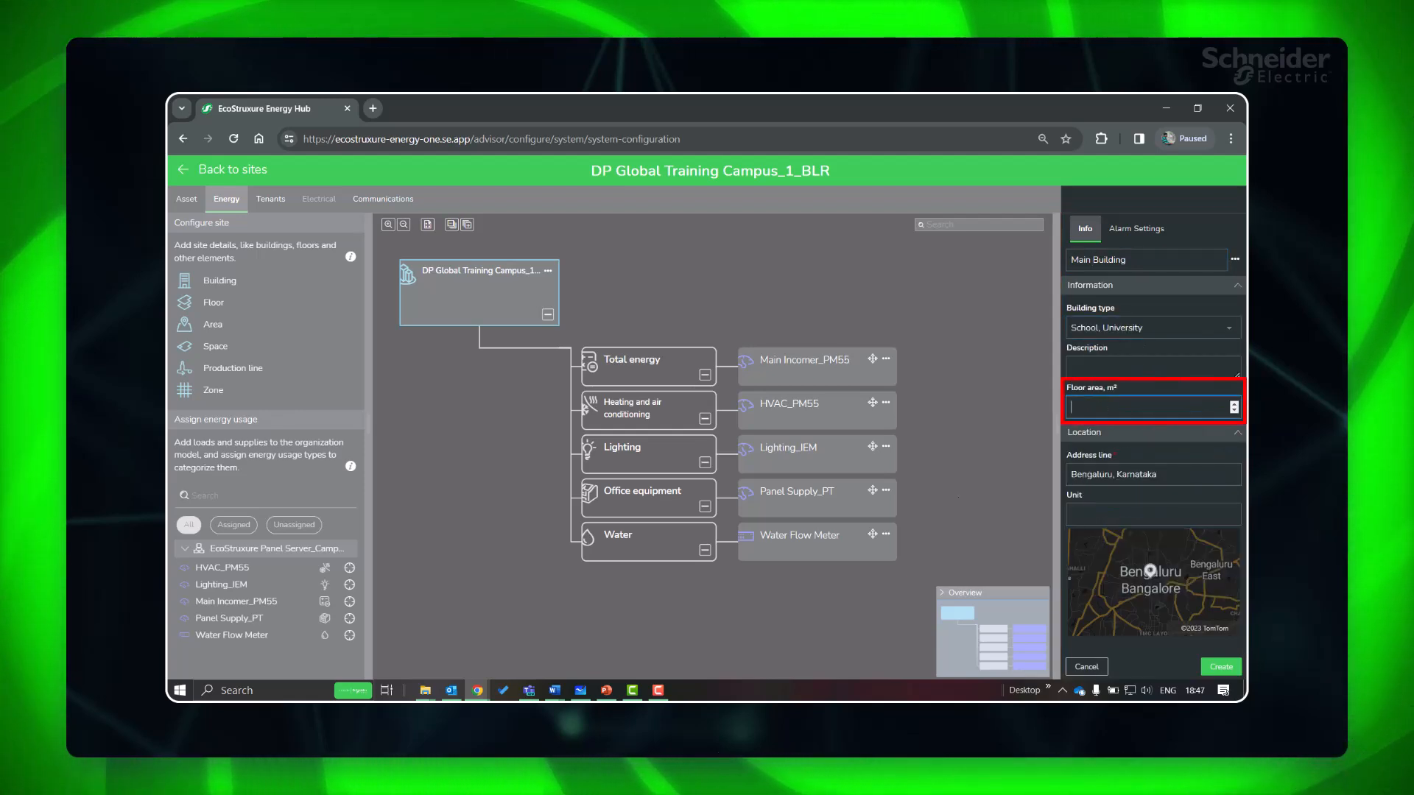
{"action": "type", "text": "200"}
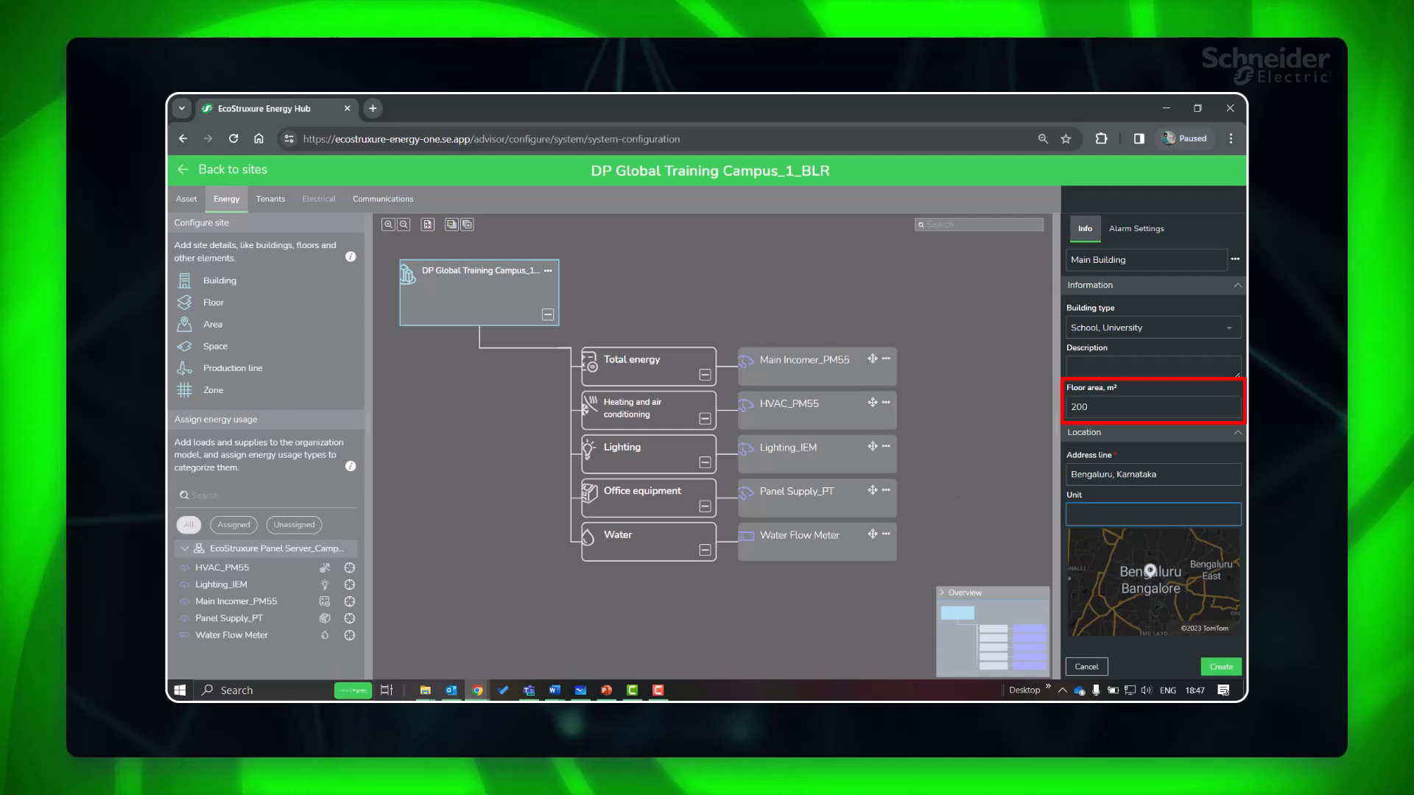
{"action": "left_click", "coordinate": [1220, 666]}
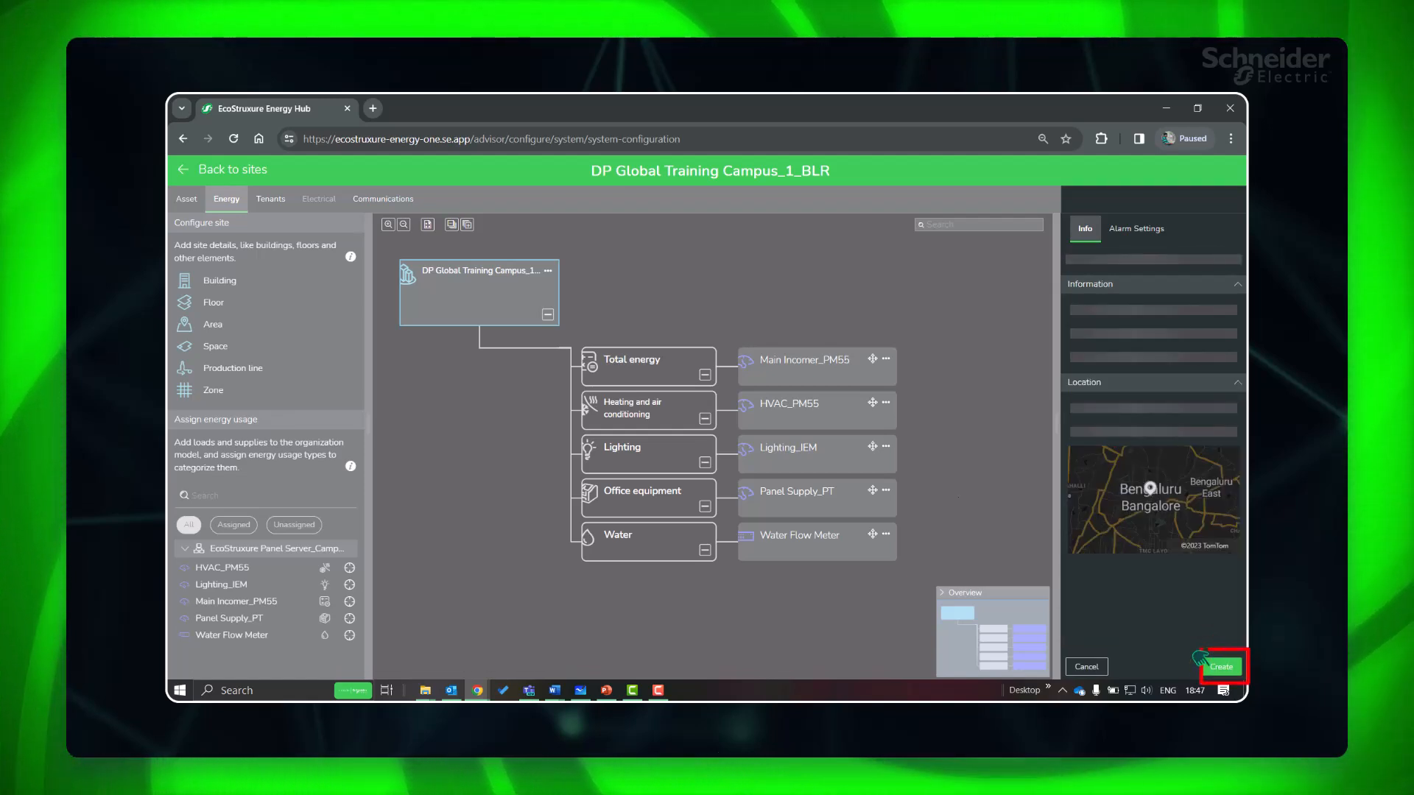
{"action": "left_click", "coordinate": [1221, 666]}
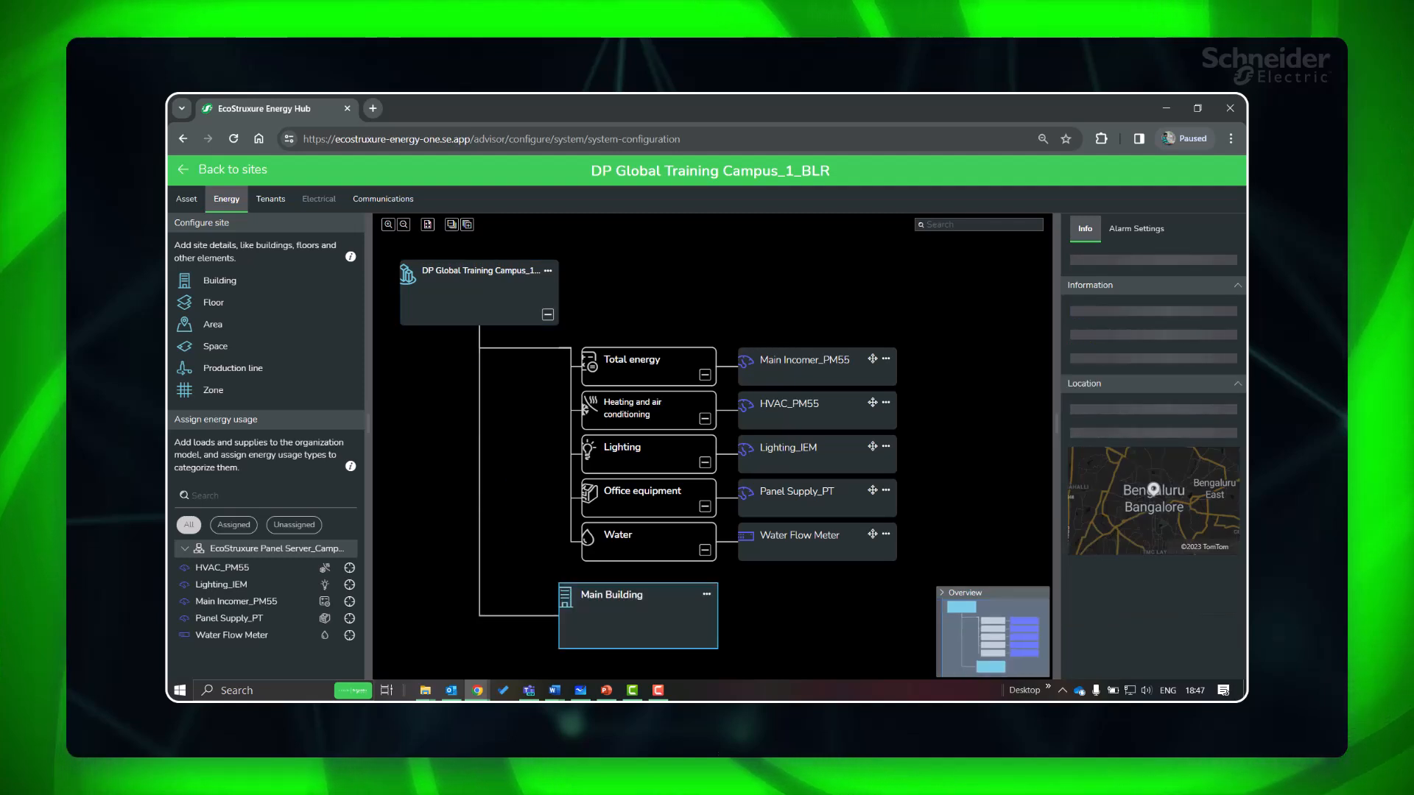
{"action": "left_click", "coordinate": [611, 593]}
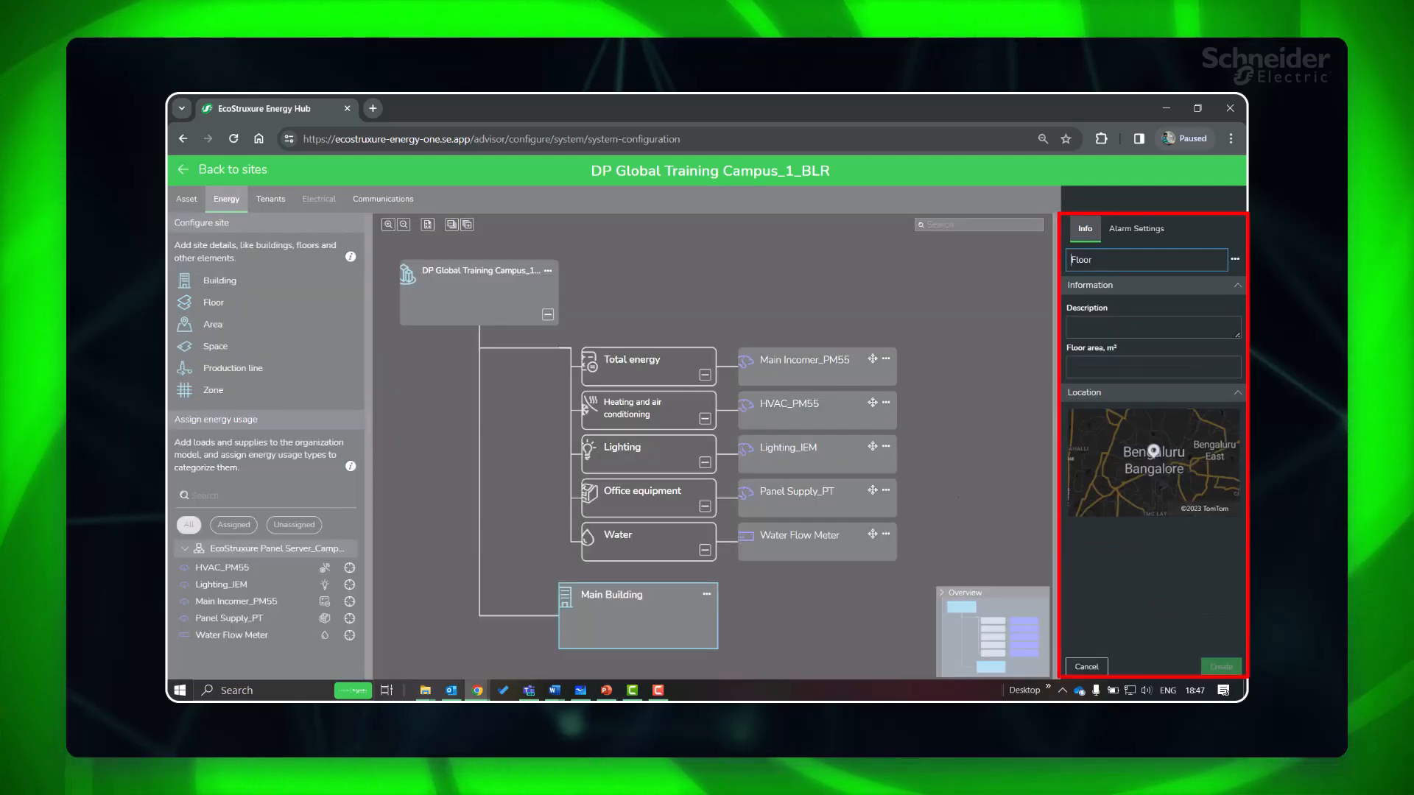
Create the First Floor with a 100 m² floor area under Main Building
{"action": "type", "text": "1"}
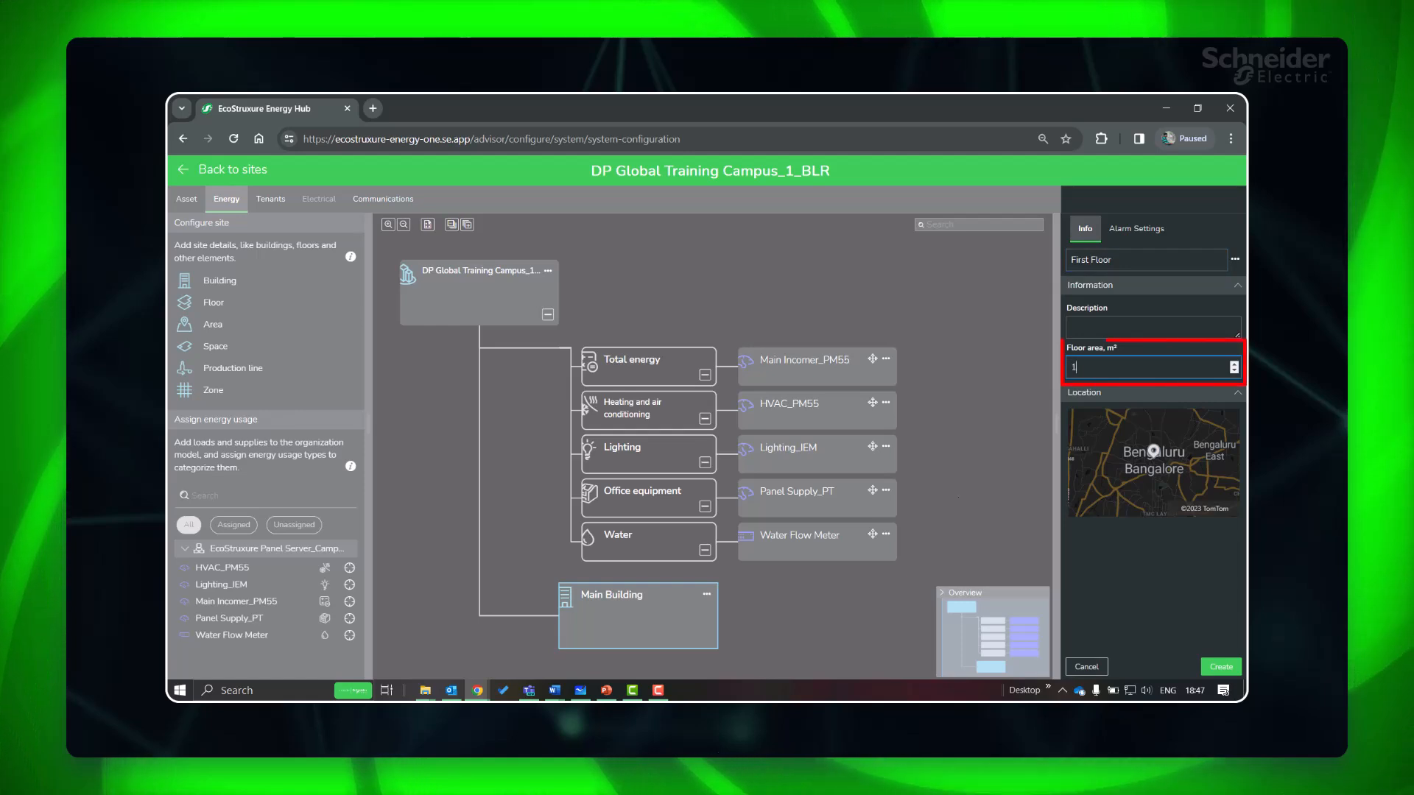
{"action": "type", "text": "00"}
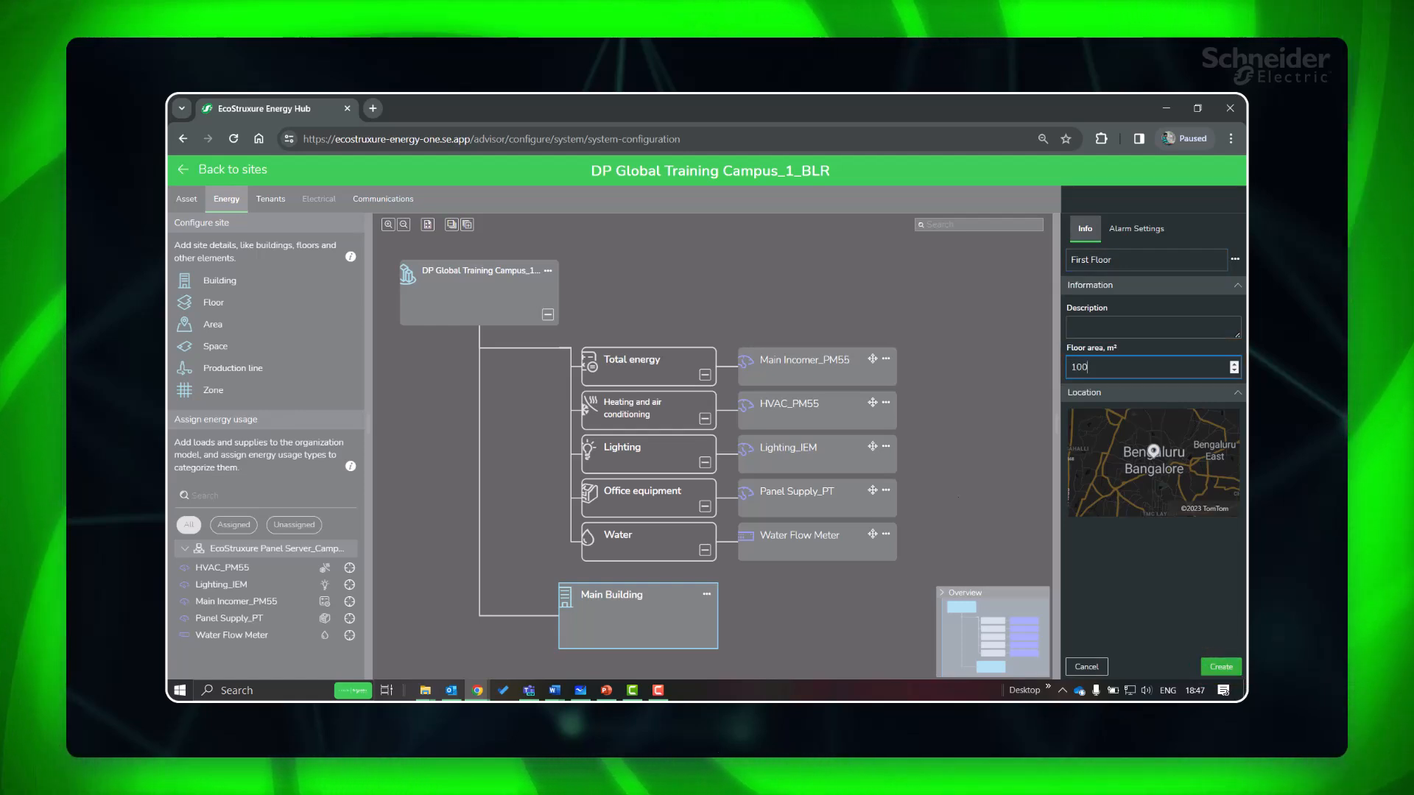
{"action": "left_click", "coordinate": [1220, 665]}
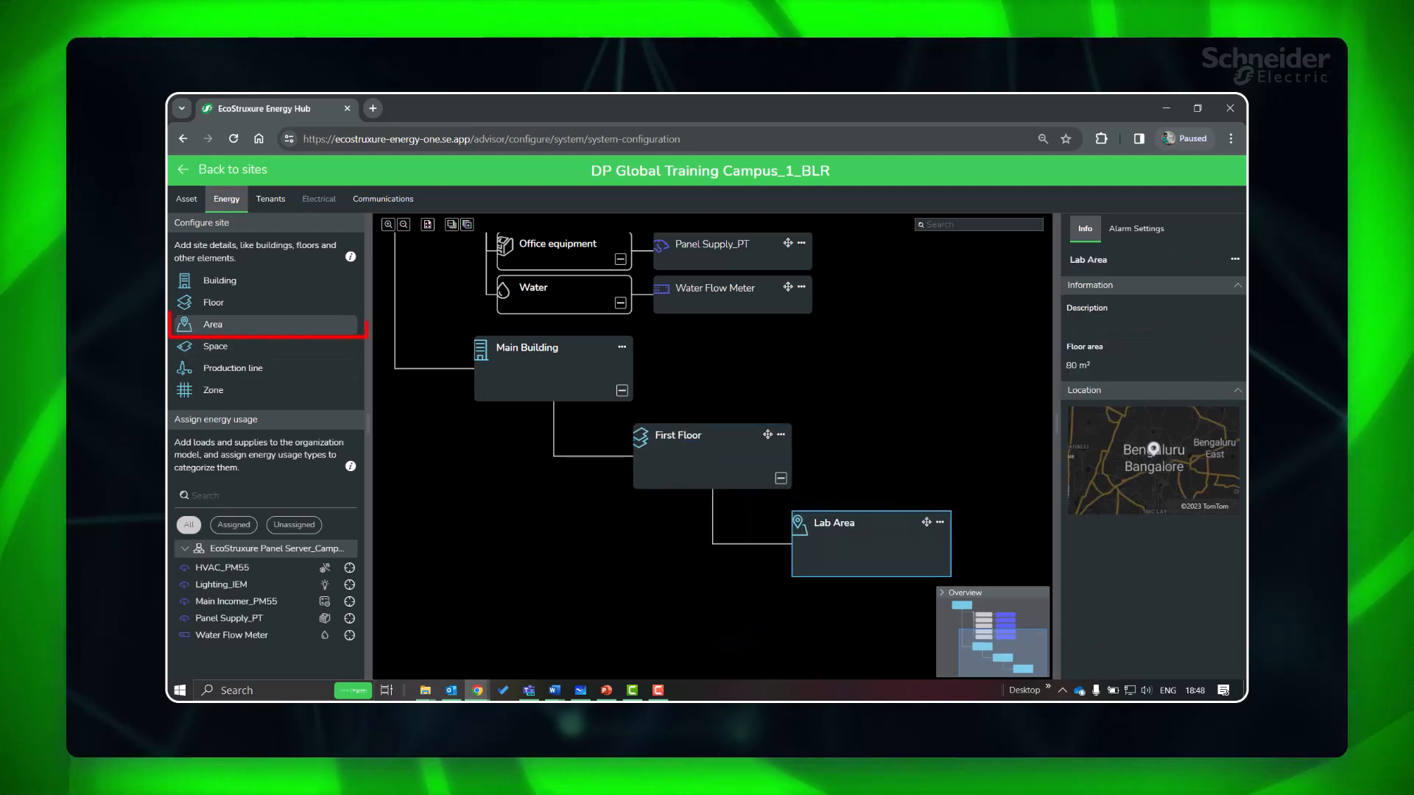
Create an Office Area with a 20 m² floor area under First Floor
{"action": "left_click_drag", "start_coordinate": [212, 324], "coordinate": [705, 463]}
{"action": "type", "text": "Office Area"}
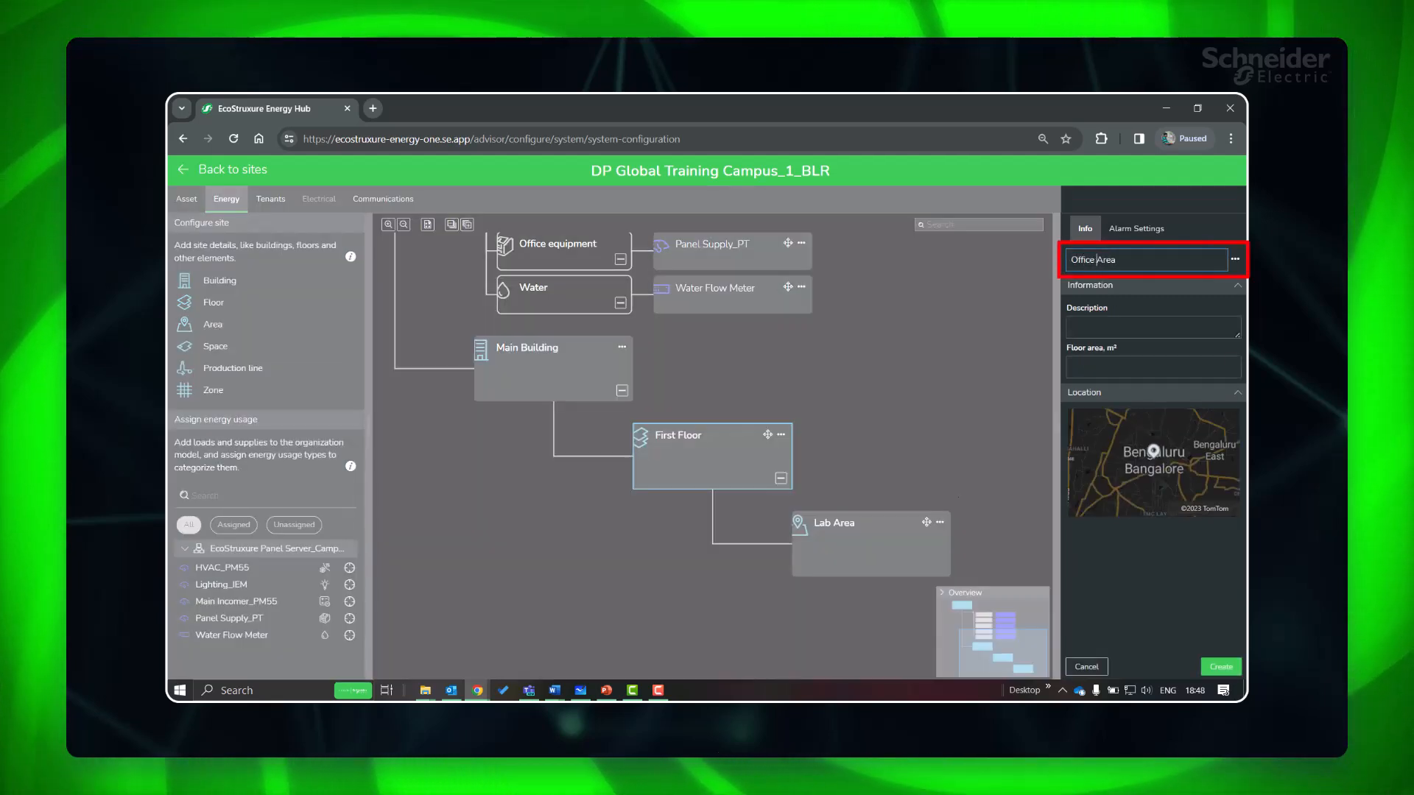
{"action": "left_click", "coordinate": [1152, 367]}
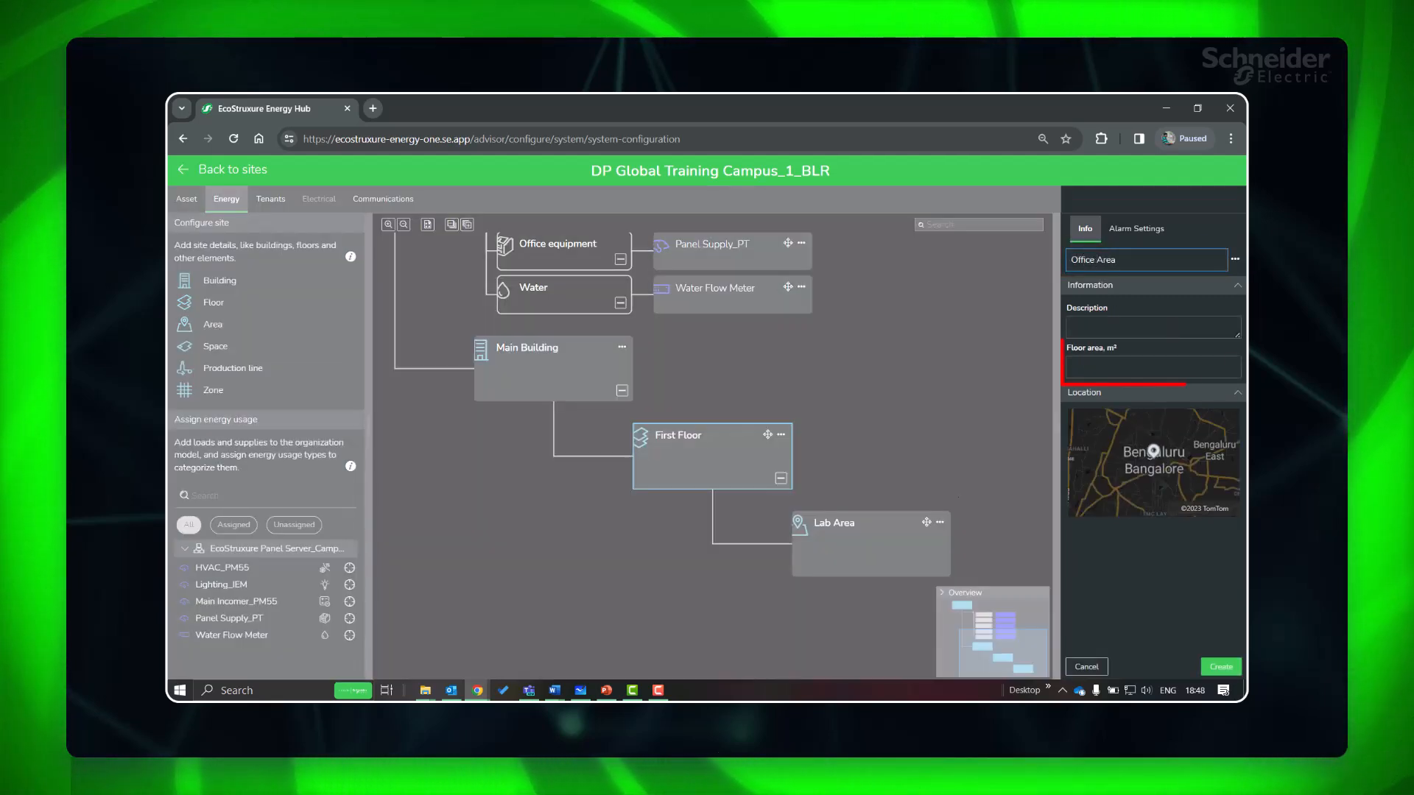
{"action": "type", "text": "20"}
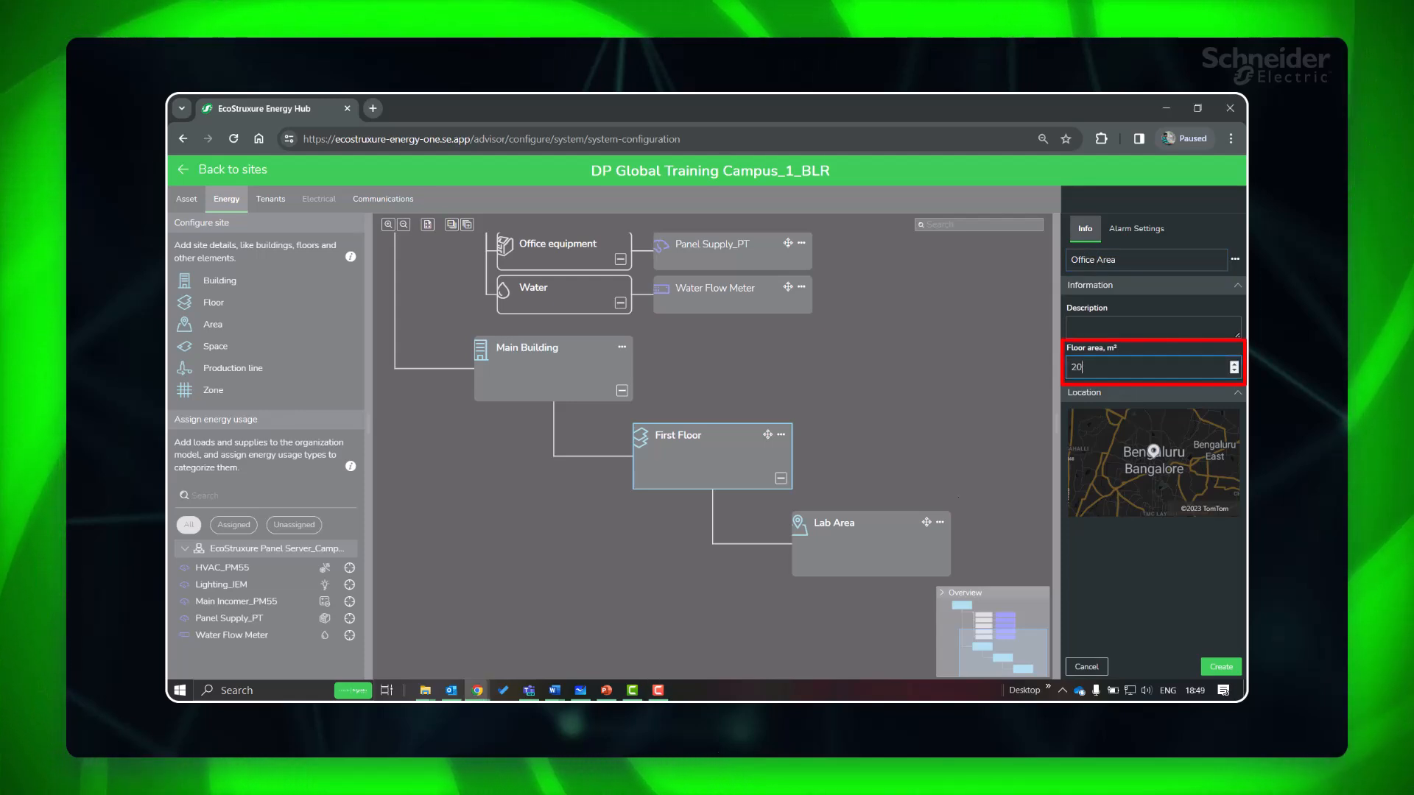
{"action": "left_click", "coordinate": [1219, 666]}
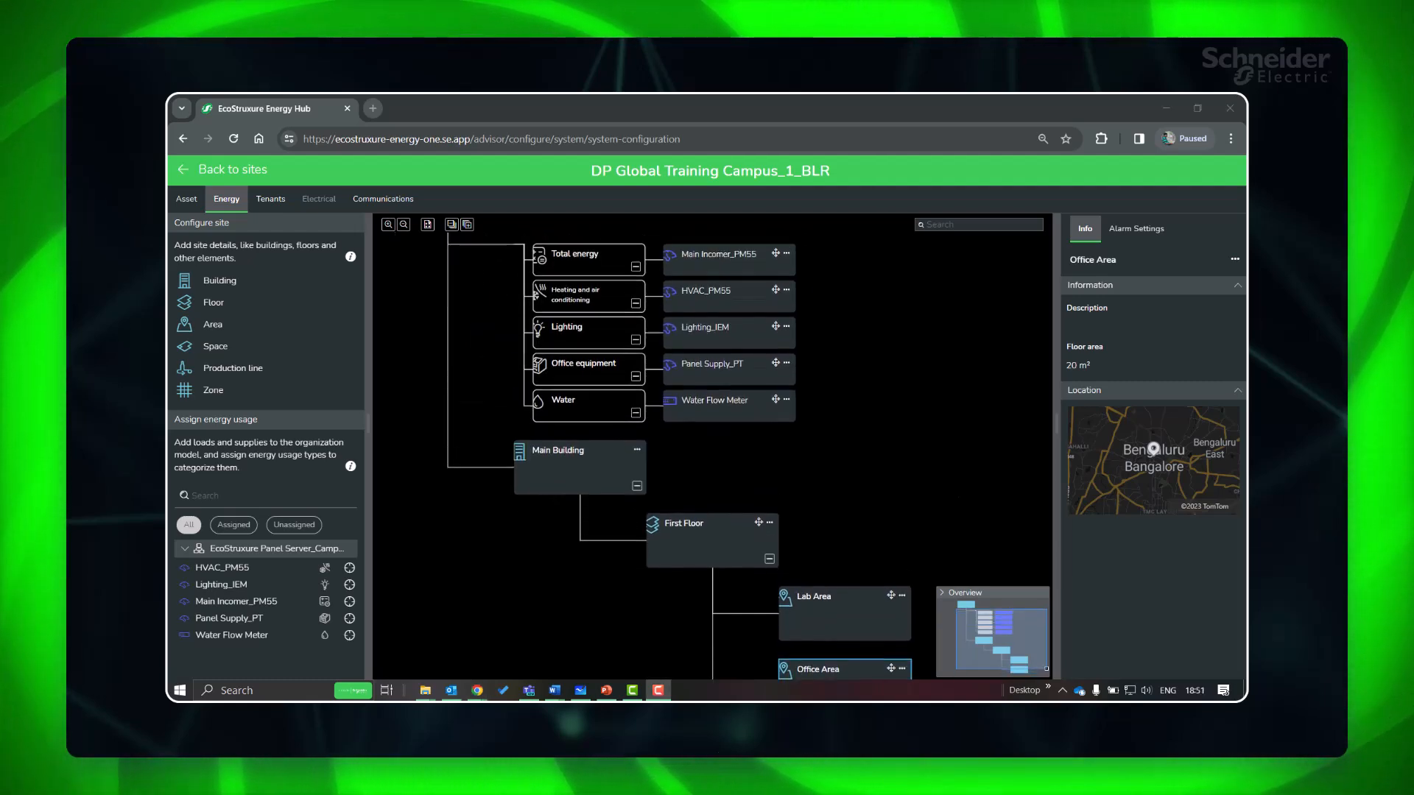
Place HVAC and Lighting loads under Lab Area and Total energy under Main Building in the Energy model
{"action": "left_click", "coordinate": [726, 259]}
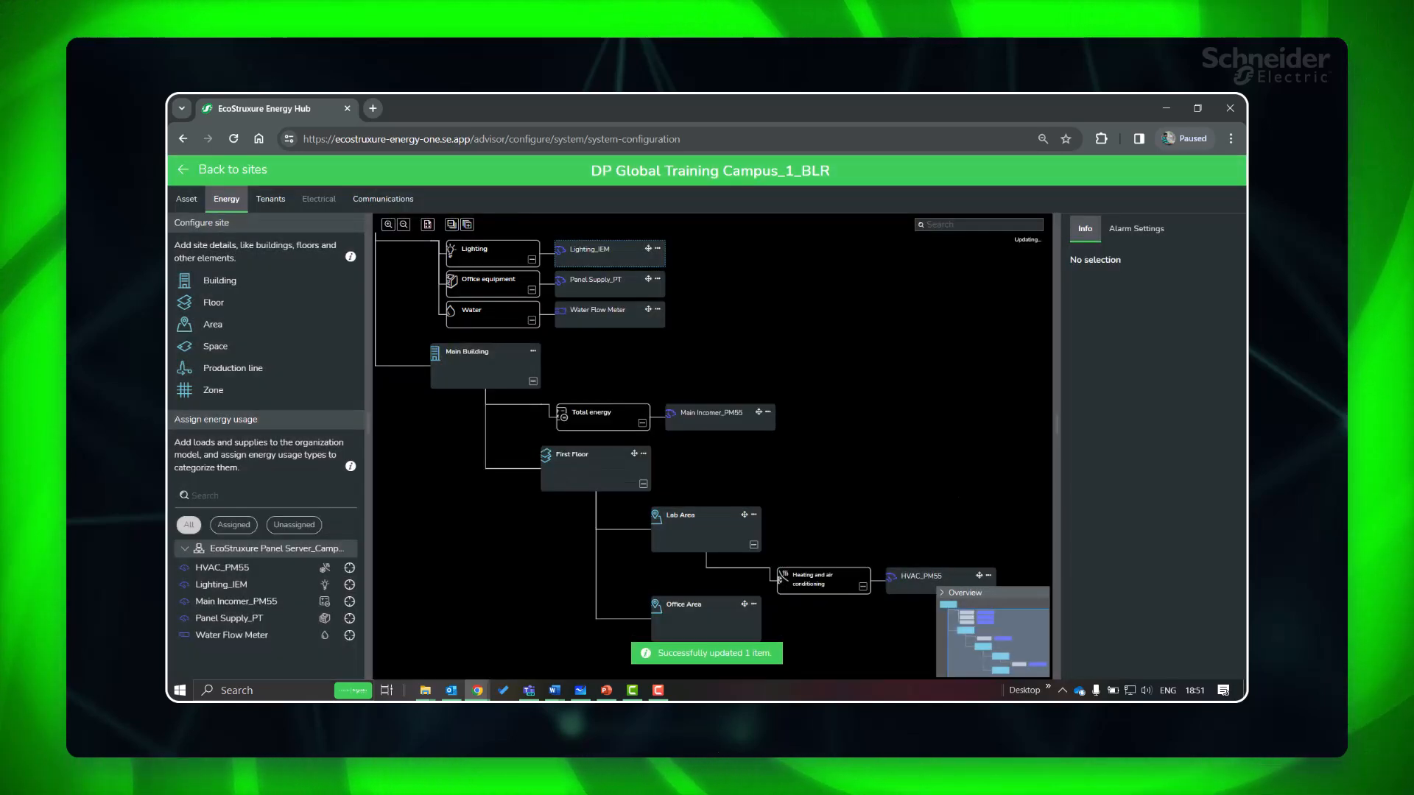
{"action": "scroll", "scroll_direction": "down", "scroll_amount": 3}
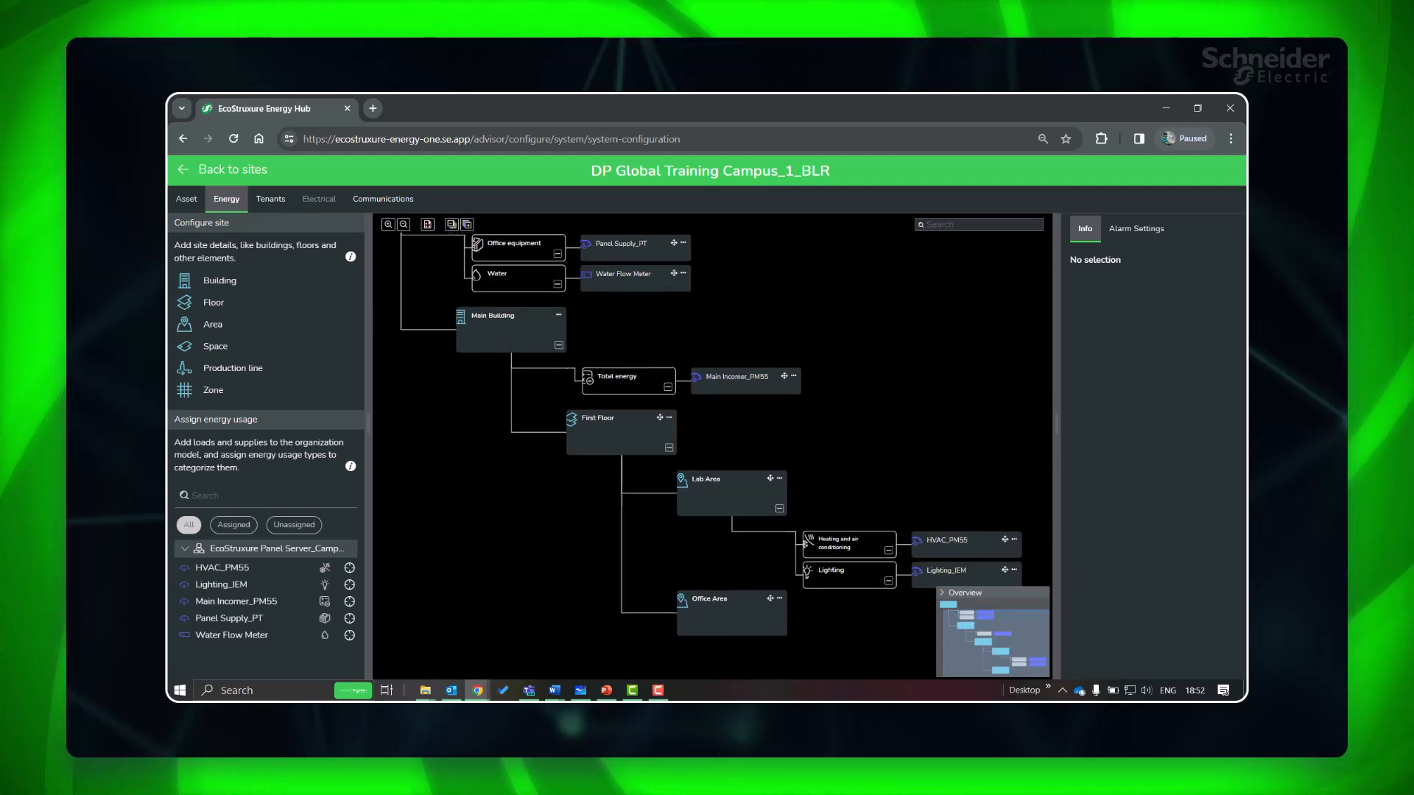
{"action": "left_click", "coordinate": [633, 243]}
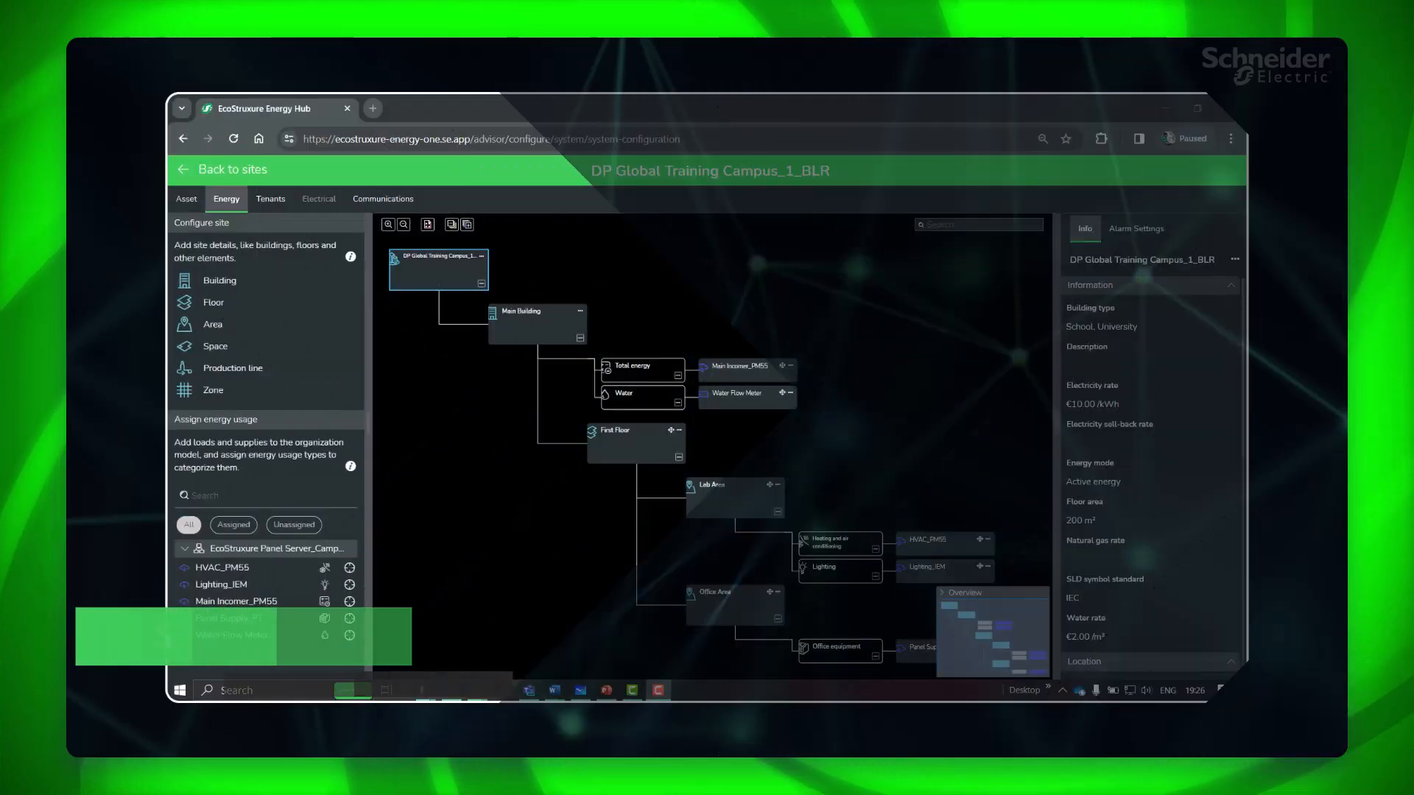
Show the campus site's energy overview in Investigate, down to the Energy consumption by business hours card
{"action": "left_click", "coordinate": [231, 170]}
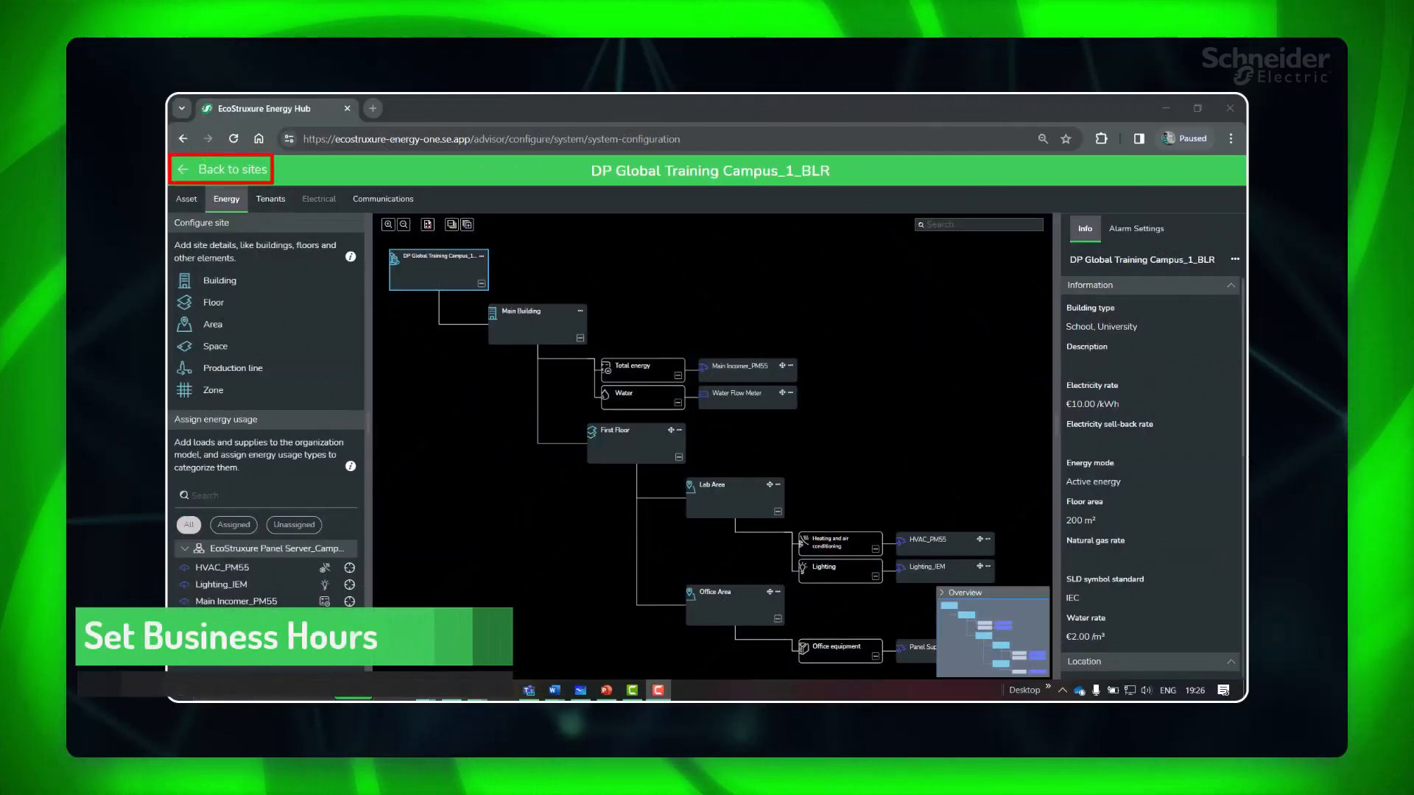
{"action": "left_click", "coordinate": [229, 169]}
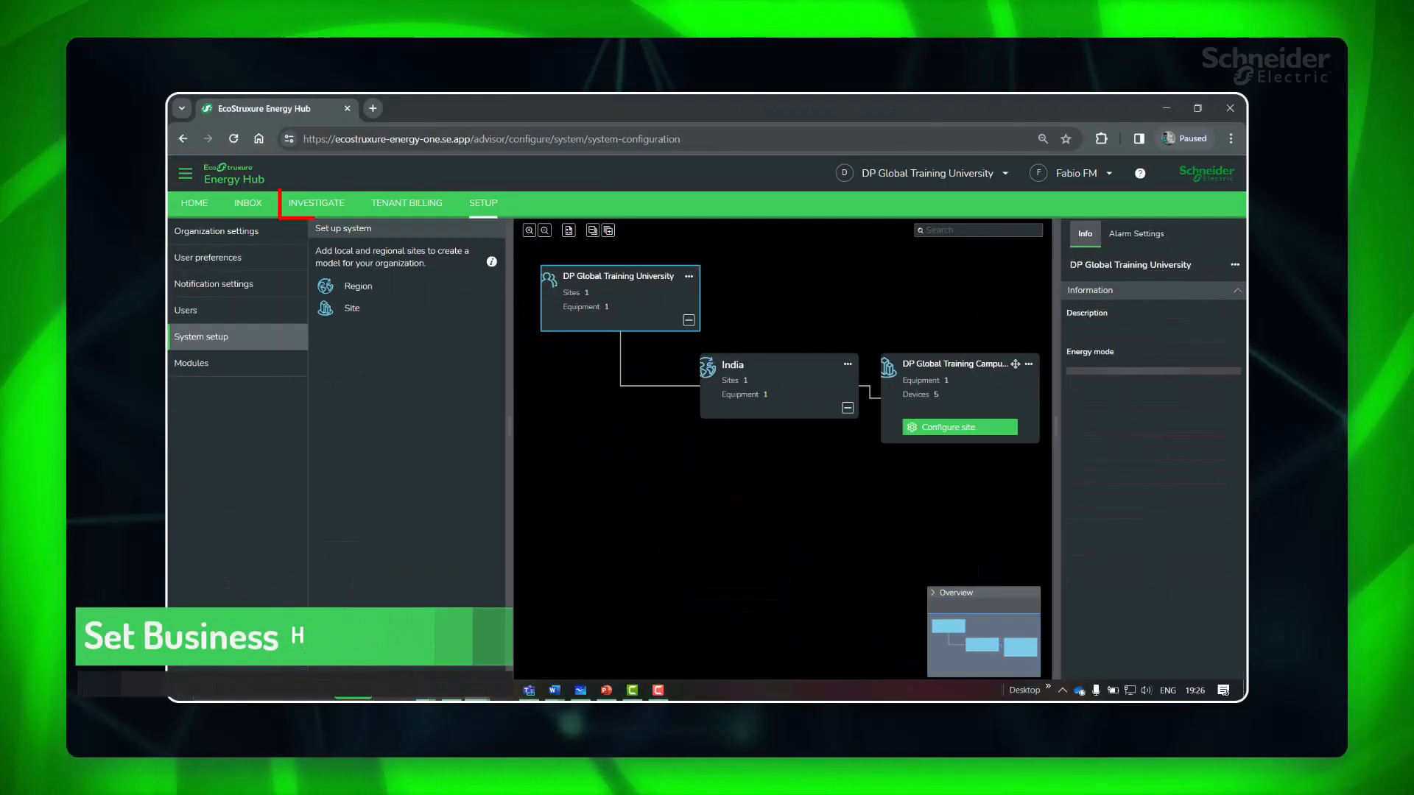
{"action": "left_click", "coordinate": [316, 203]}
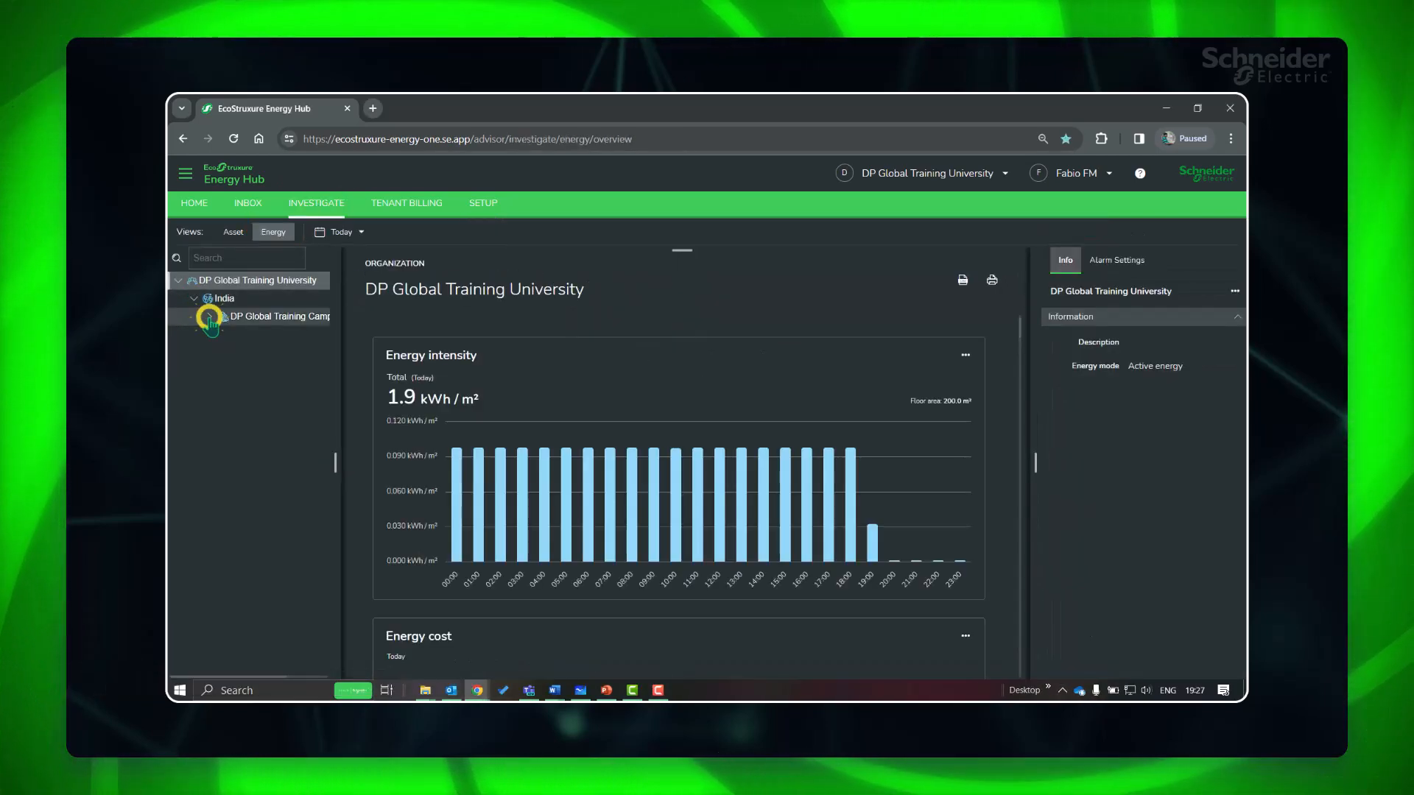
{"action": "left_click", "coordinate": [207, 317]}
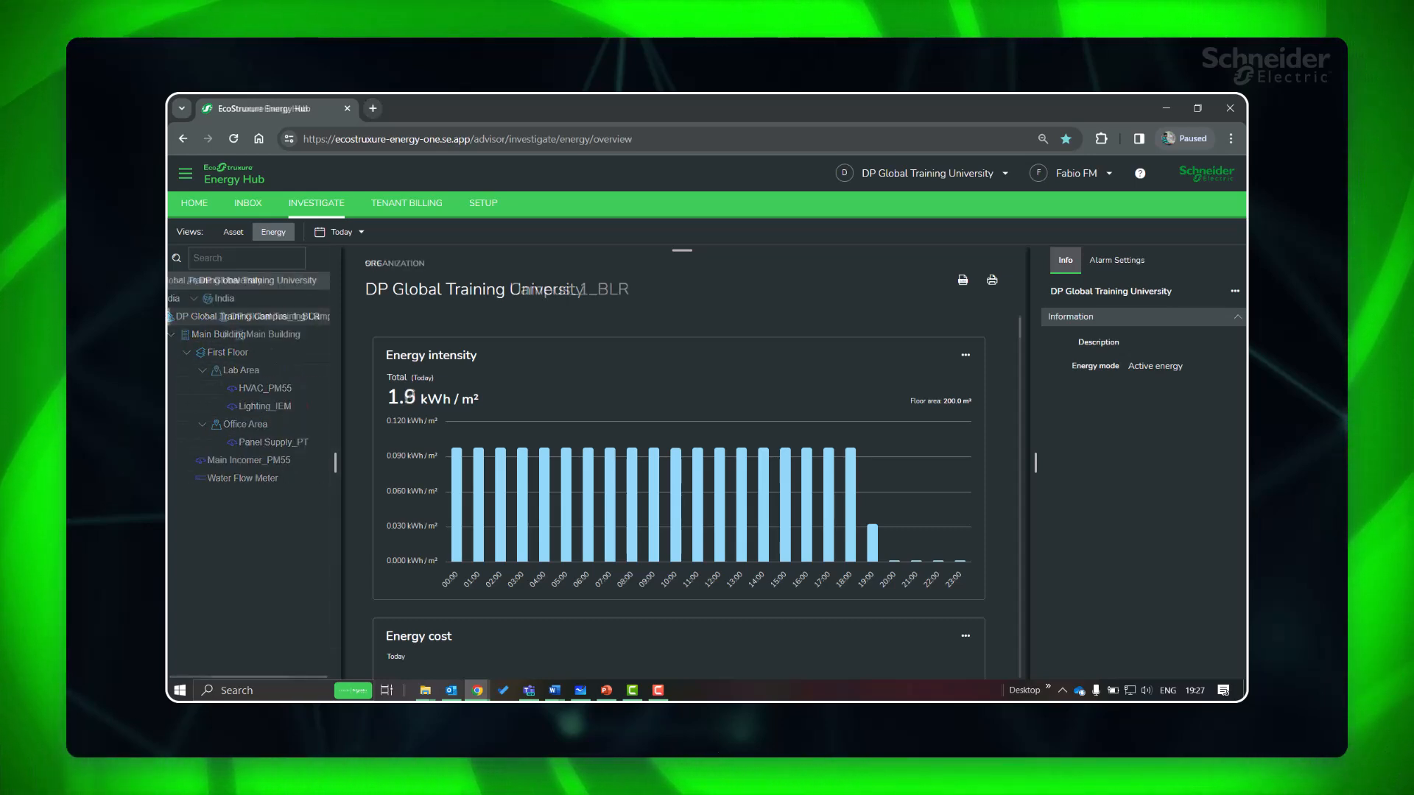
{"action": "left_click", "coordinate": [281, 316]}
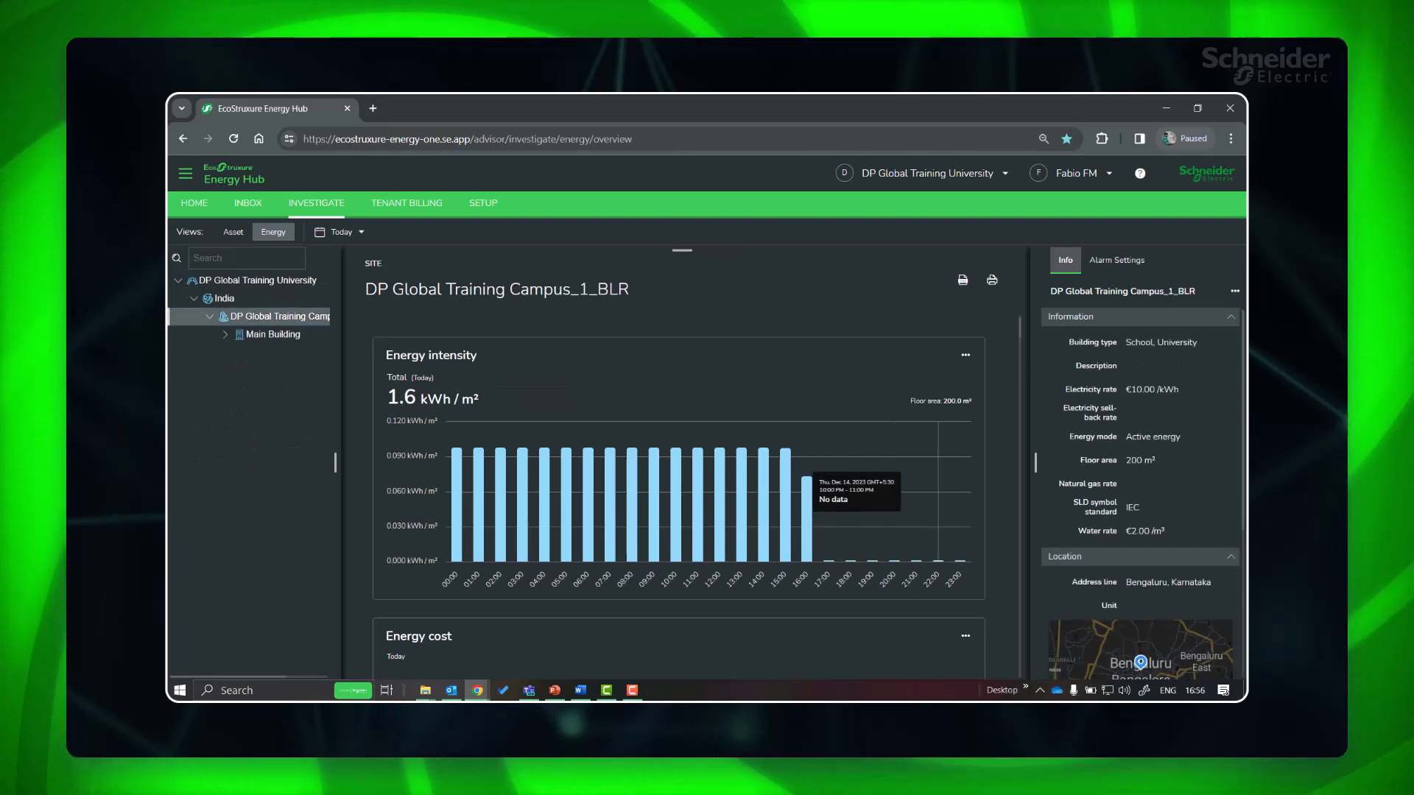
{"action": "scroll", "scroll_direction": "down", "scroll_amount": 3}
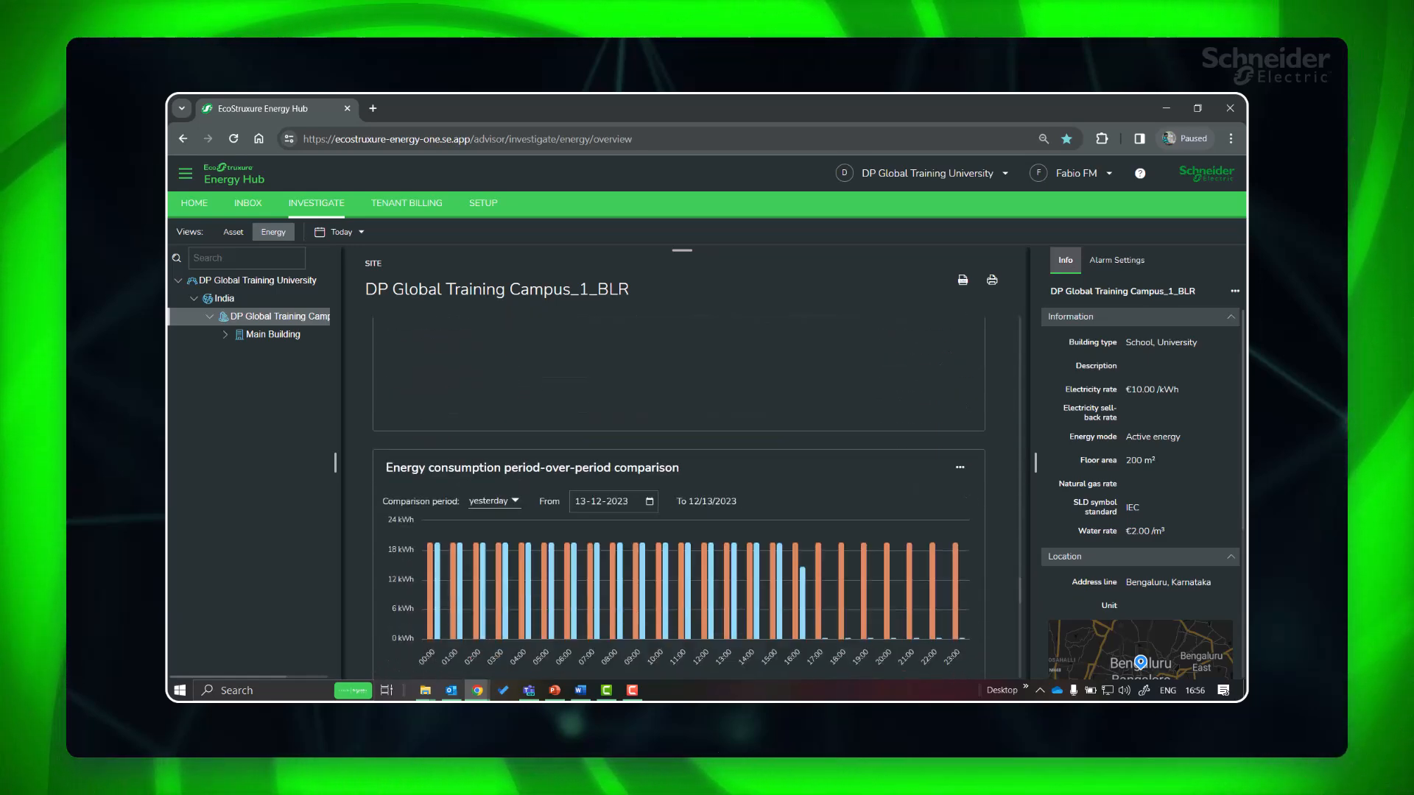
{"action": "scroll", "scroll_direction": "down", "scroll_amount": 3}
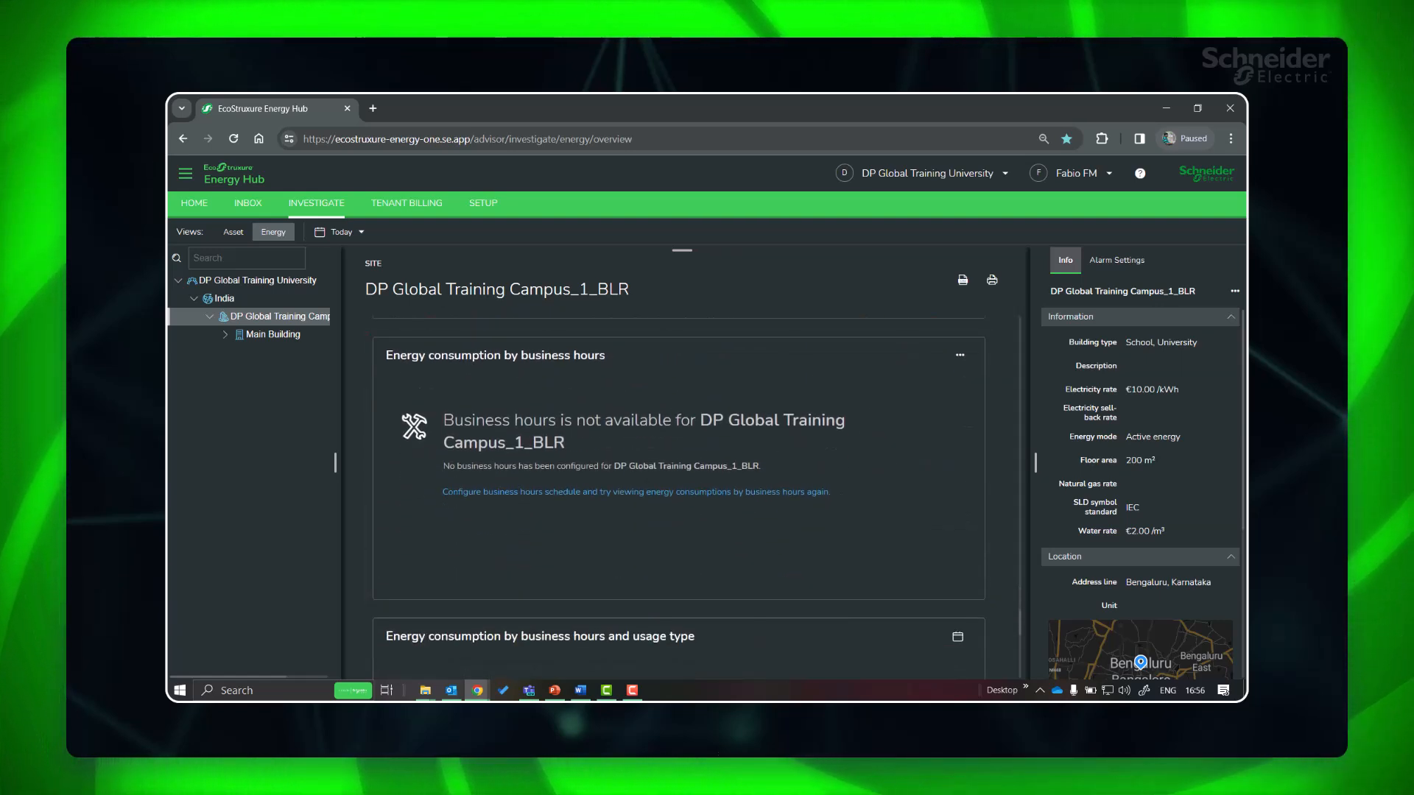
Start the business hours schedule and add open hours for Monday at 09:00
{"action": "left_click", "coordinate": [959, 355]}
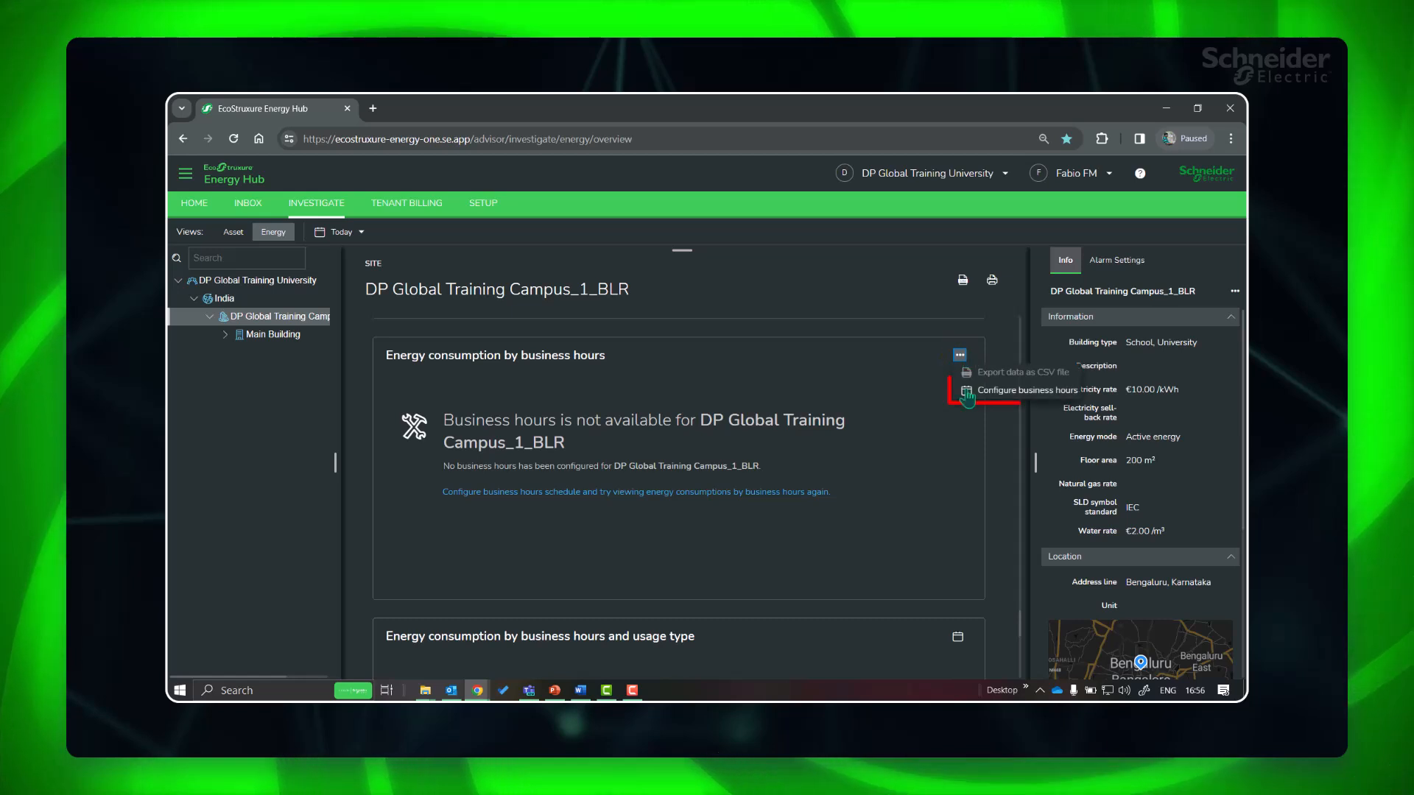
{"action": "left_click", "coordinate": [1026, 389]}
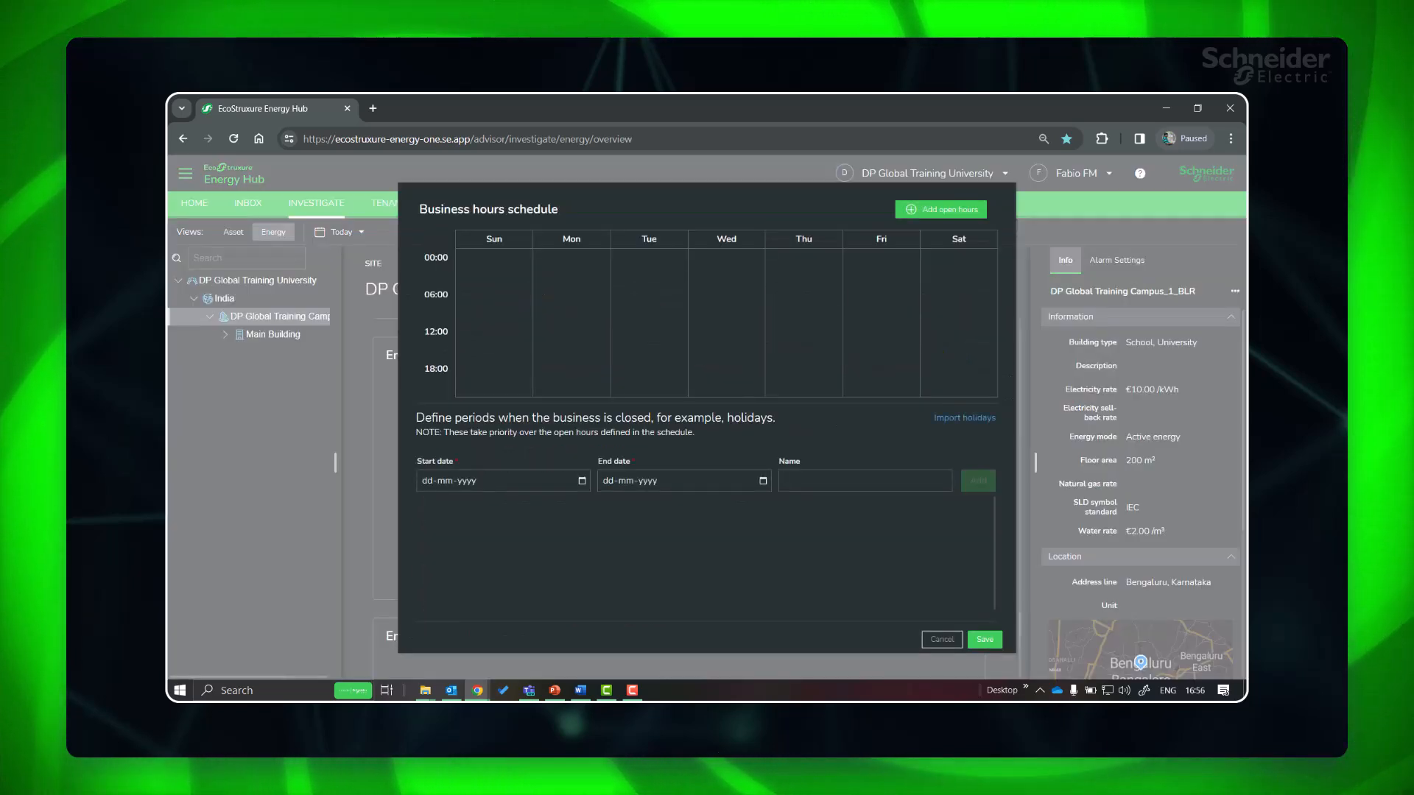
{"action": "left_click", "coordinate": [572, 288]}
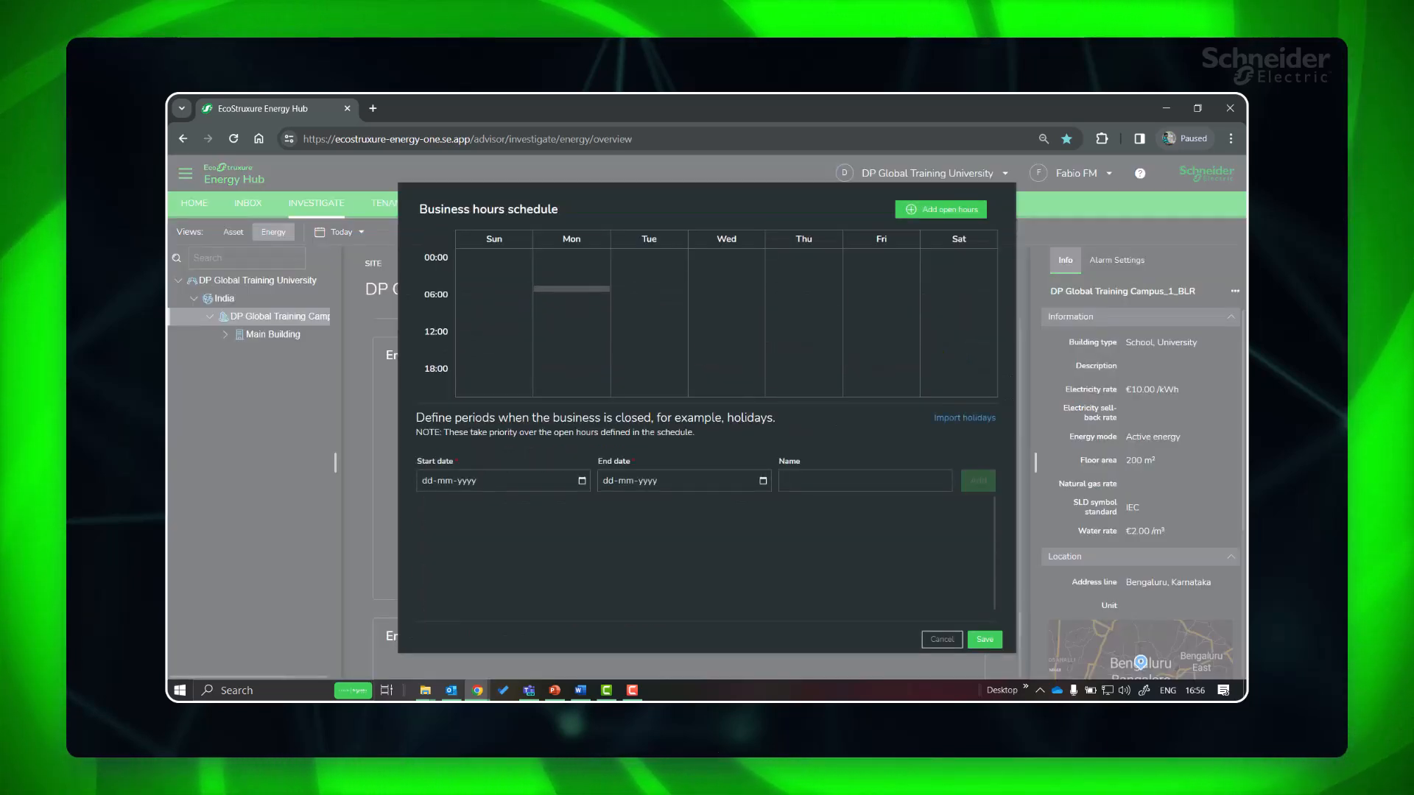
{"action": "left_click", "coordinate": [940, 207]}
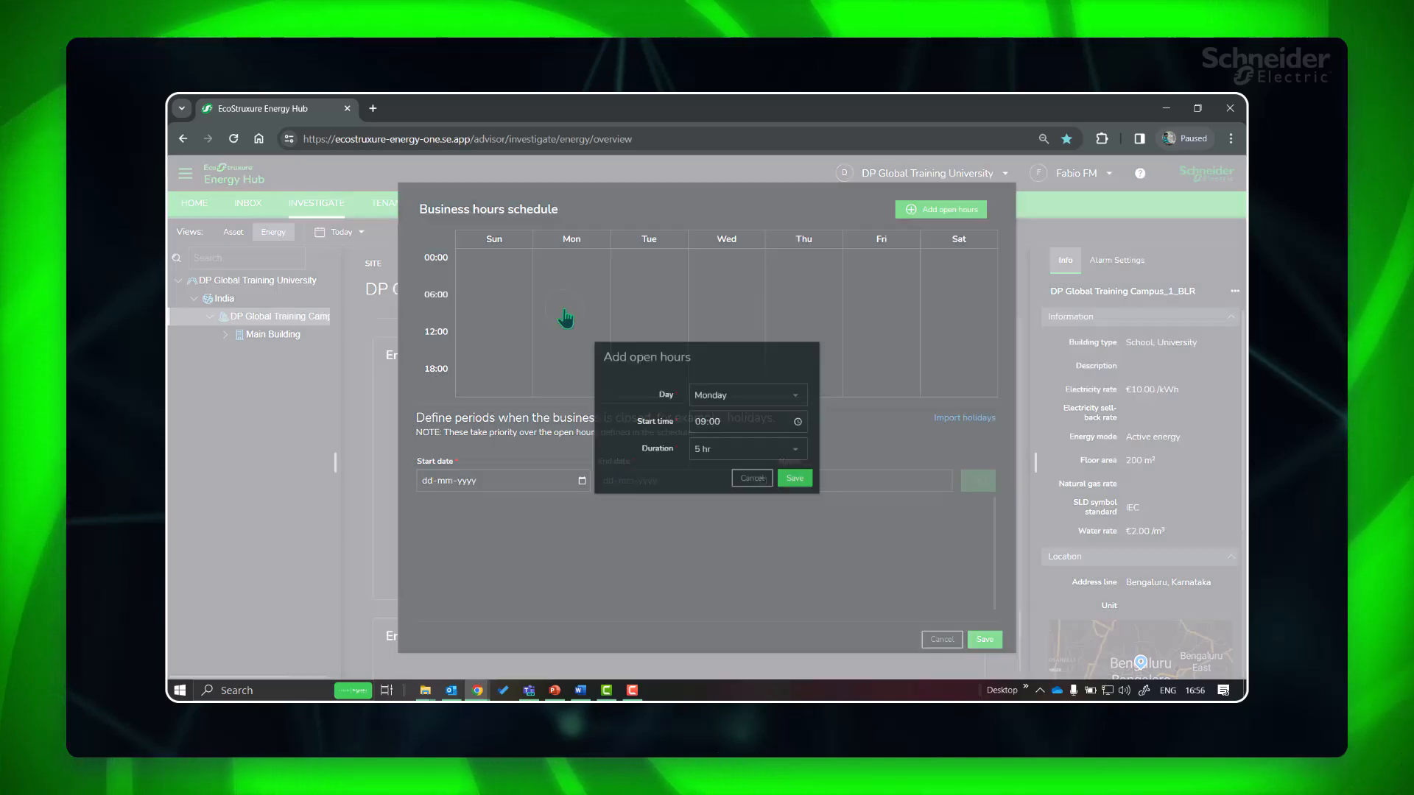
Set the Monday duration to 8 hr (09:00–17:00) and save the open hours
{"action": "left_click", "coordinate": [745, 448]}
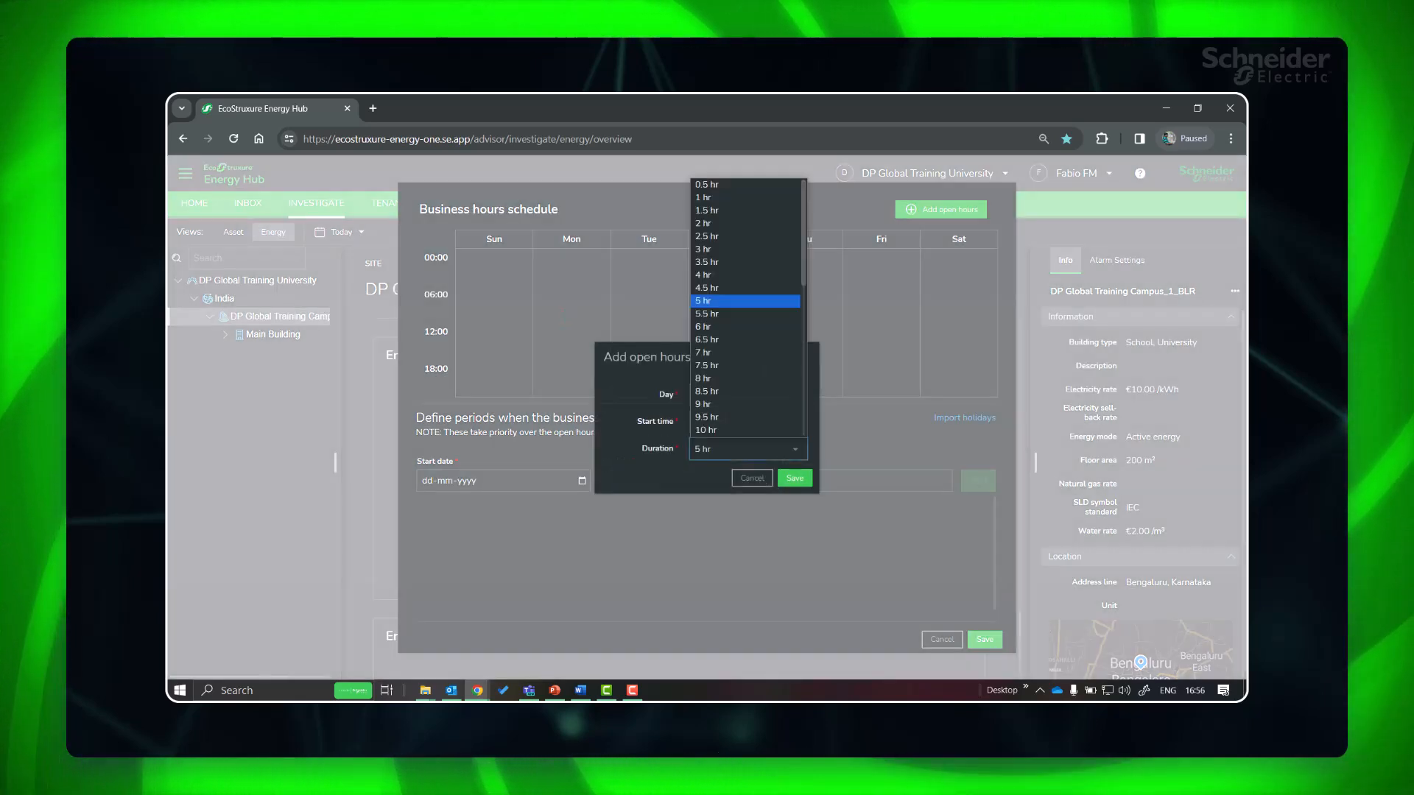
{"action": "scroll", "scroll_direction": "down", "scroll_amount": 3}
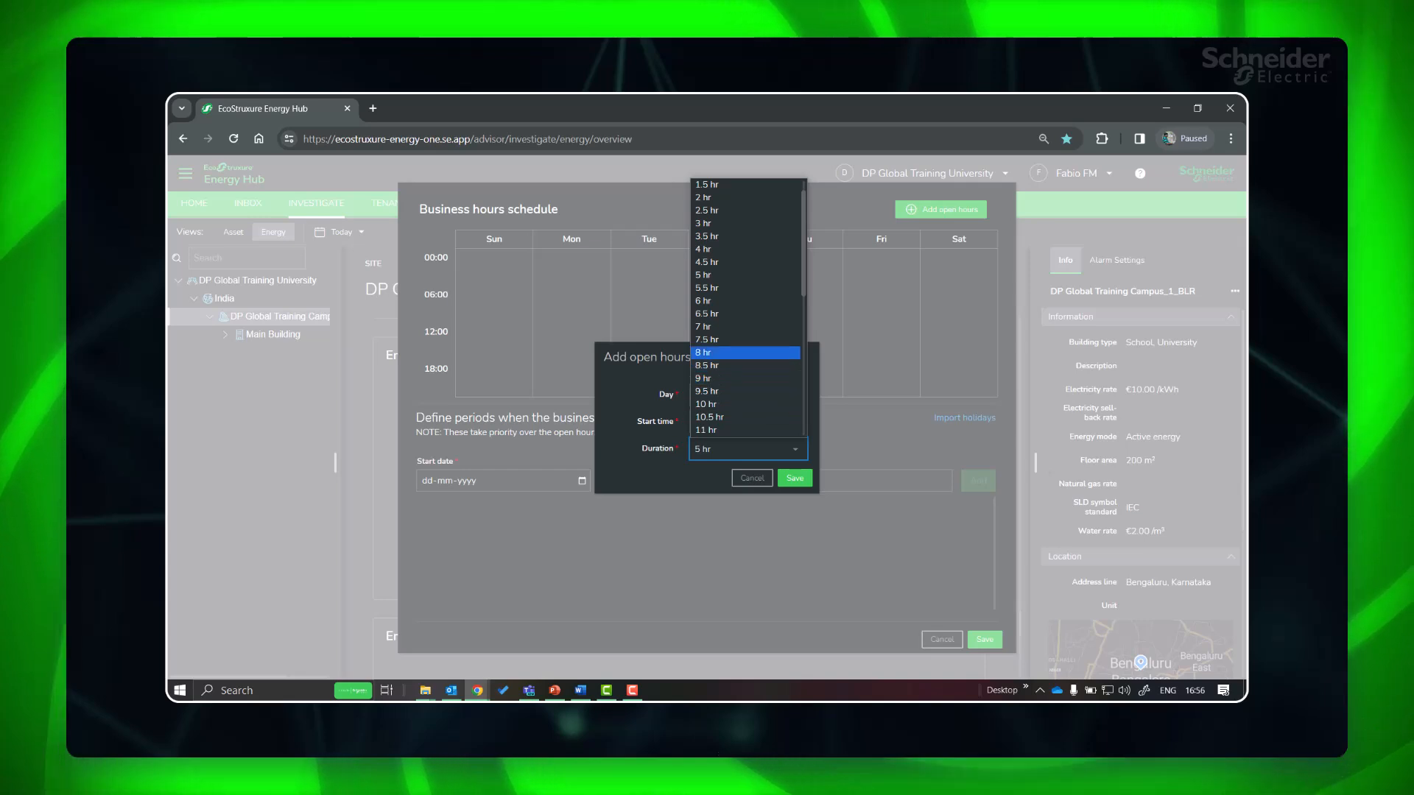
{"action": "left_click", "coordinate": [745, 352]}
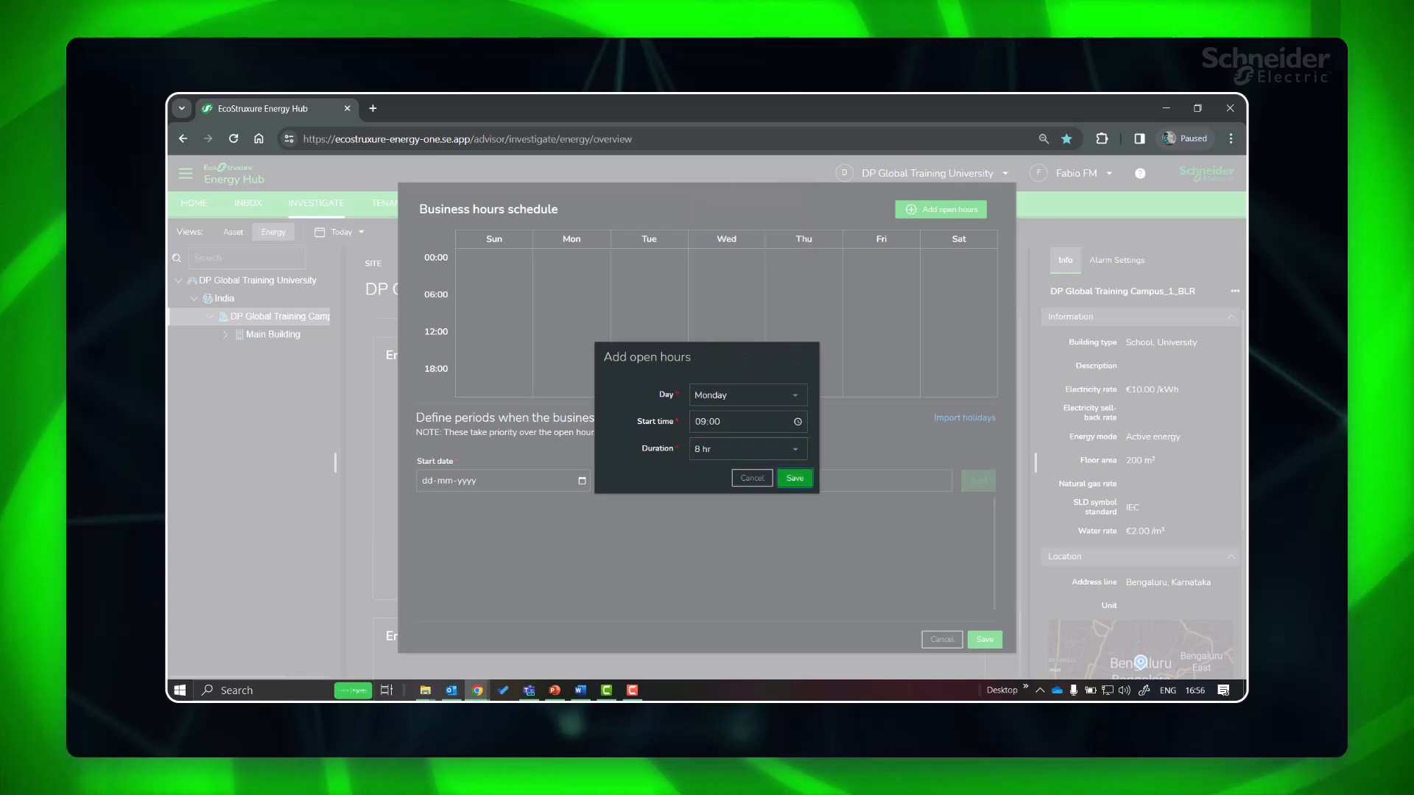
{"action": "left_click", "coordinate": [793, 477]}
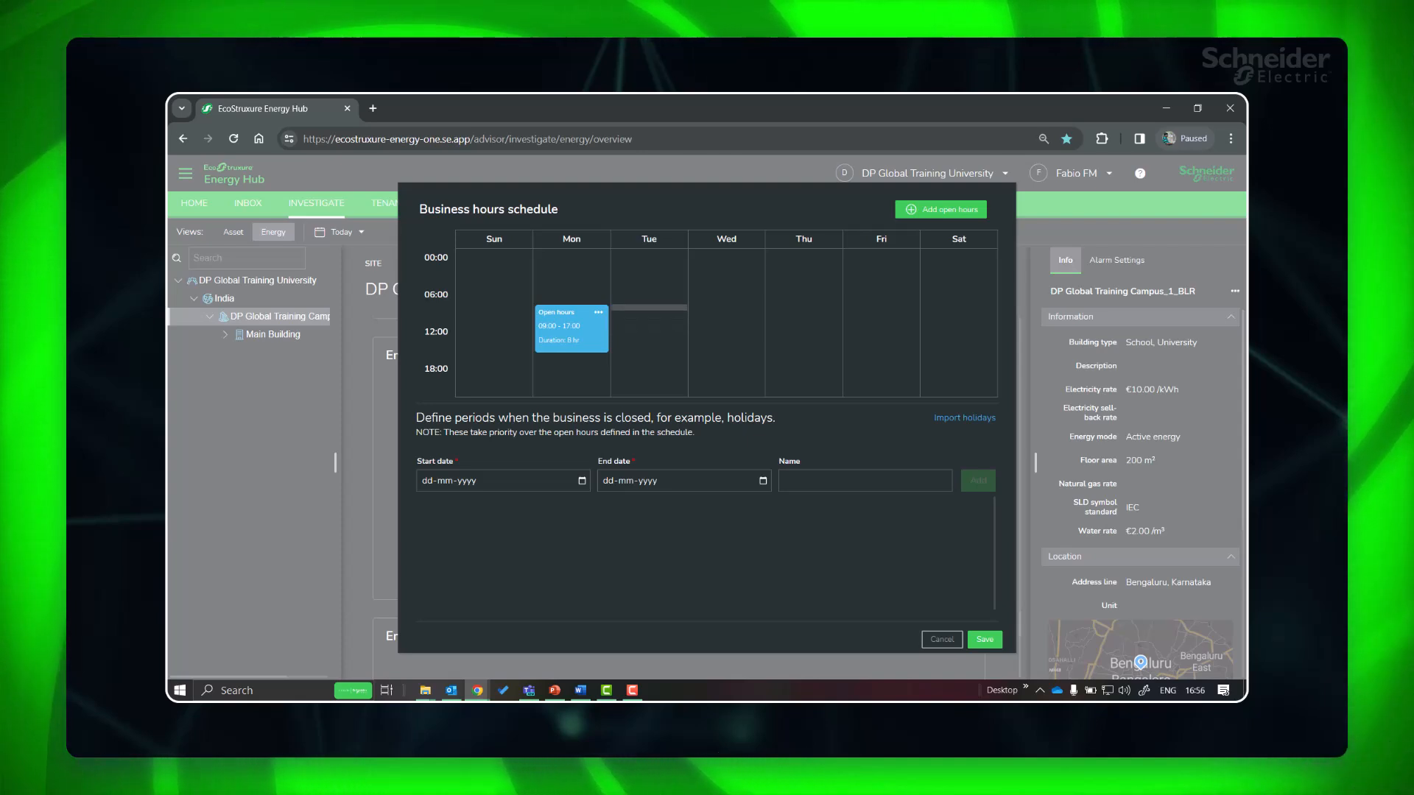
Copy Monday's 09:00–17:00 hours to the other weekdays, including Thursday
{"action": "left_click", "coordinate": [598, 312]}
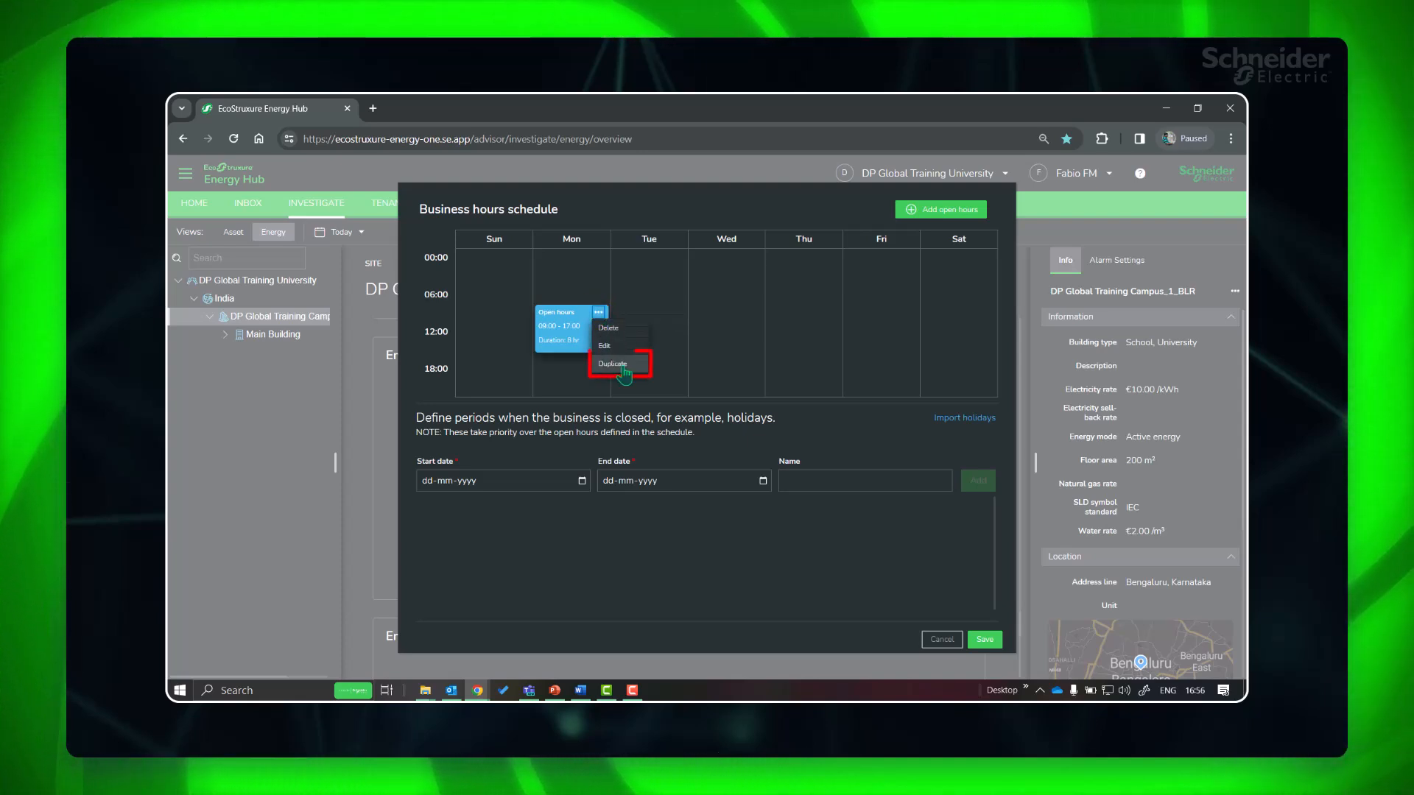
{"action": "left_click", "coordinate": [612, 363]}
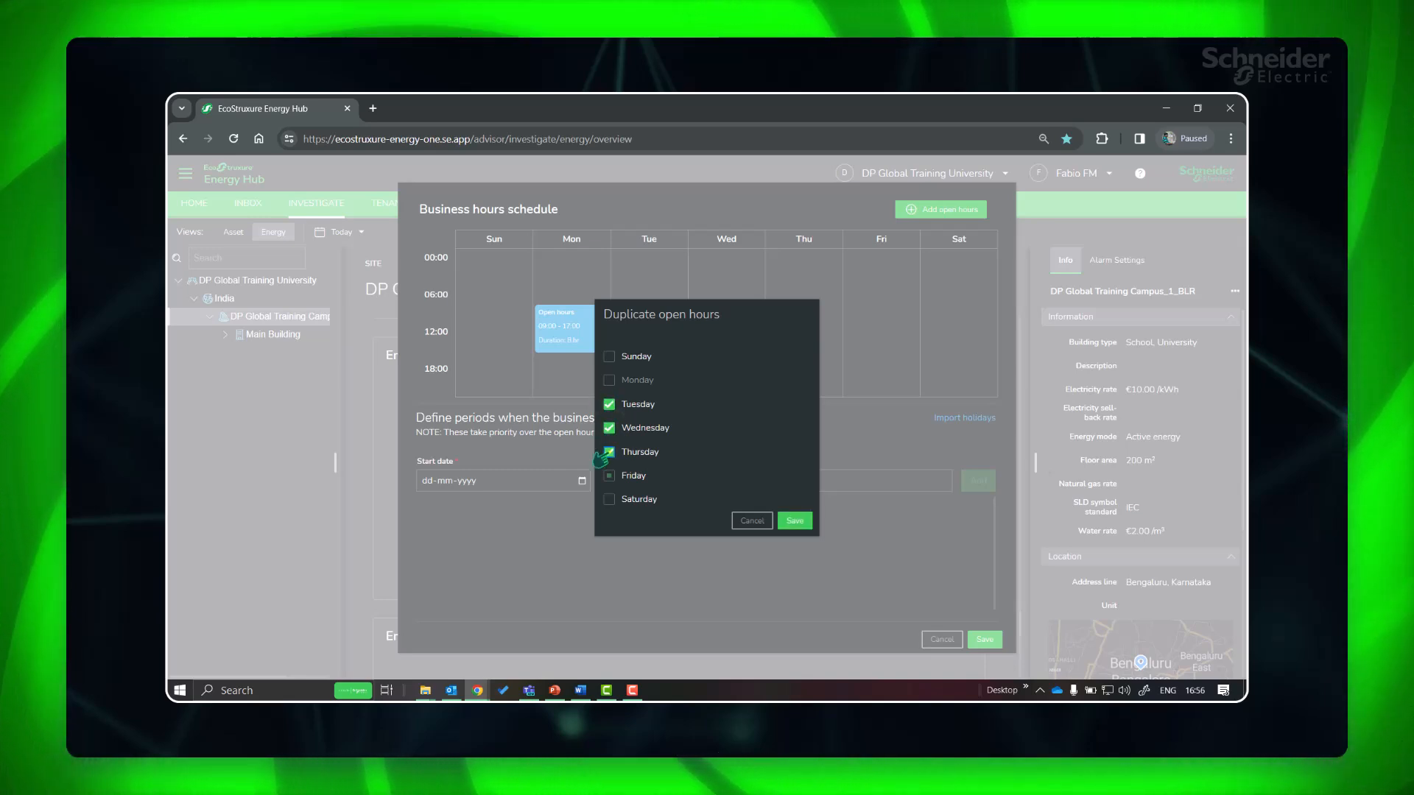
{"action": "left_click", "coordinate": [793, 520]}
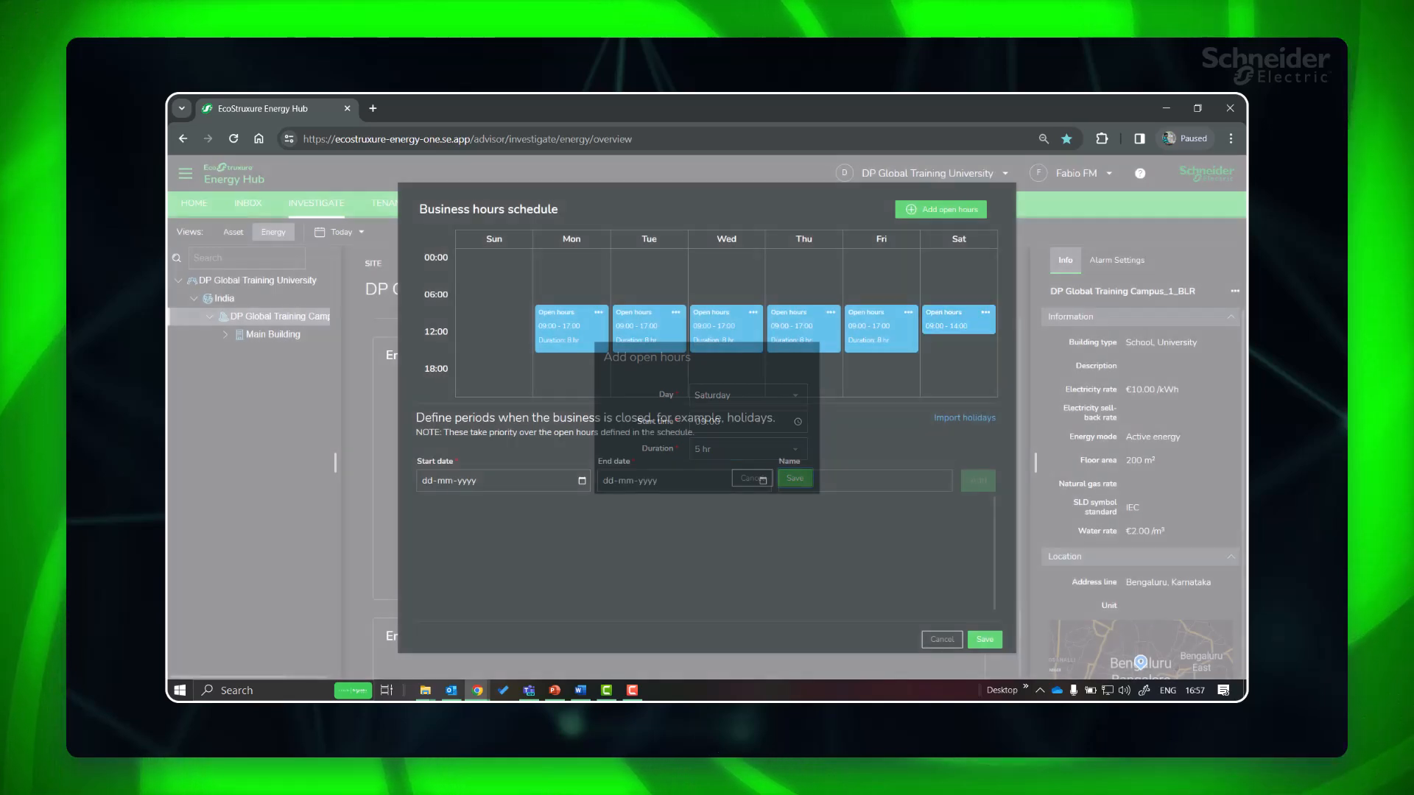
Add a 'New Year Holidays' closure from 30-12-2023 to 01-01-2024 and save the business hours schedule
{"action": "left_click", "coordinate": [503, 480]}
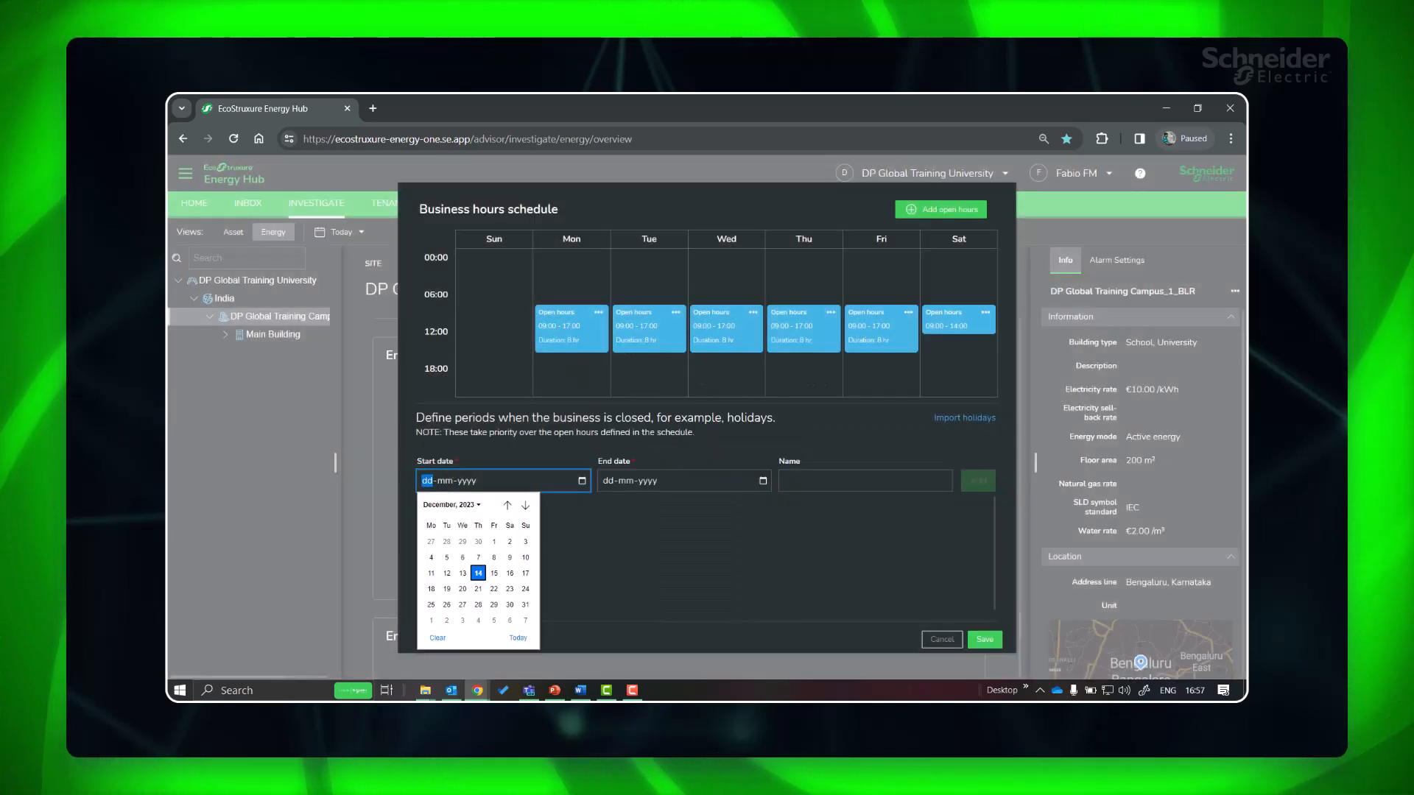
{"action": "left_click", "coordinate": [493, 604]}
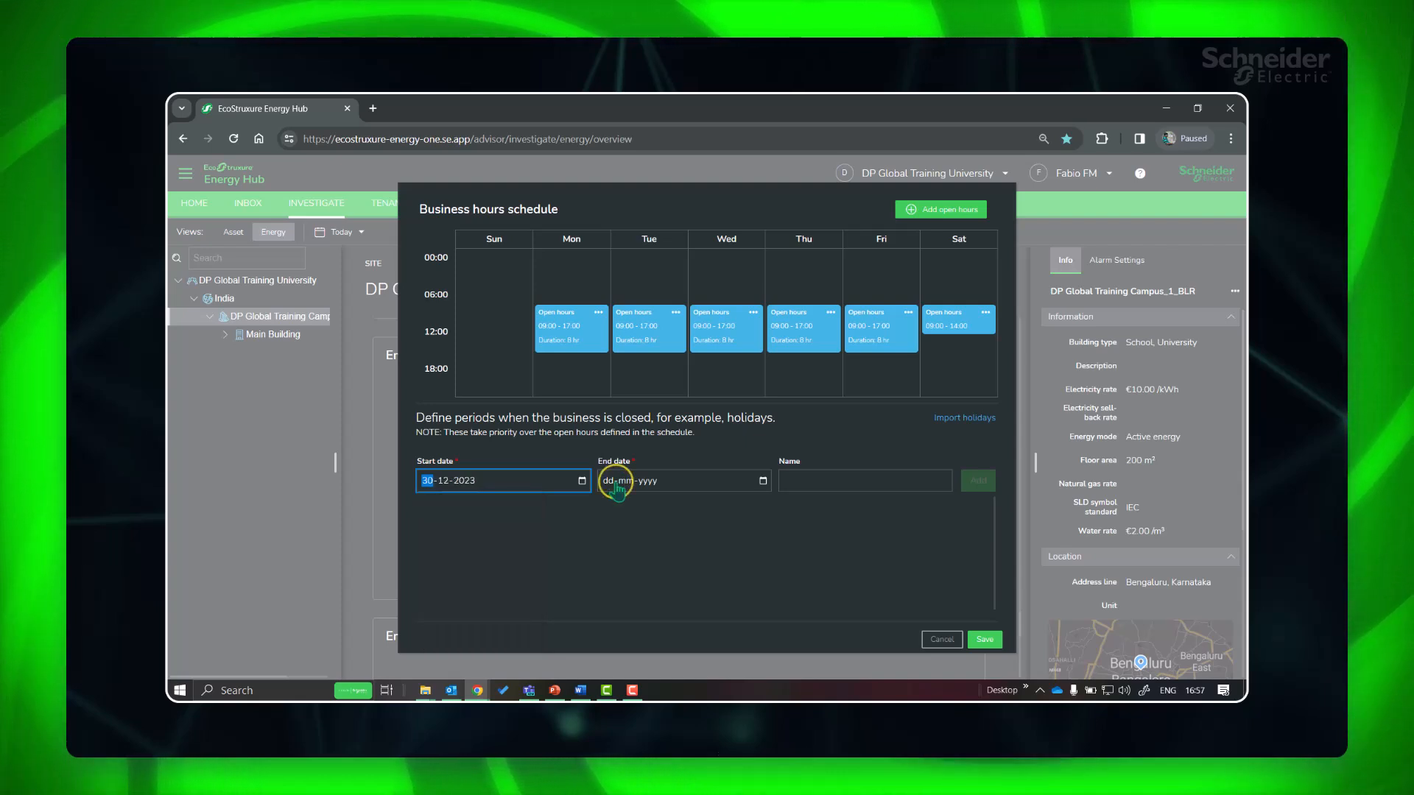
{"action": "type", "text": "01-01-2024"}
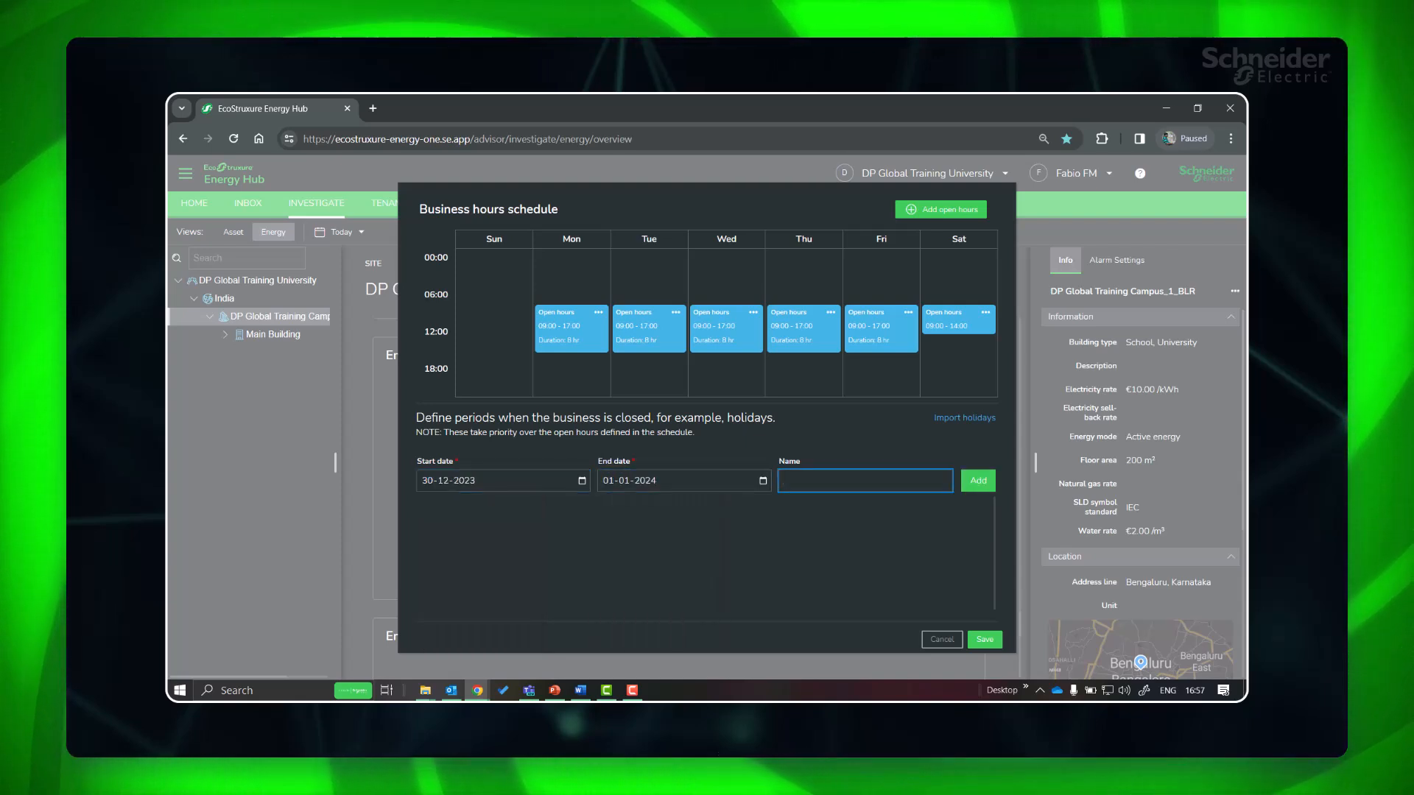
{"action": "type", "text": "New Year Holid"}
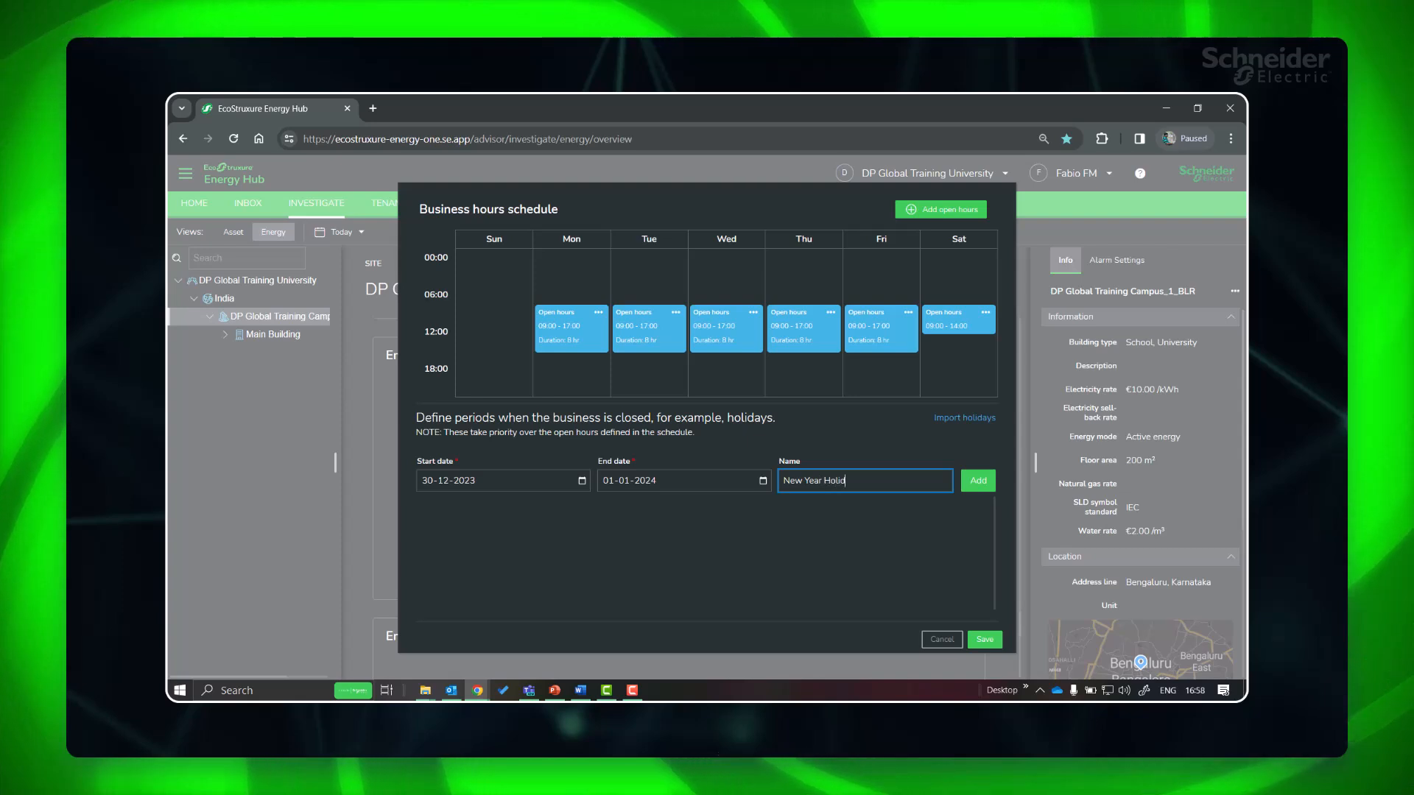
{"action": "left_click", "coordinate": [976, 480]}
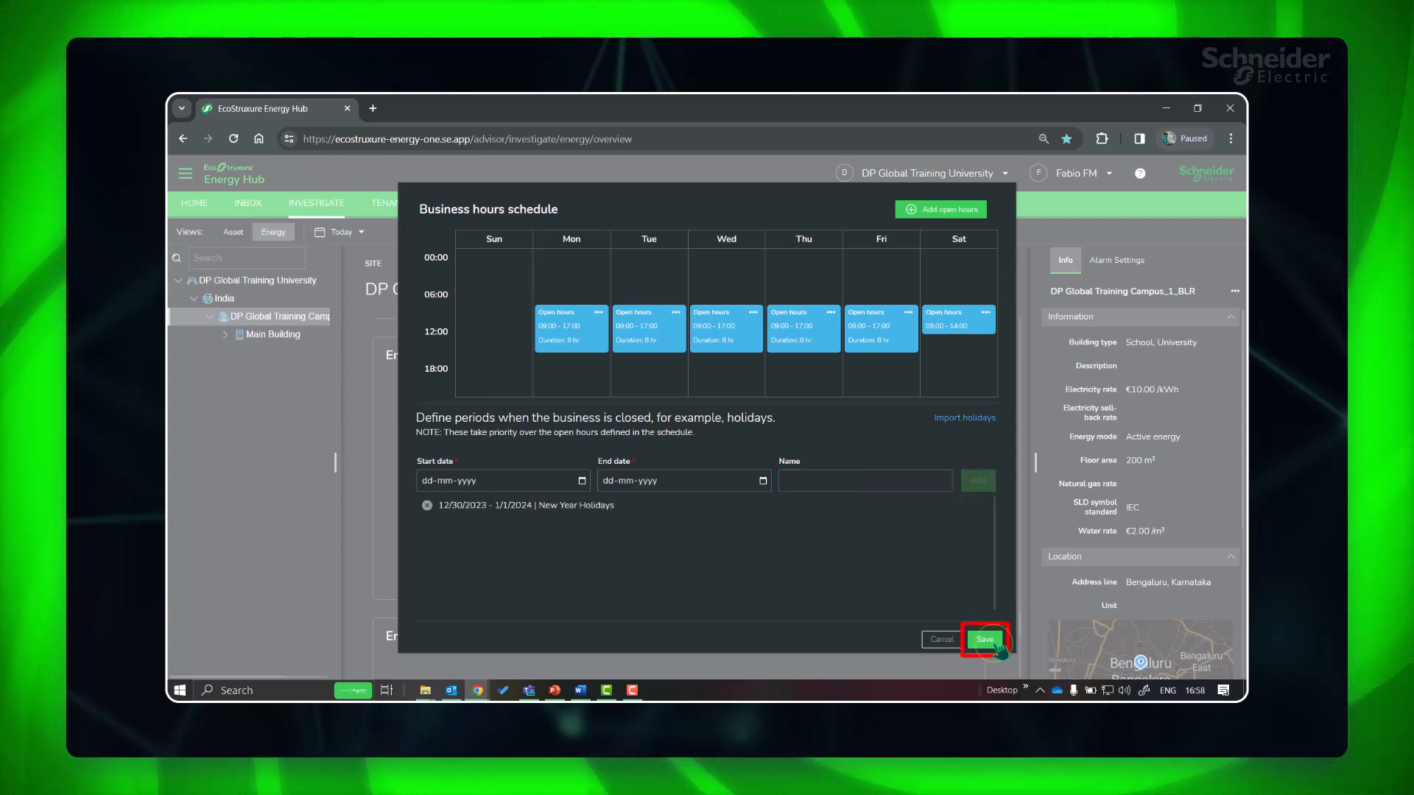
{"action": "left_click", "coordinate": [984, 639]}
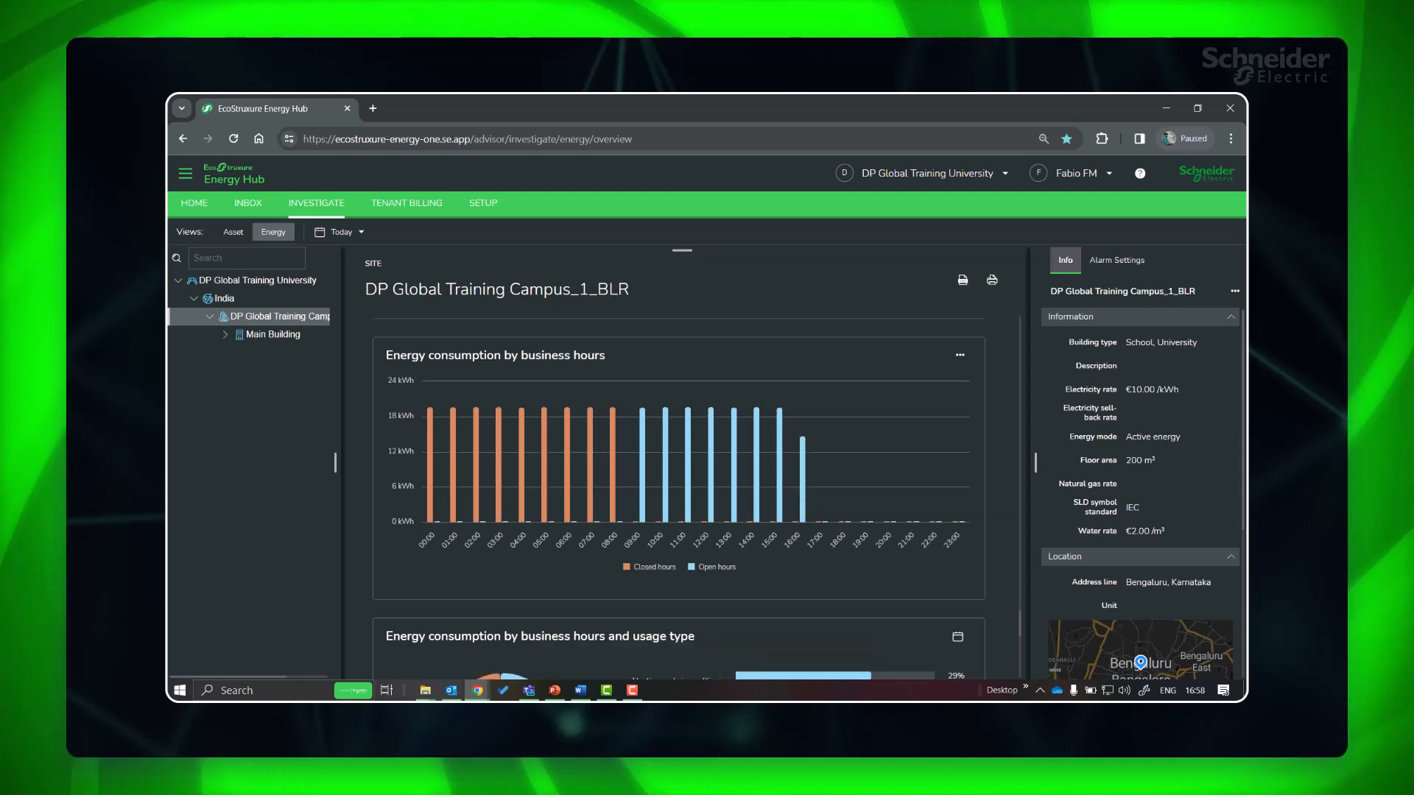
Scroll down the business-hours consumption chart
{"action": "scroll", "scroll_direction": "down", "scroll_amount": 3}
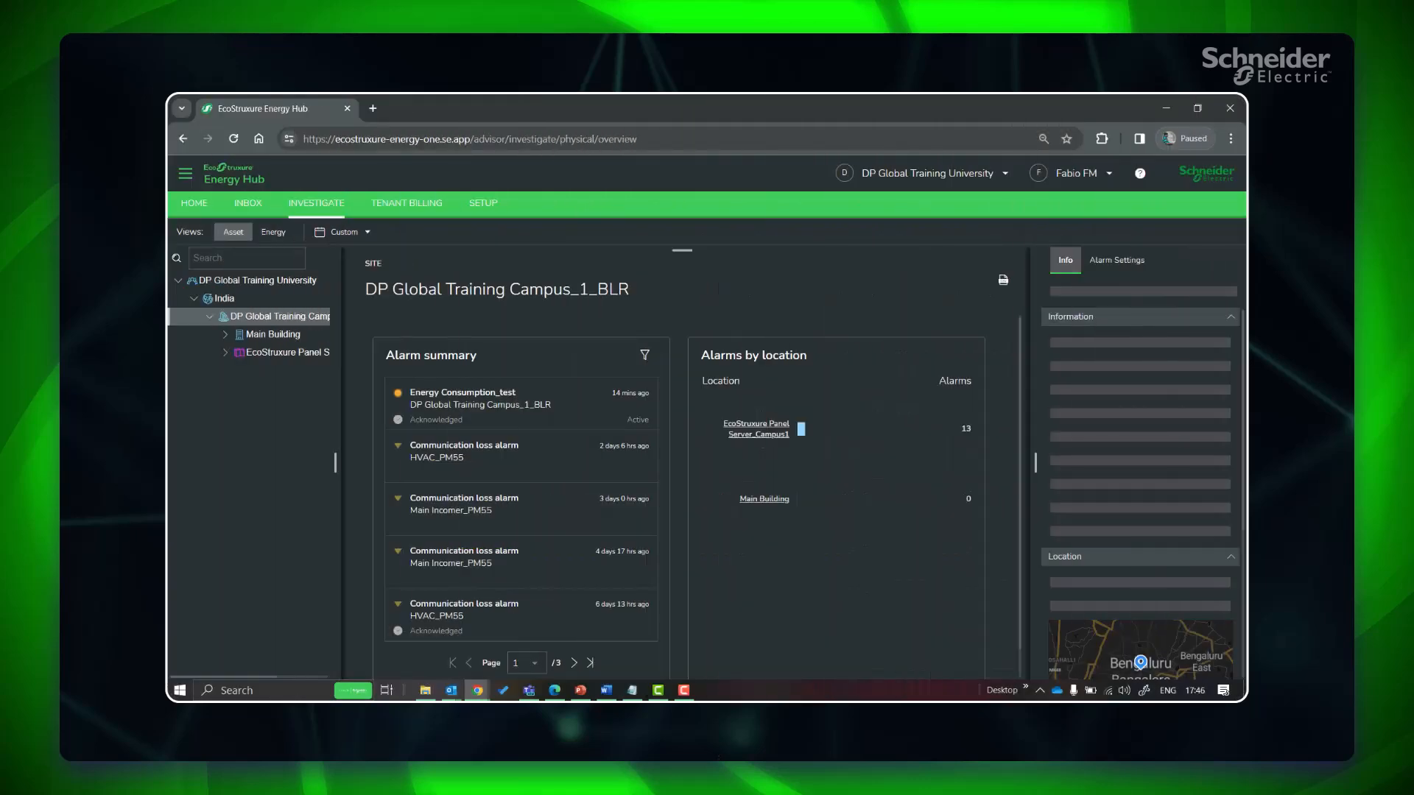
Show the campus site's Alarm Settings, with no rules yet, and begin a new alarm rule
{"action": "left_click", "coordinate": [273, 231]}
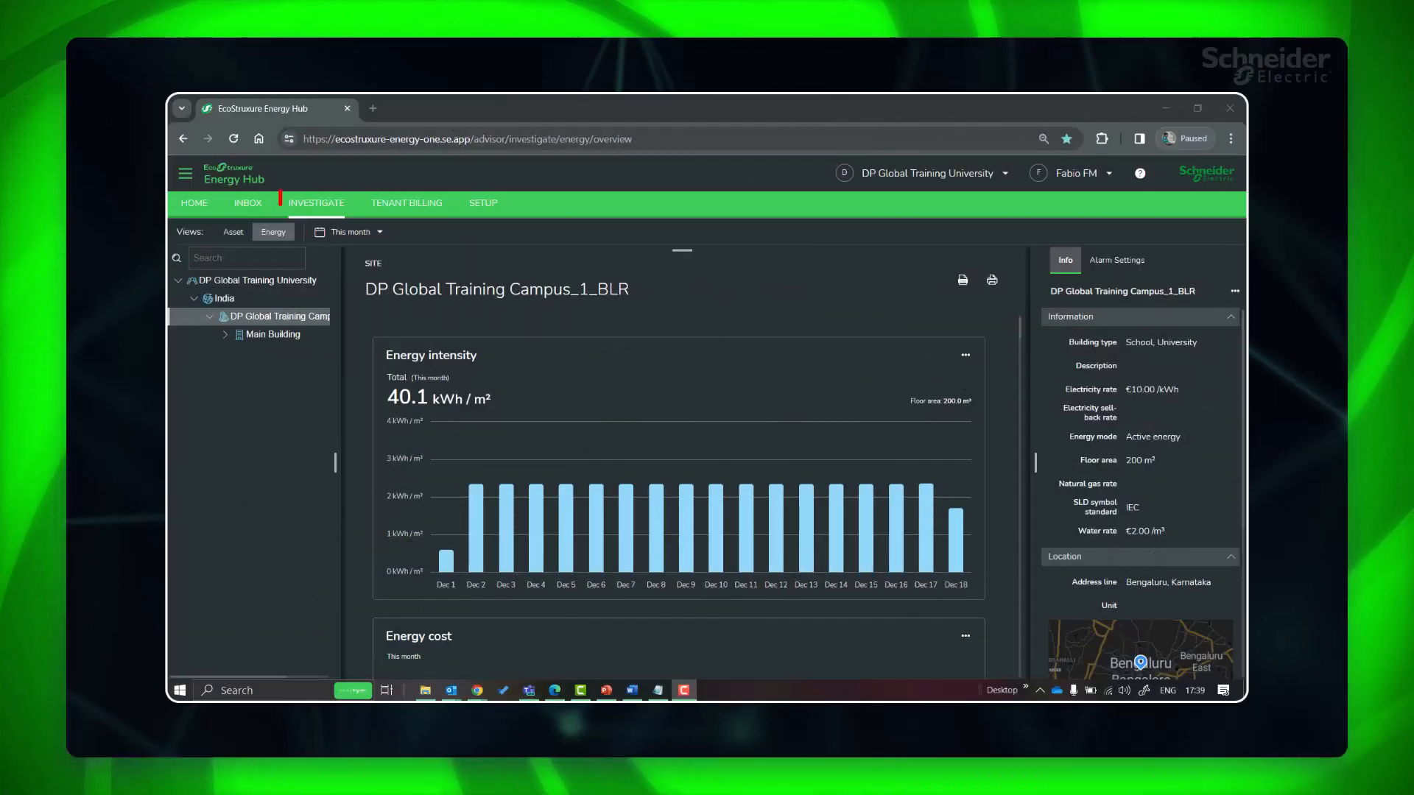
{"action": "left_click", "coordinate": [315, 204]}
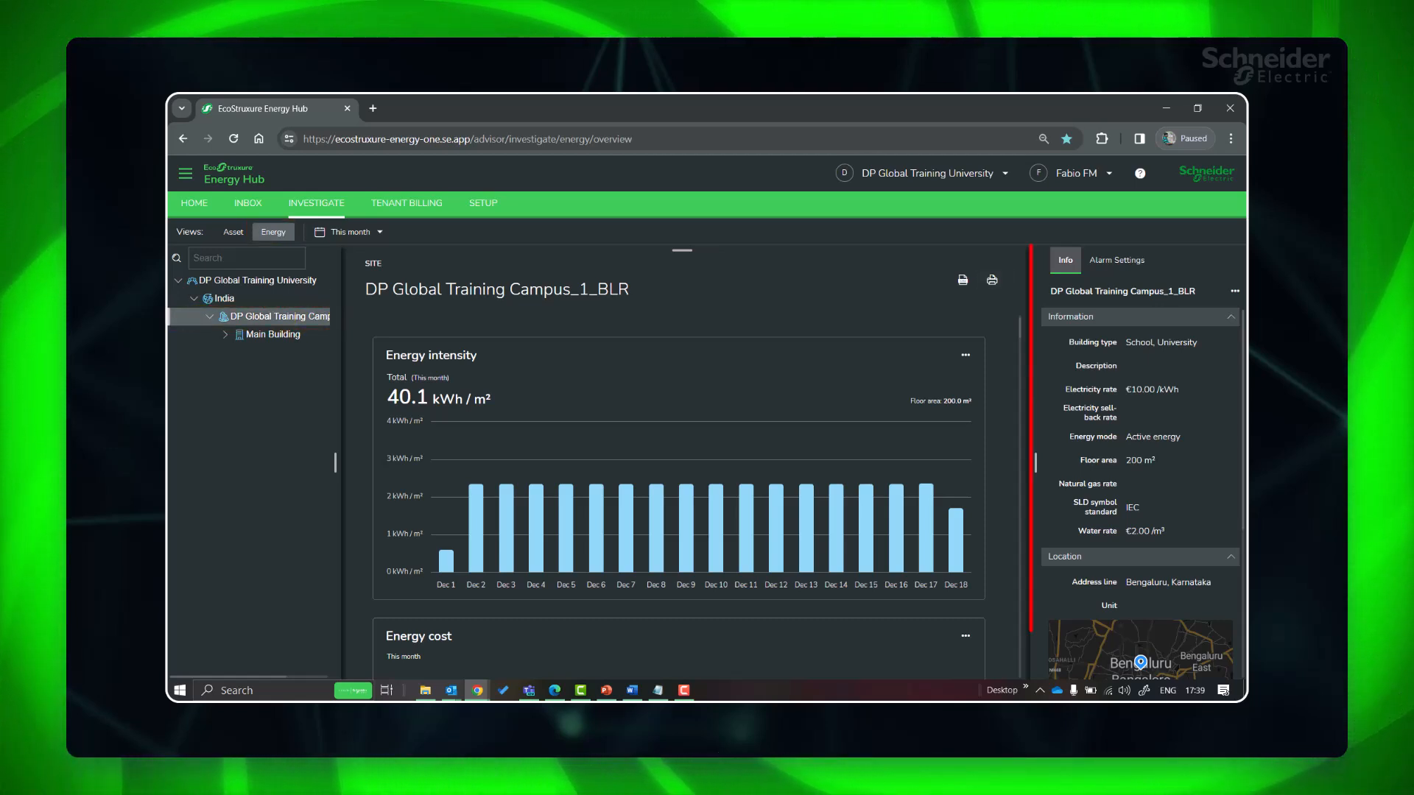
{"action": "left_click", "coordinate": [1117, 260]}
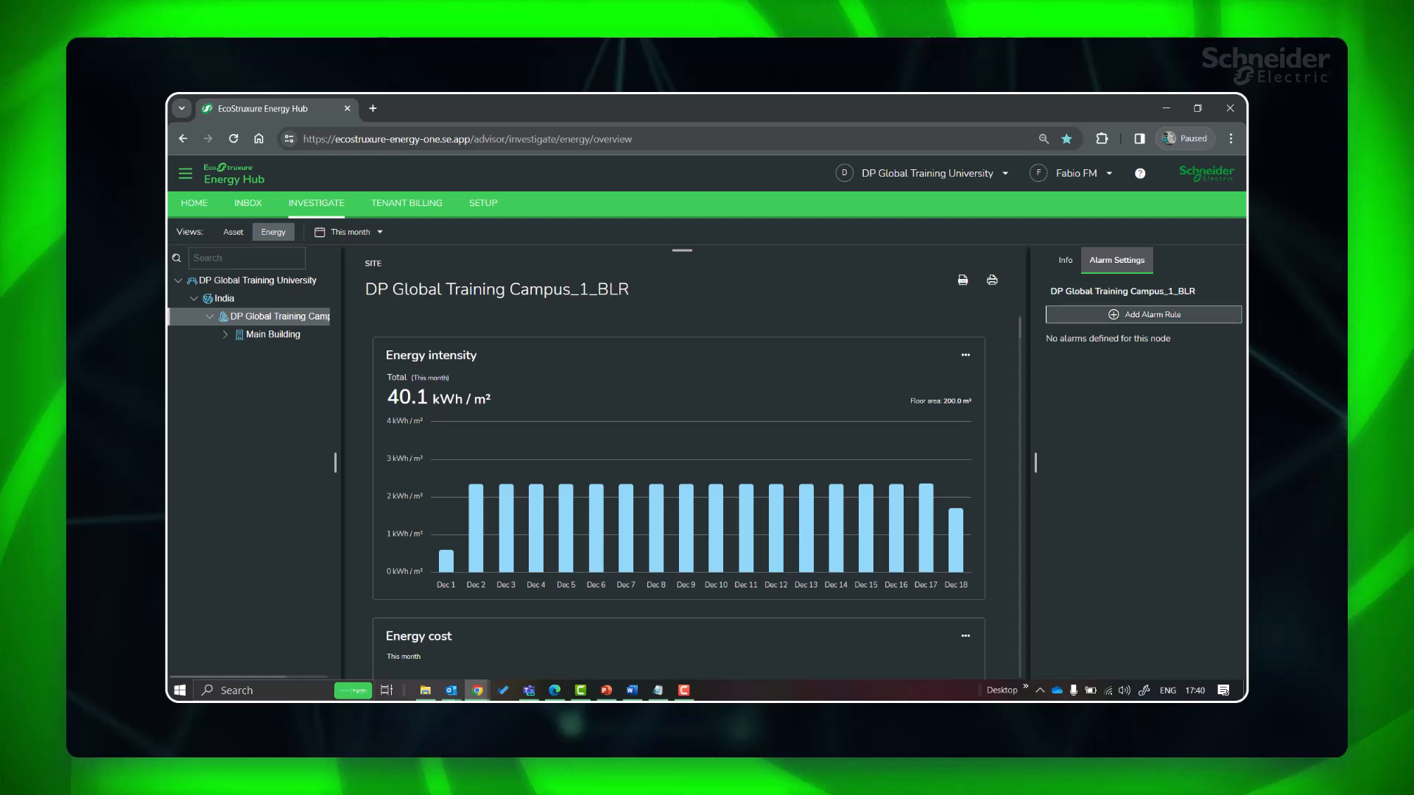
{"action": "left_click", "coordinate": [1143, 314]}
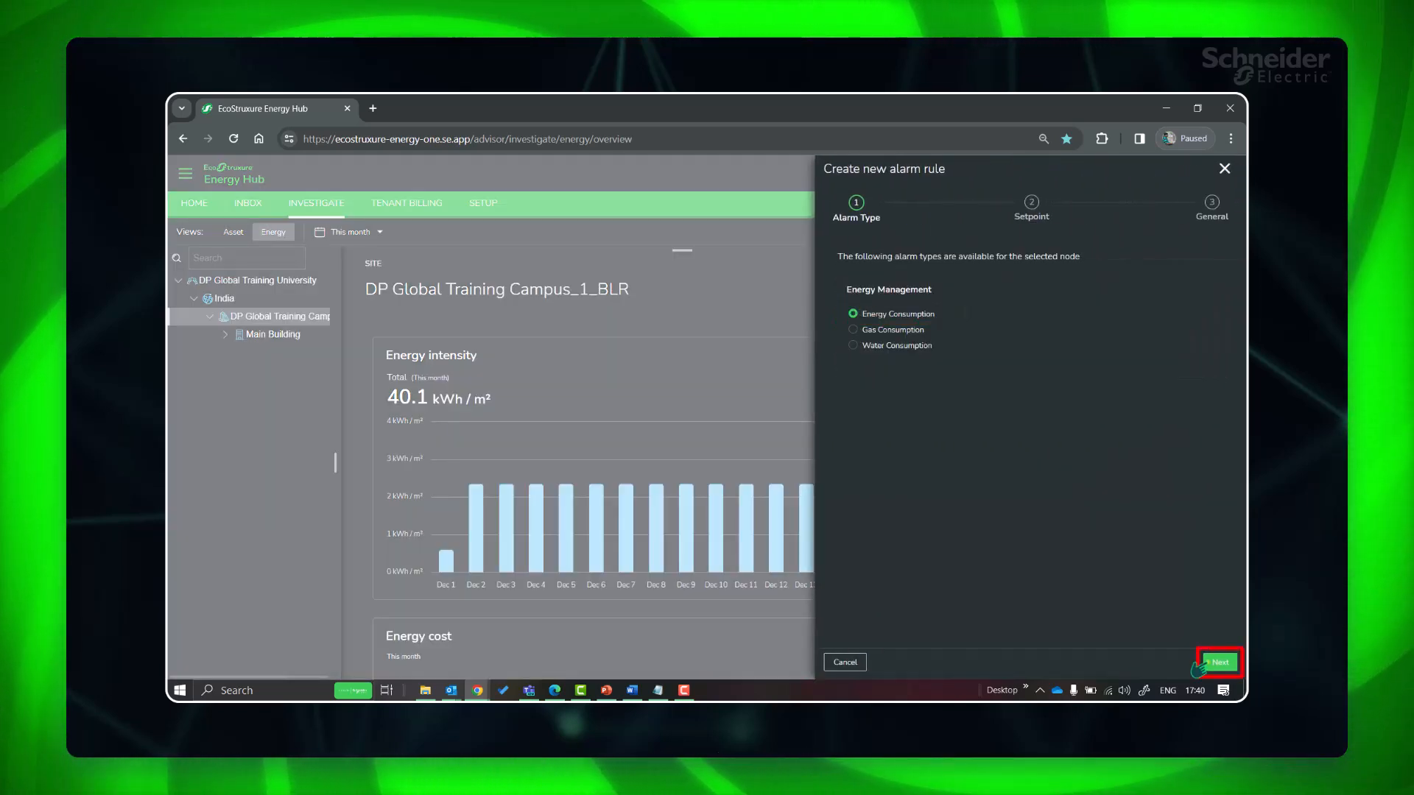
Define a daily Energy Consumption alarm with Medium priority and a 470 kWh threshold
{"action": "left_click", "coordinate": [1218, 662]}
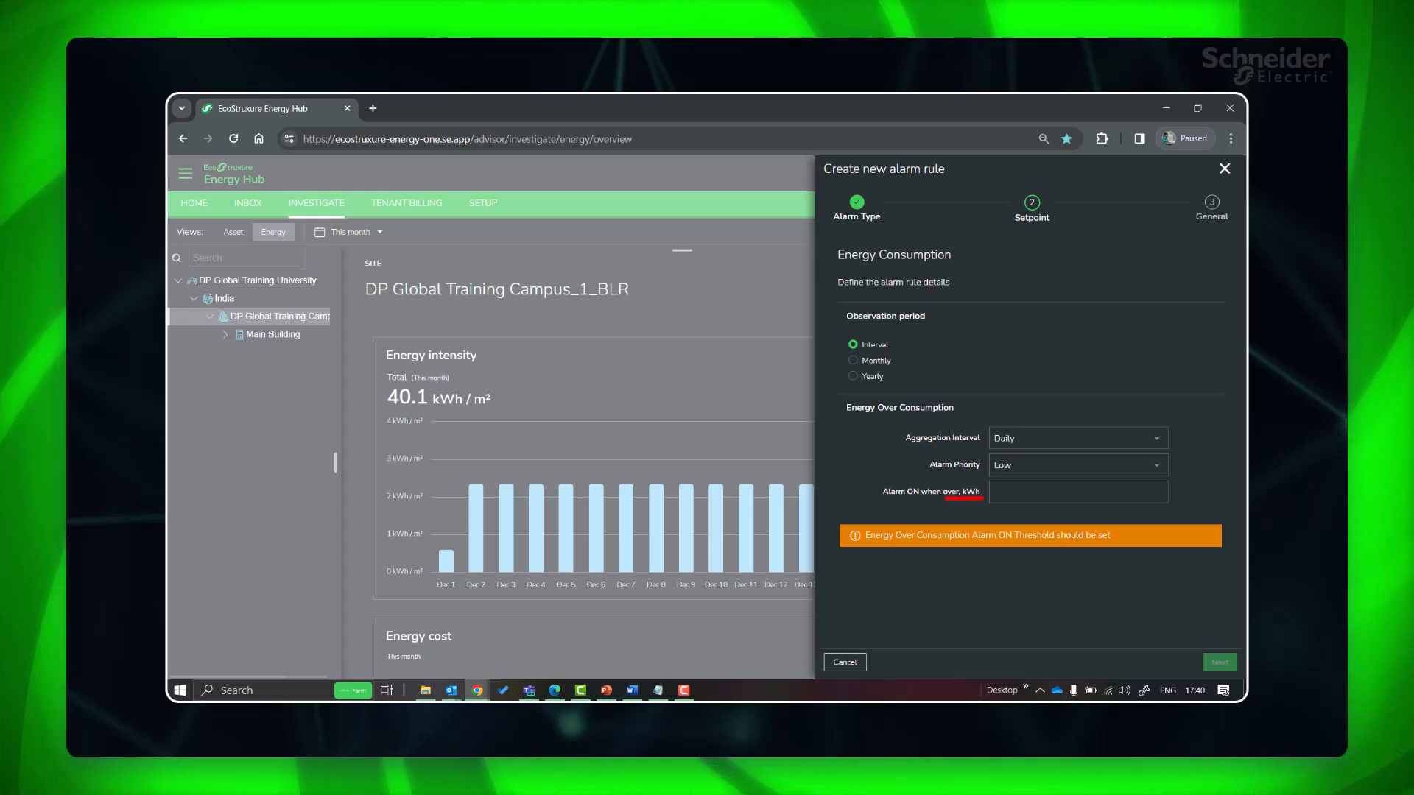
{"action": "left_click", "coordinate": [1077, 439]}
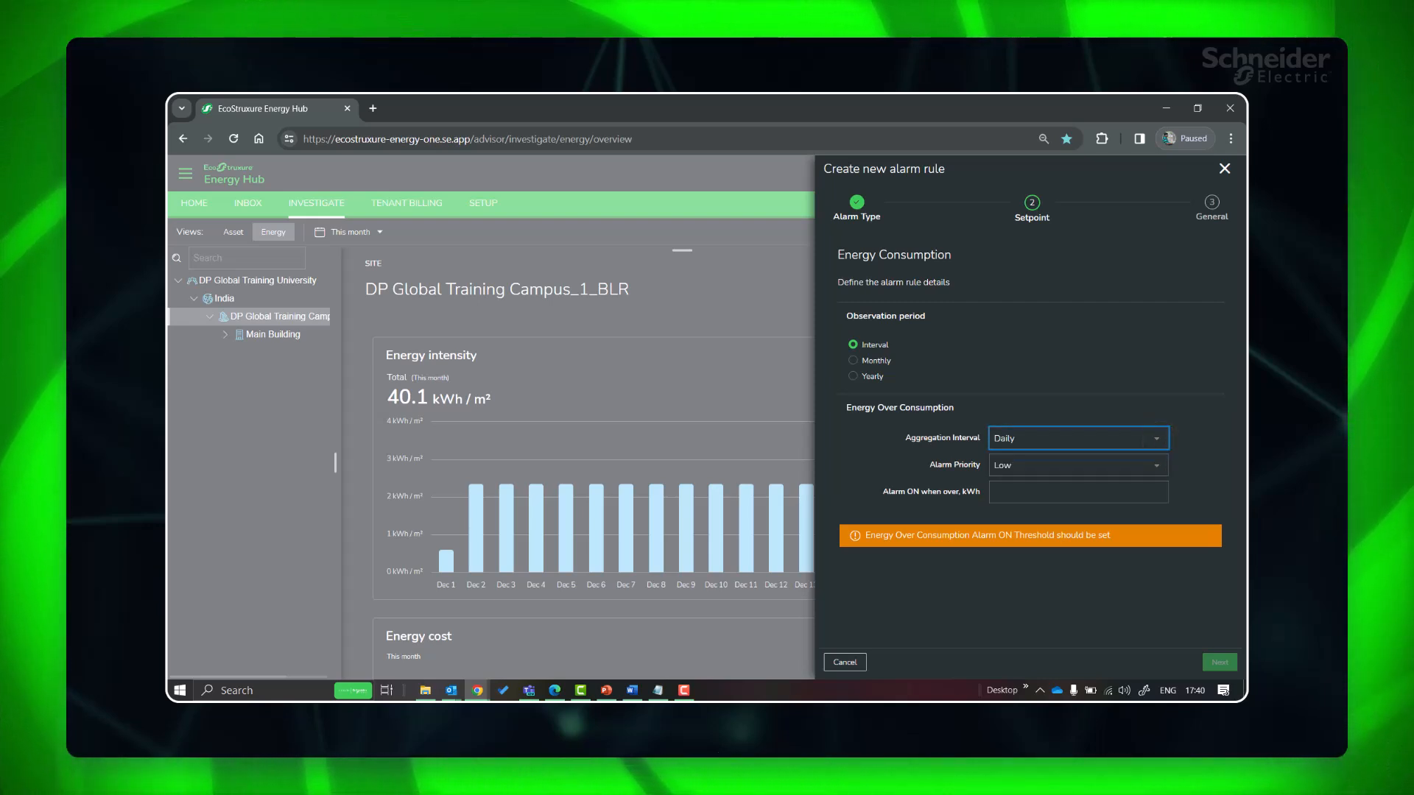
{"action": "left_click", "coordinate": [1077, 464]}
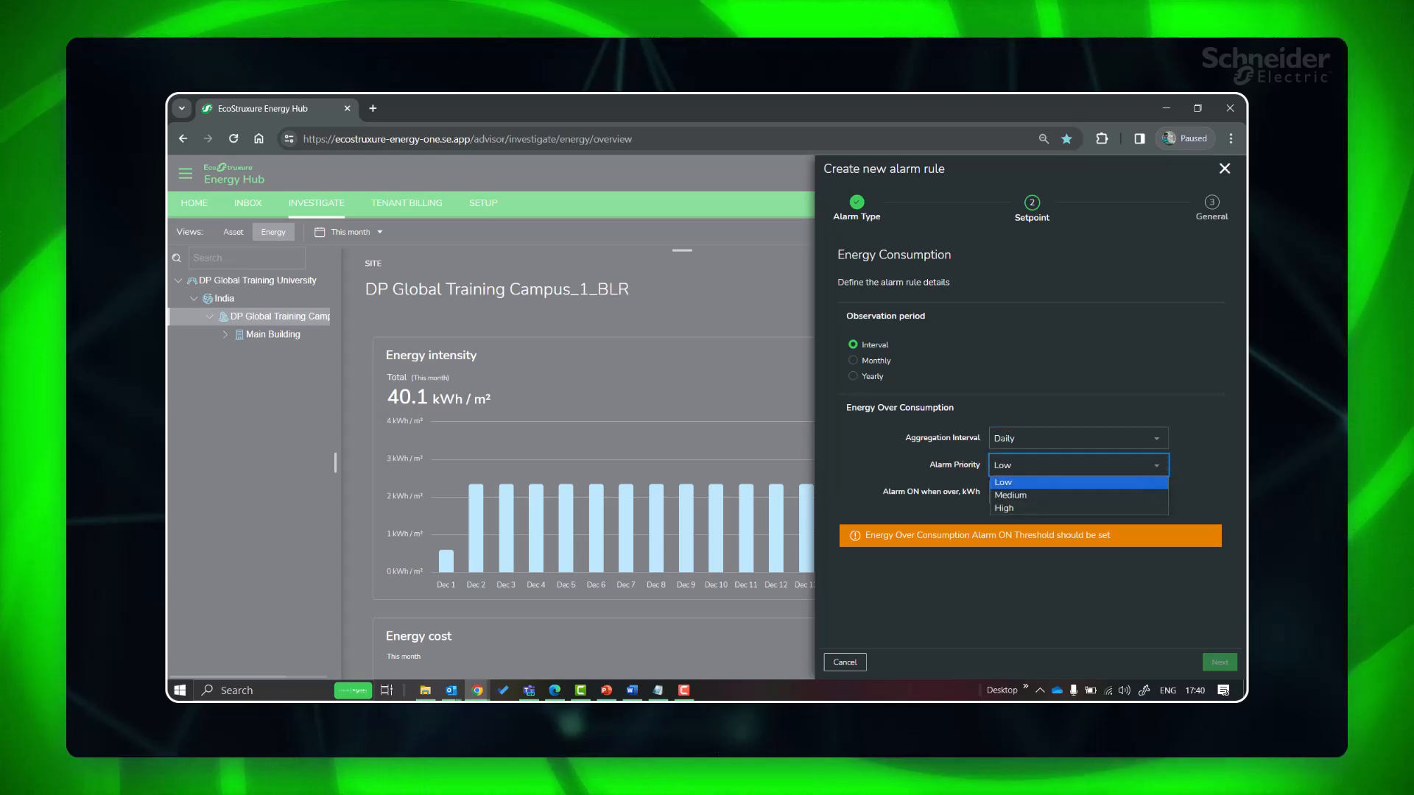
{"action": "left_click", "coordinate": [1010, 495]}
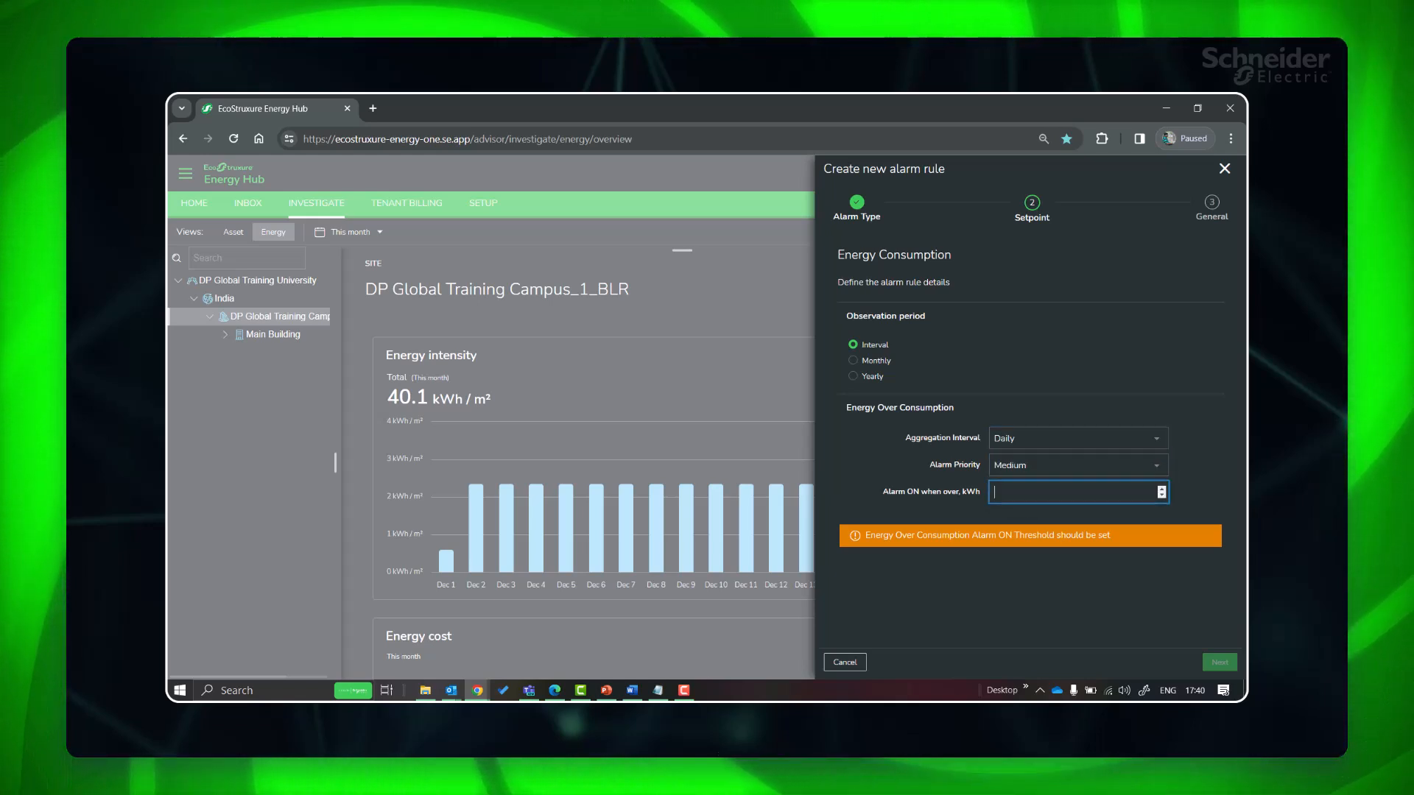
{"action": "type", "text": "4"}
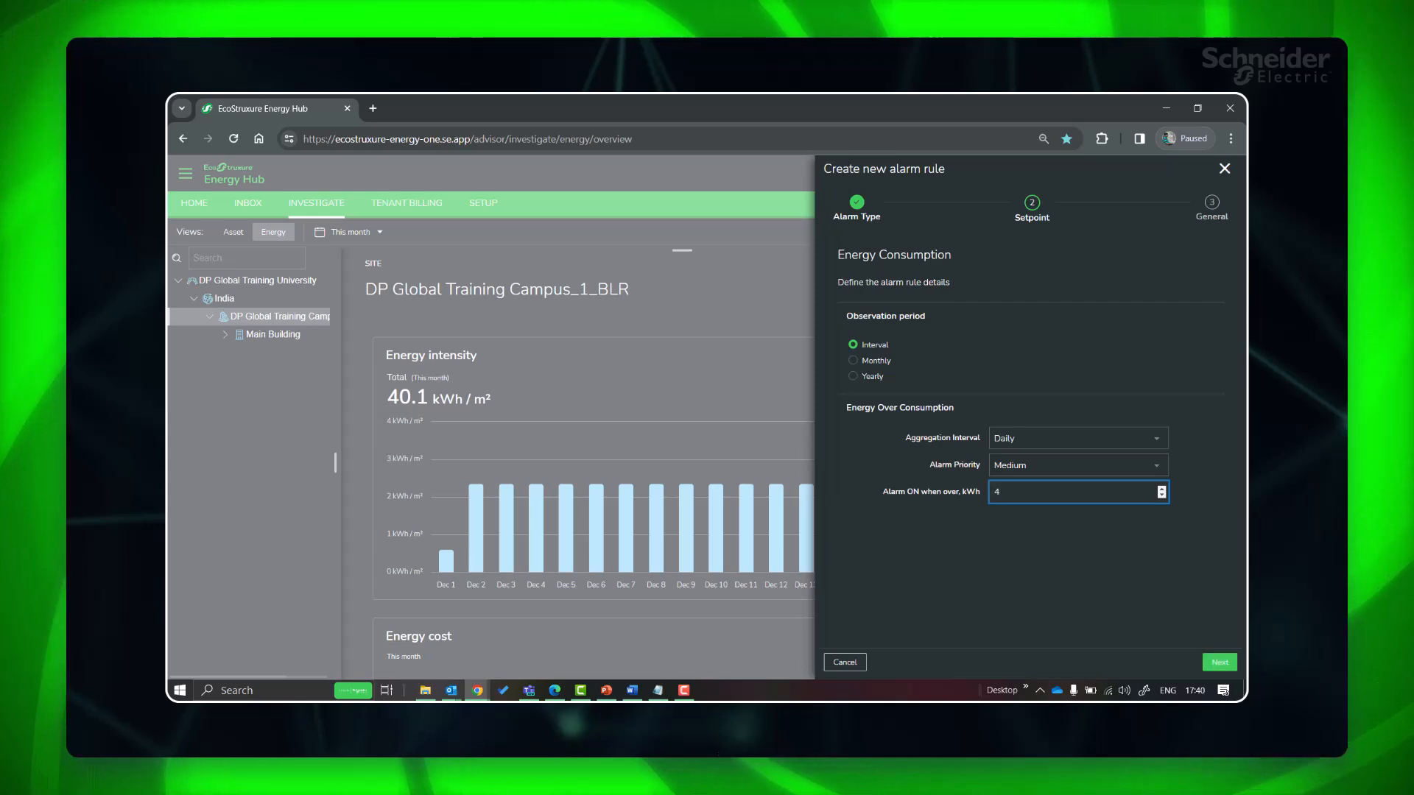
{"action": "type", "text": "470"}
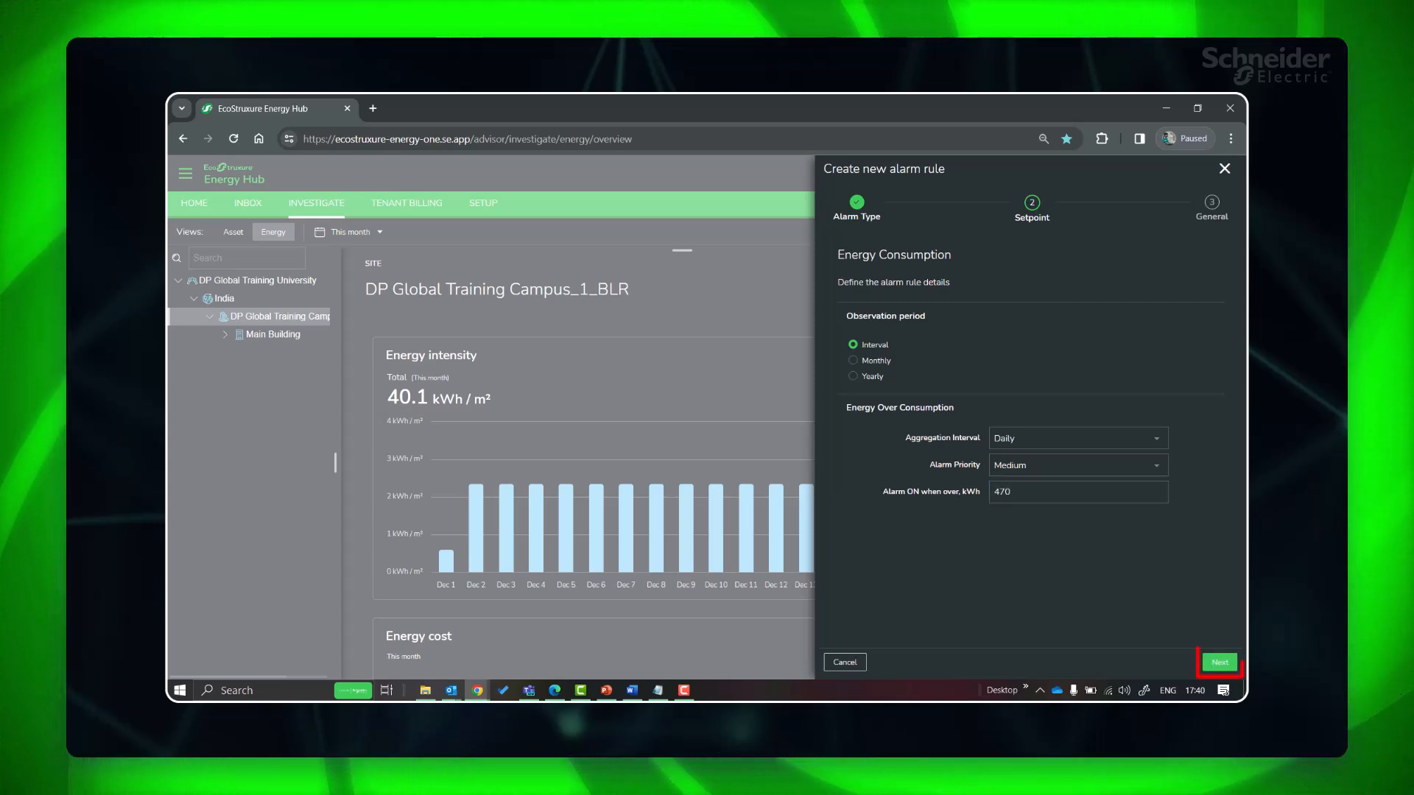
{"action": "mouse_move", "coordinate": [1219, 661]}
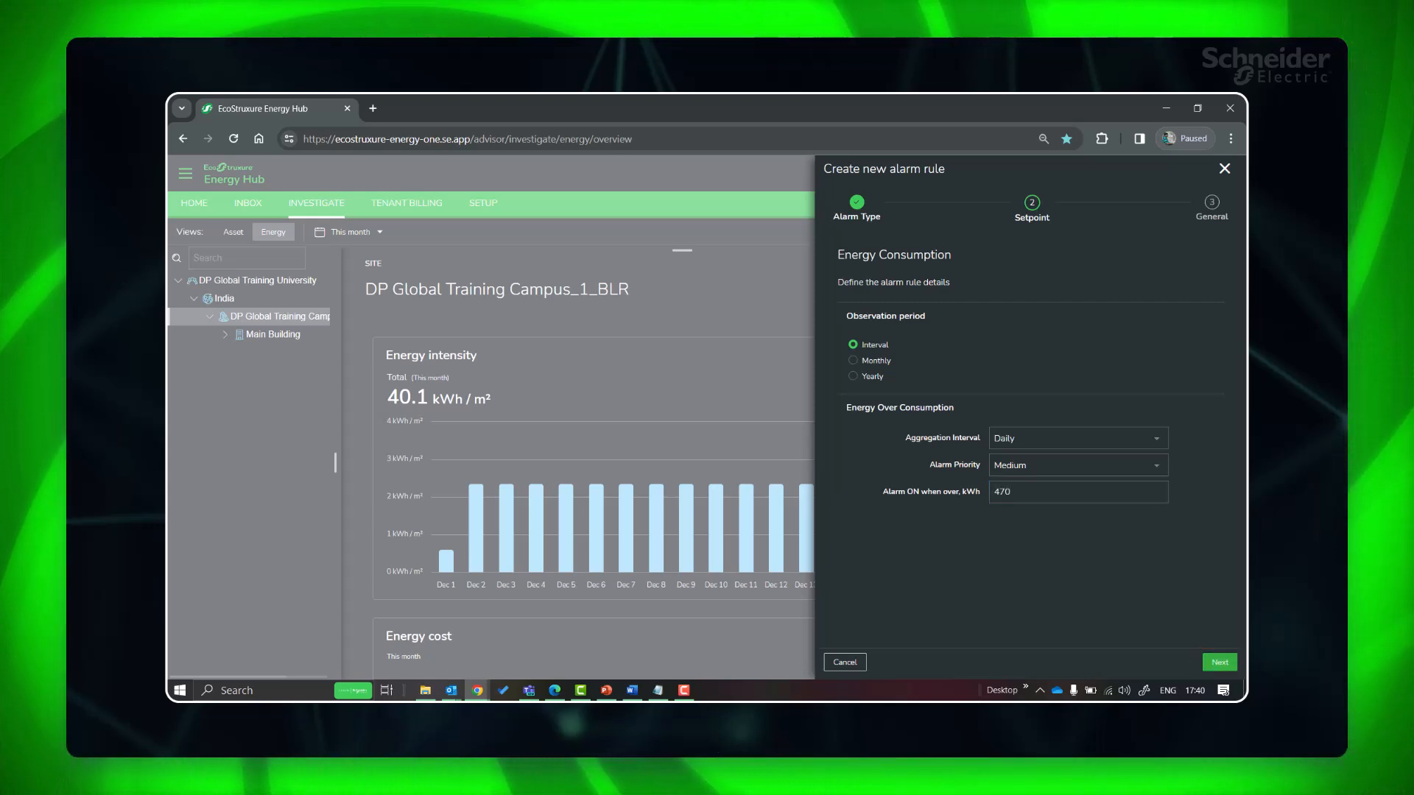
Finish the rule as Energy Consumption Over_Daily in its general settings
{"action": "left_click", "coordinate": [1218, 661]}
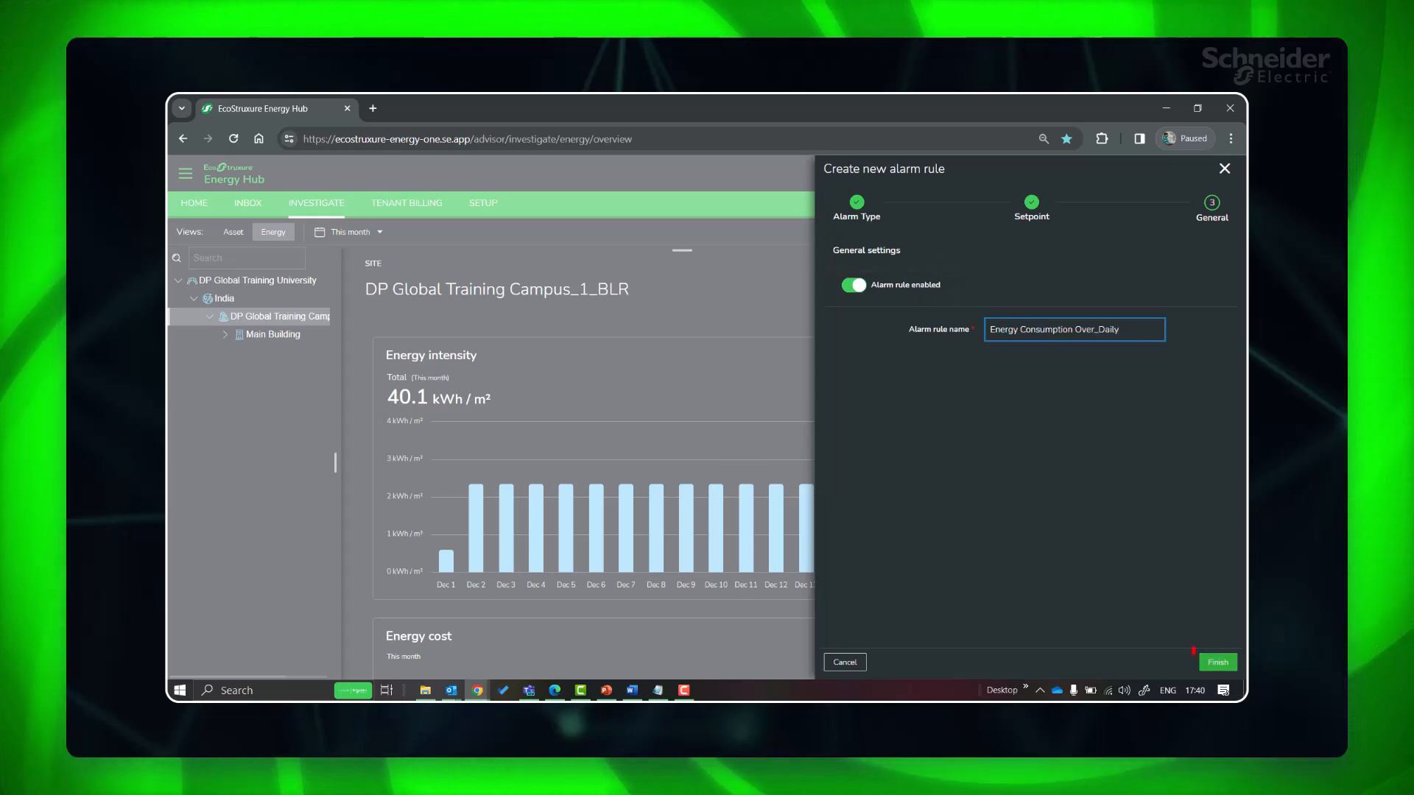
{"action": "left_click", "coordinate": [1216, 662]}
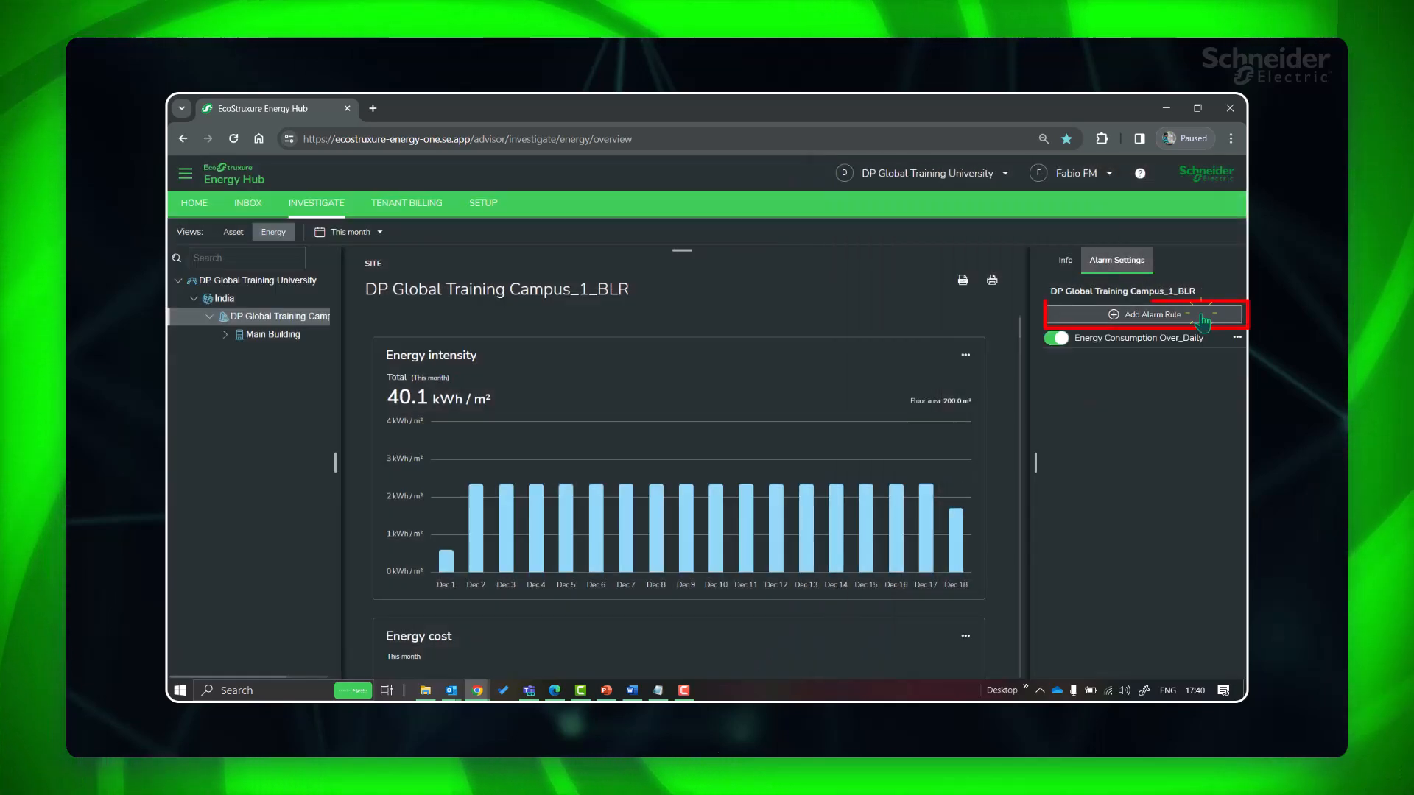
Start another Energy Consumption rule with a yearly full-year target of 133200 kWh
{"action": "left_click", "coordinate": [1146, 313]}
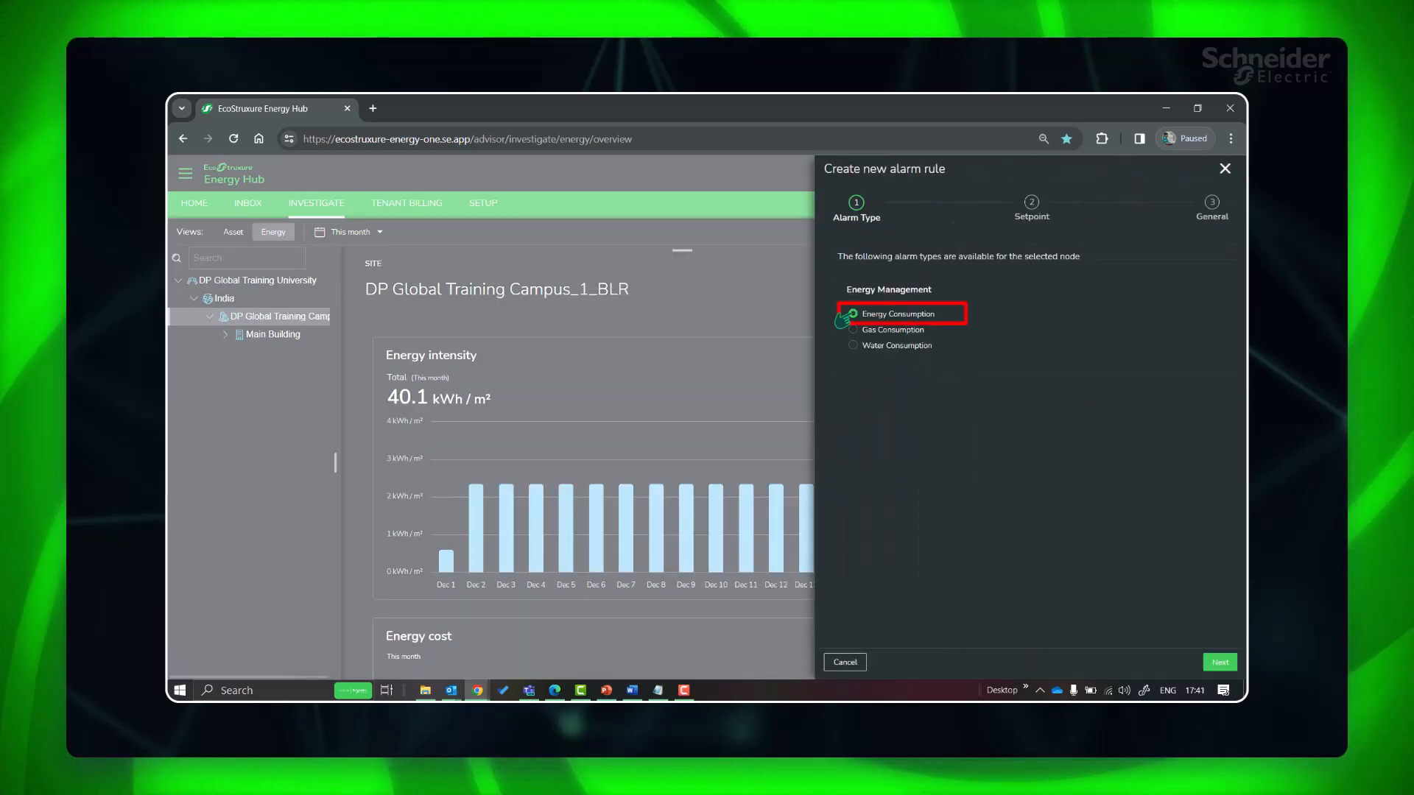
{"action": "left_click", "coordinate": [1219, 661]}
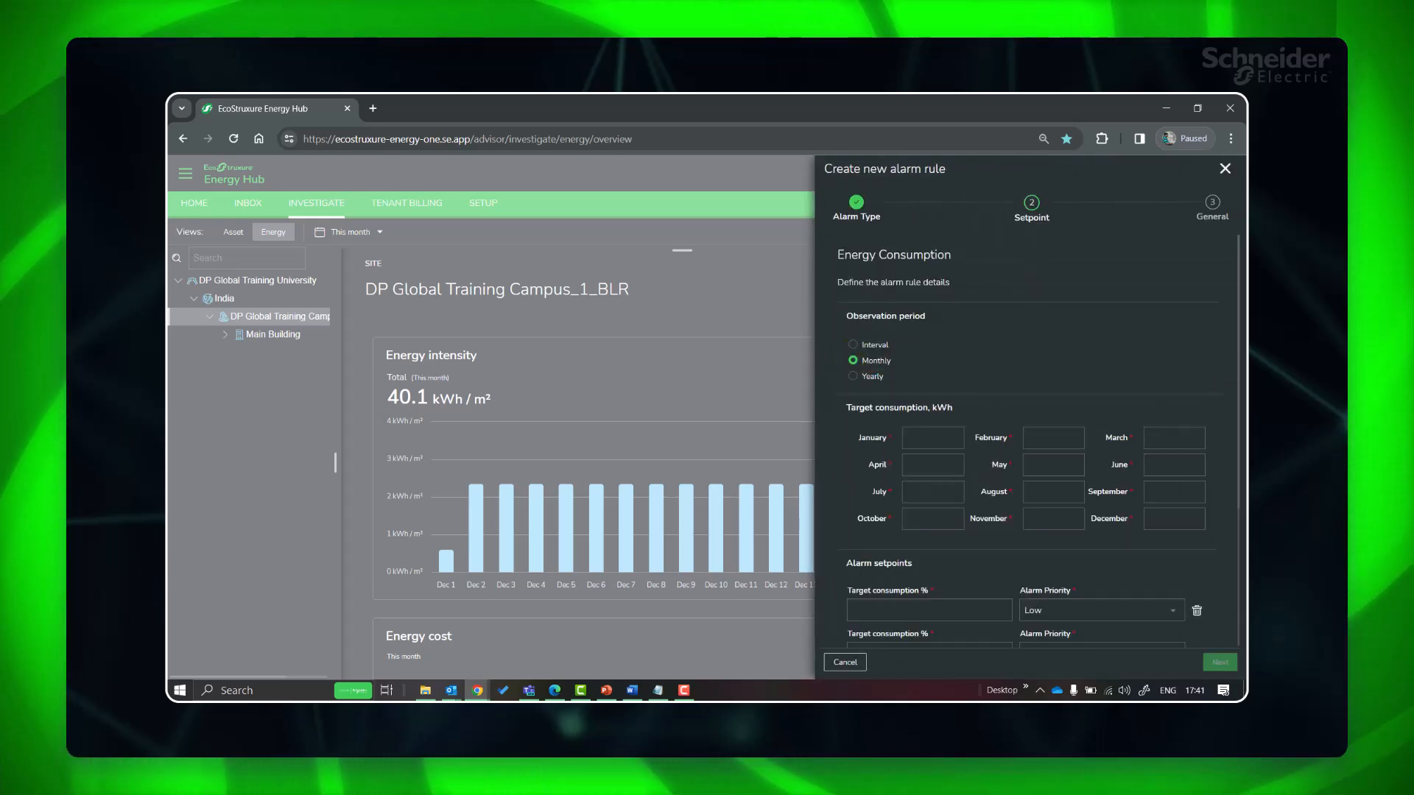
{"action": "scroll", "scroll_direction": "down", "scroll_amount": 3}
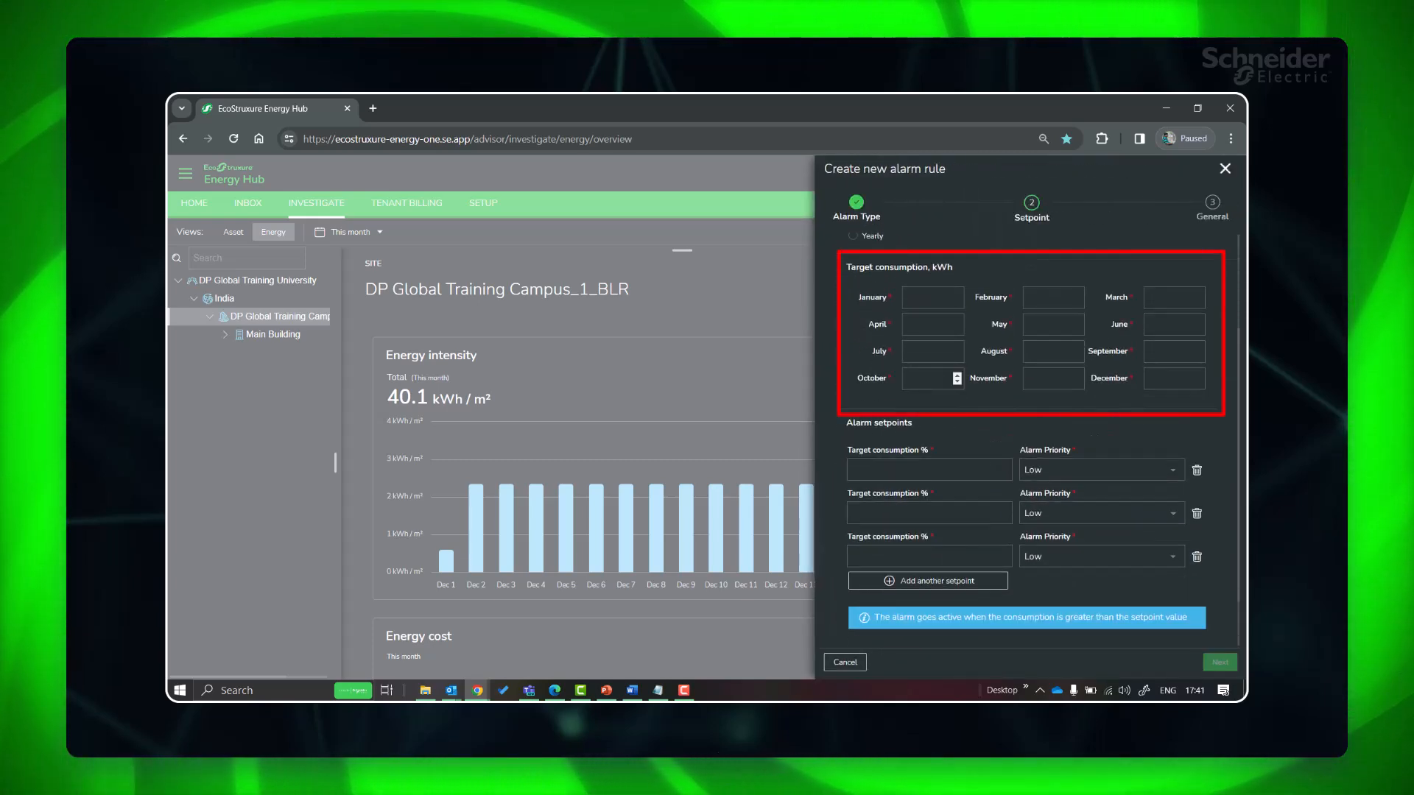
{"action": "left_click", "coordinate": [853, 290]}
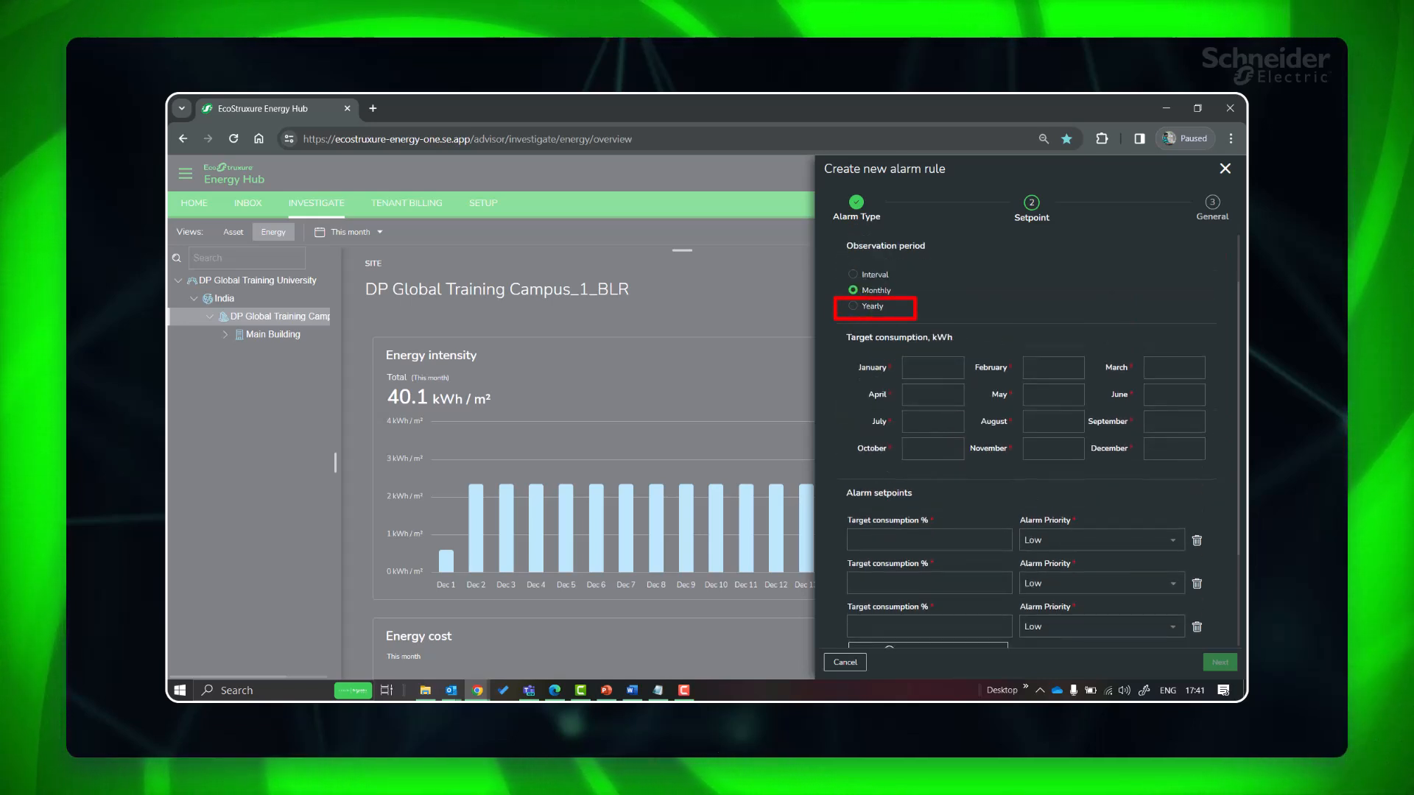
{"action": "left_click", "coordinate": [853, 306]}
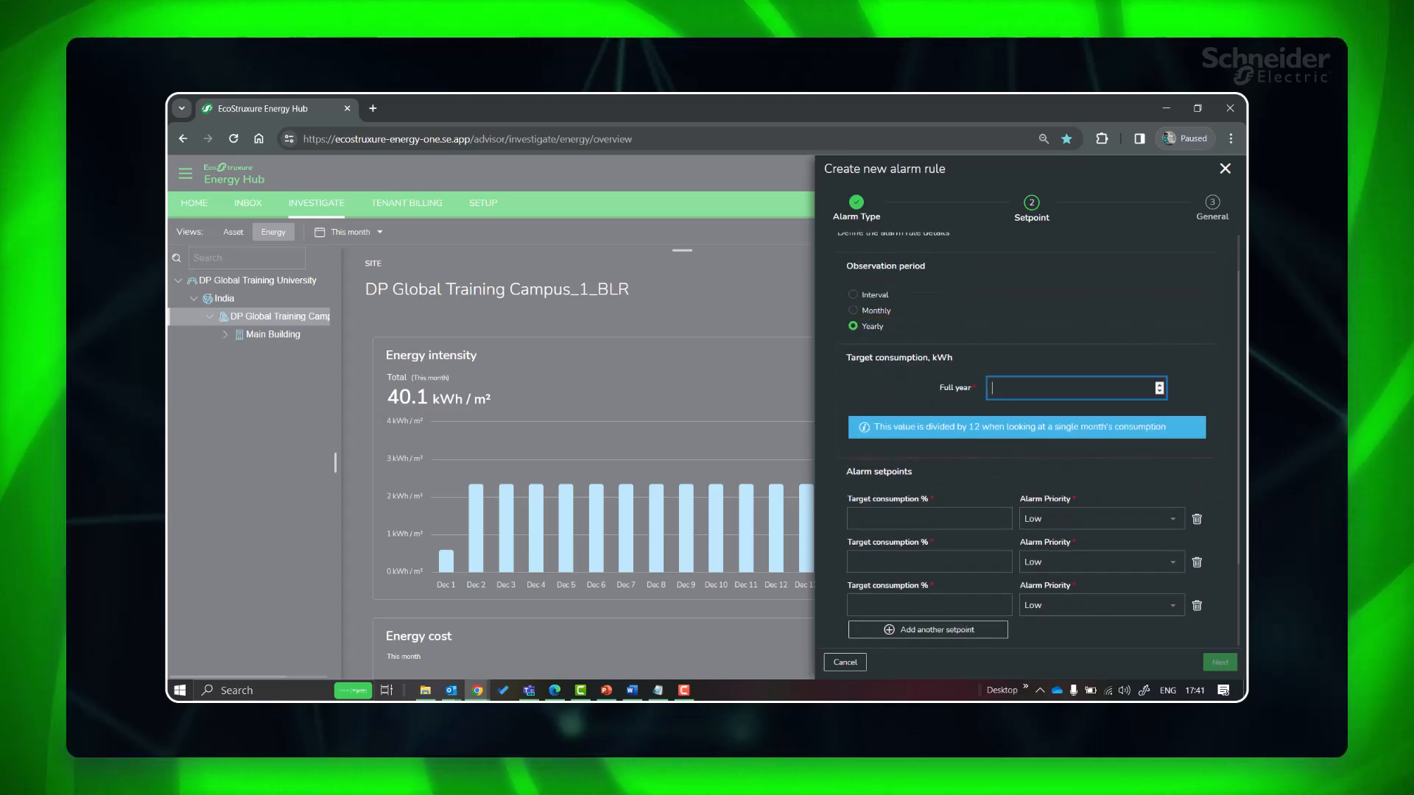
{"action": "type", "text": "133200"}
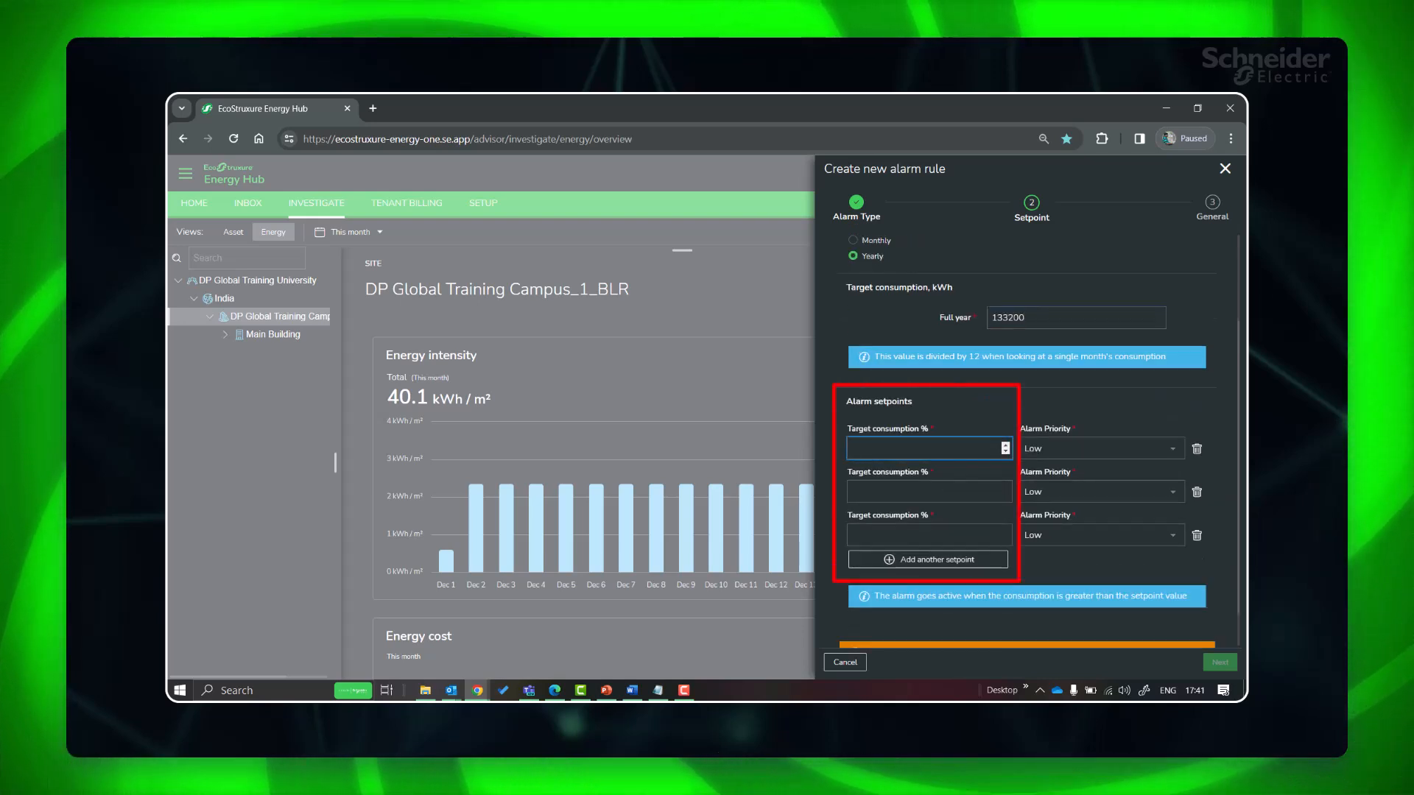
Set setpoints at 60% and 80% Medium priority and 90% High priority
{"action": "type", "text": "60"}
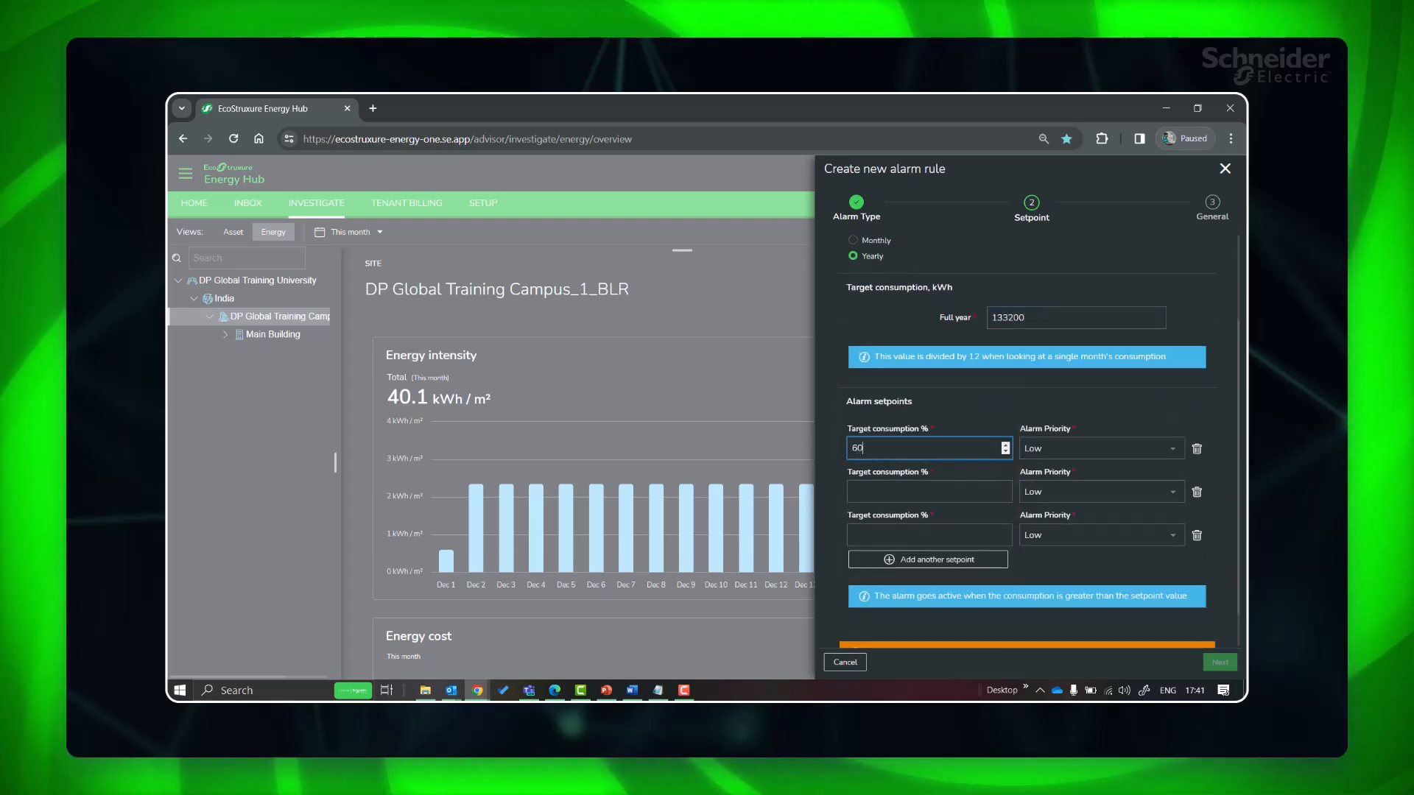
{"action": "left_click", "coordinate": [1100, 448]}
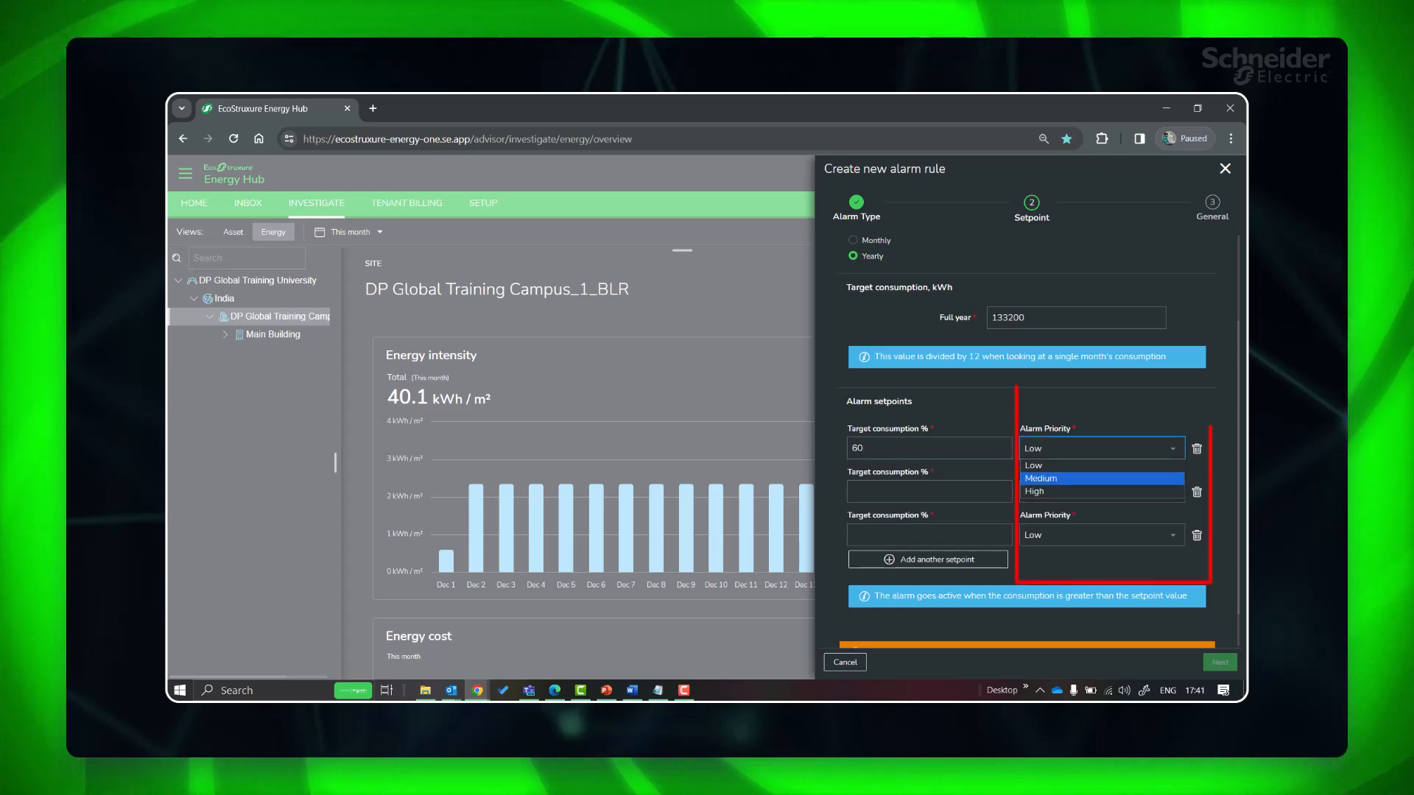
{"action": "left_click", "coordinate": [1040, 478]}
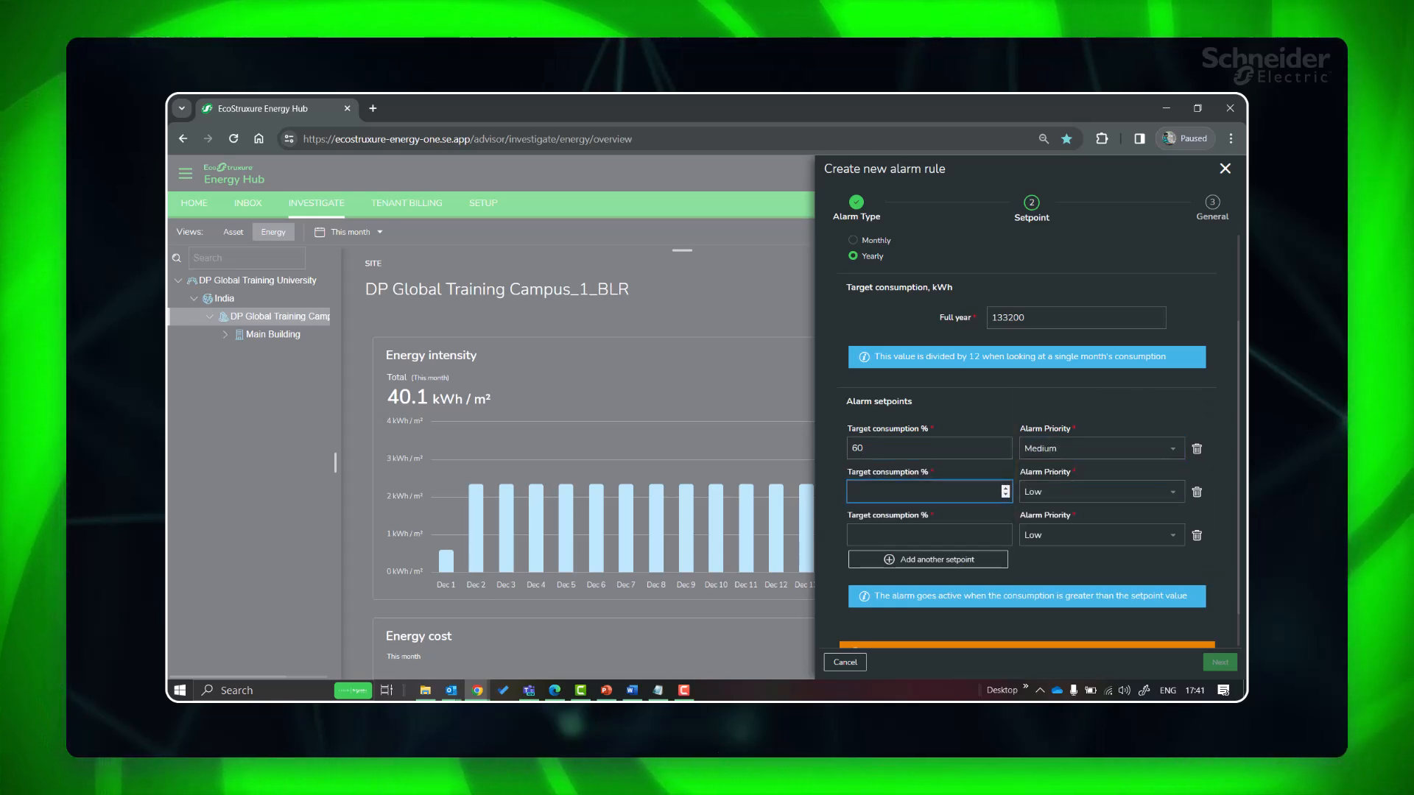
{"action": "type", "text": "80"}
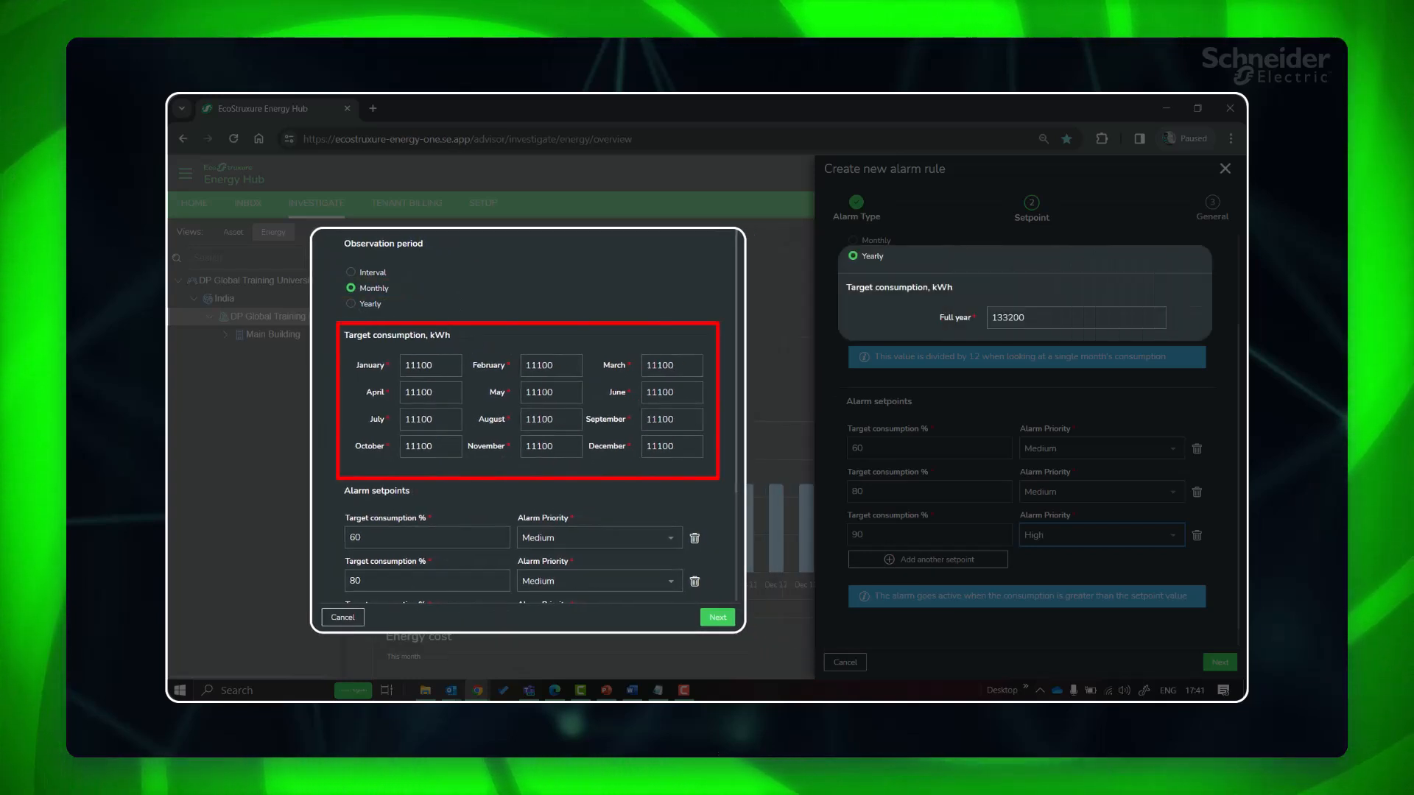
{"action": "scroll", "scroll_direction": "down", "scroll_amount": 3}
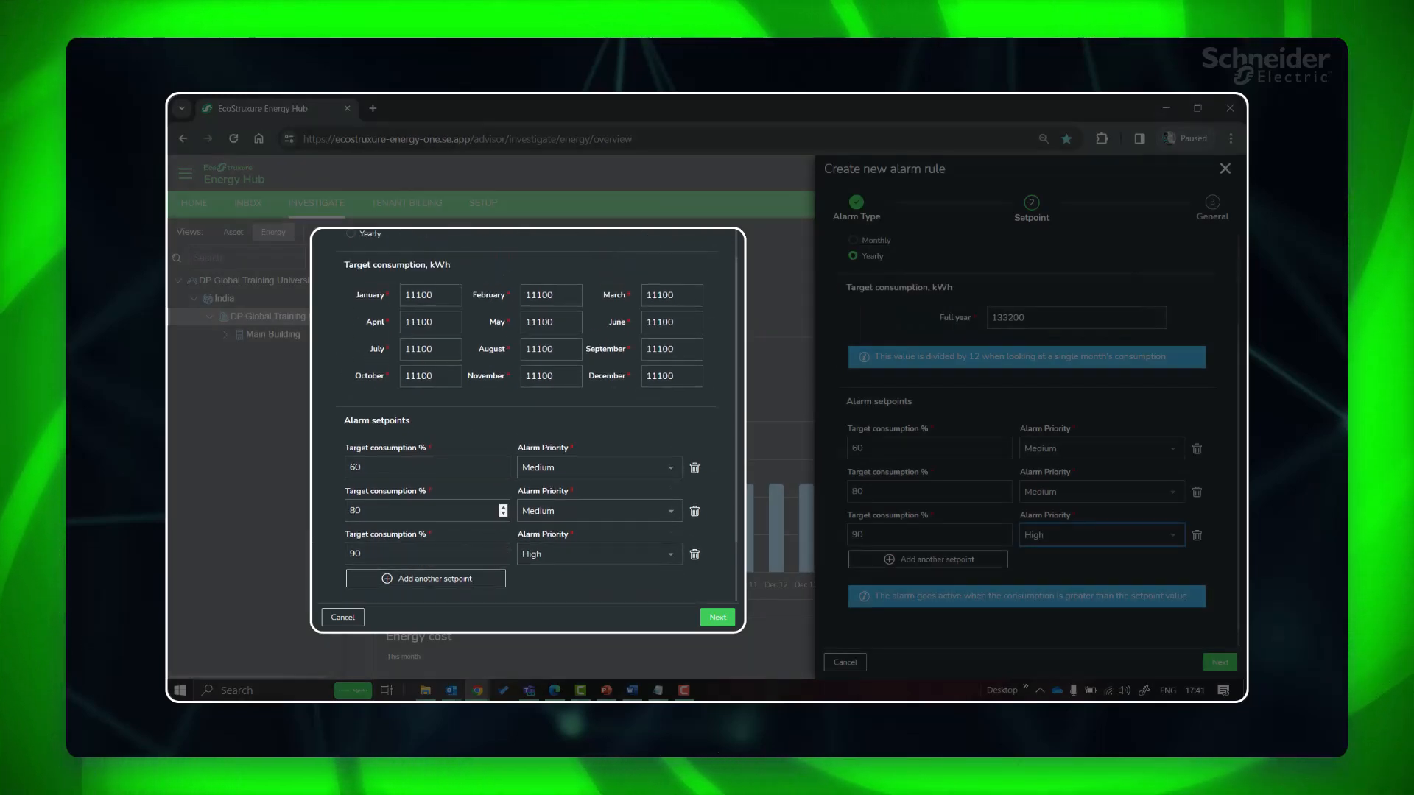
{"action": "left_click", "coordinate": [343, 617]}
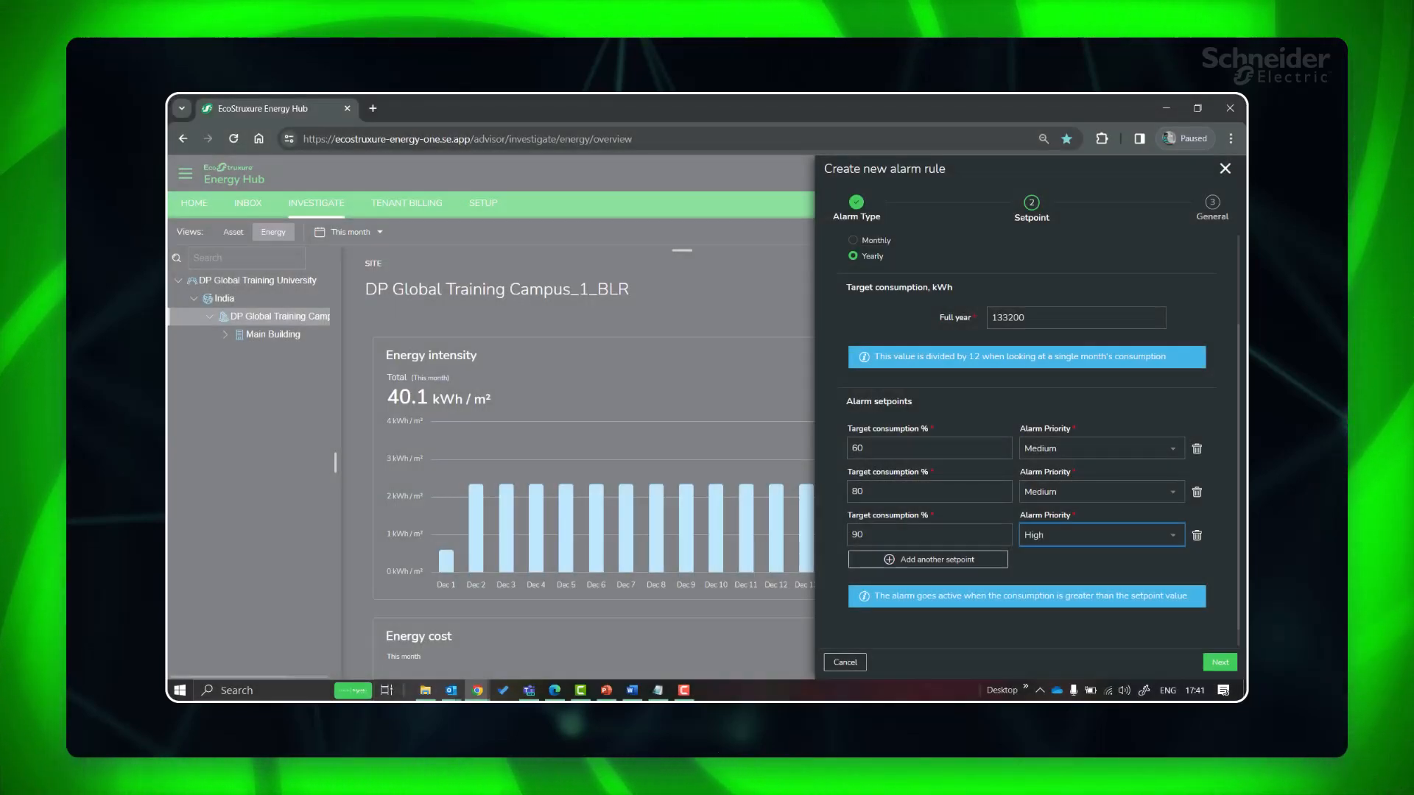
Name the rule Energy Consumption_Over Monthly and finish creating it
{"action": "left_click", "coordinate": [1218, 662]}
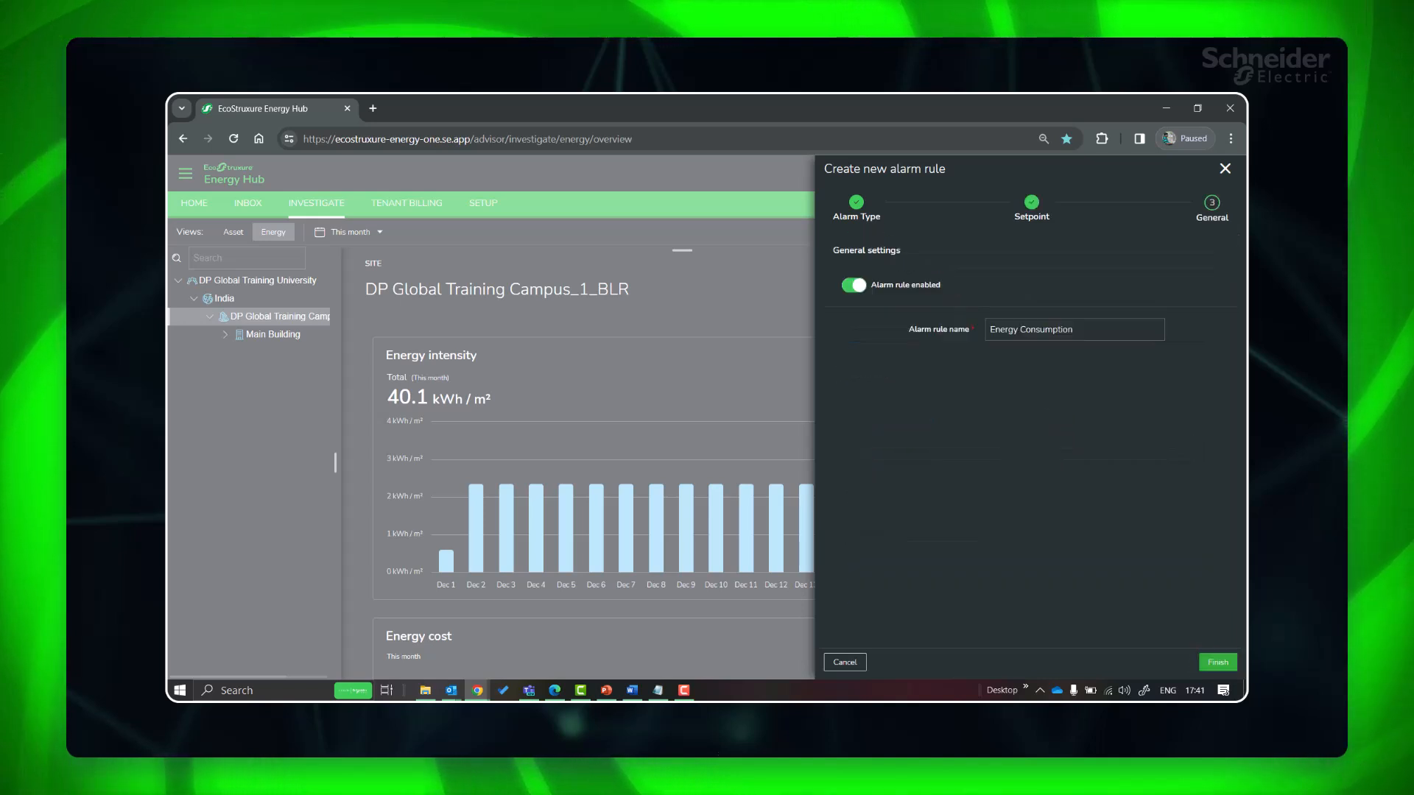
{"action": "type", "text": "_Over M"}
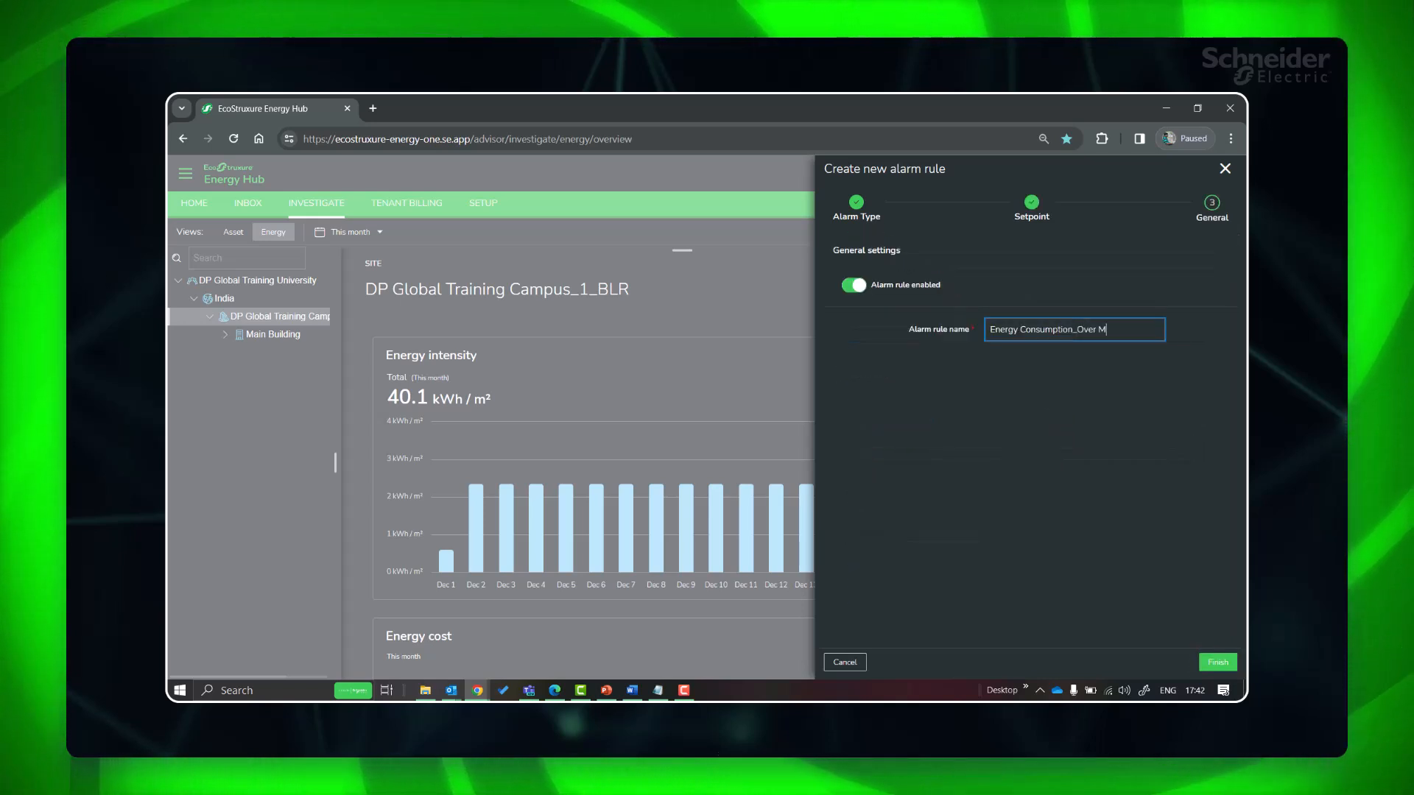
{"action": "type", "text": "onthly"}
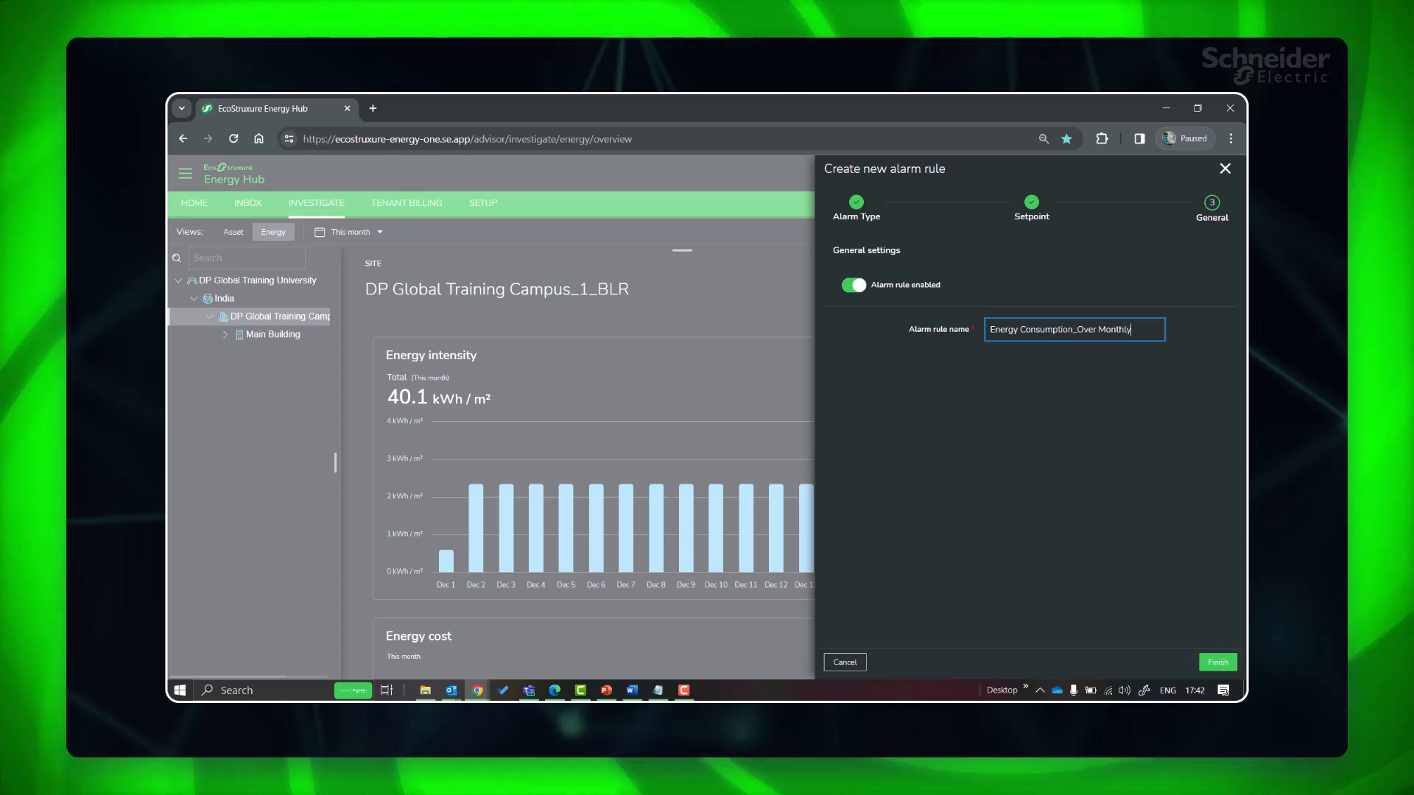
{"action": "left_click", "coordinate": [1216, 662]}
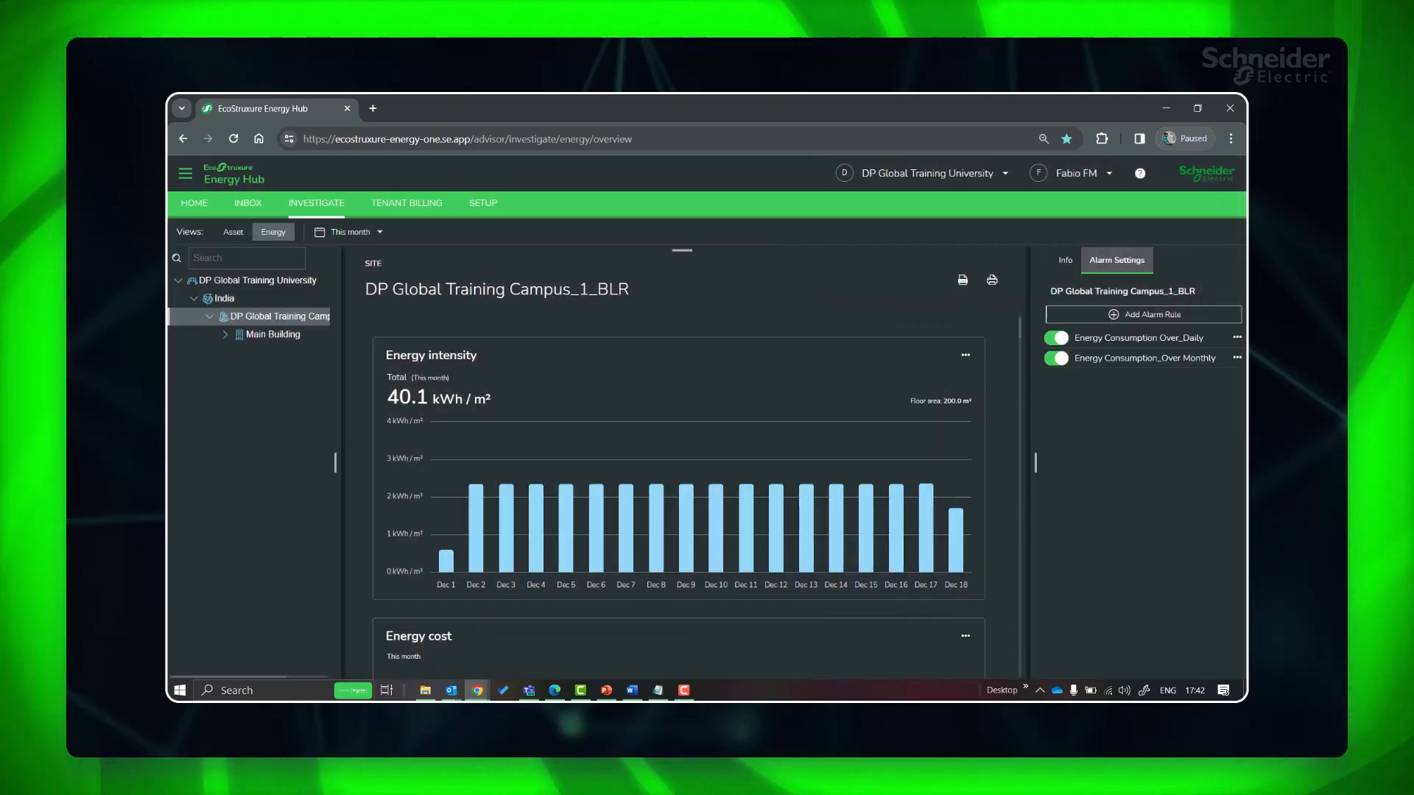
Review unacknowledged alarms and target progress on the home dashboard, then go to the campus asset overview
{"action": "left_click", "coordinate": [193, 203]}
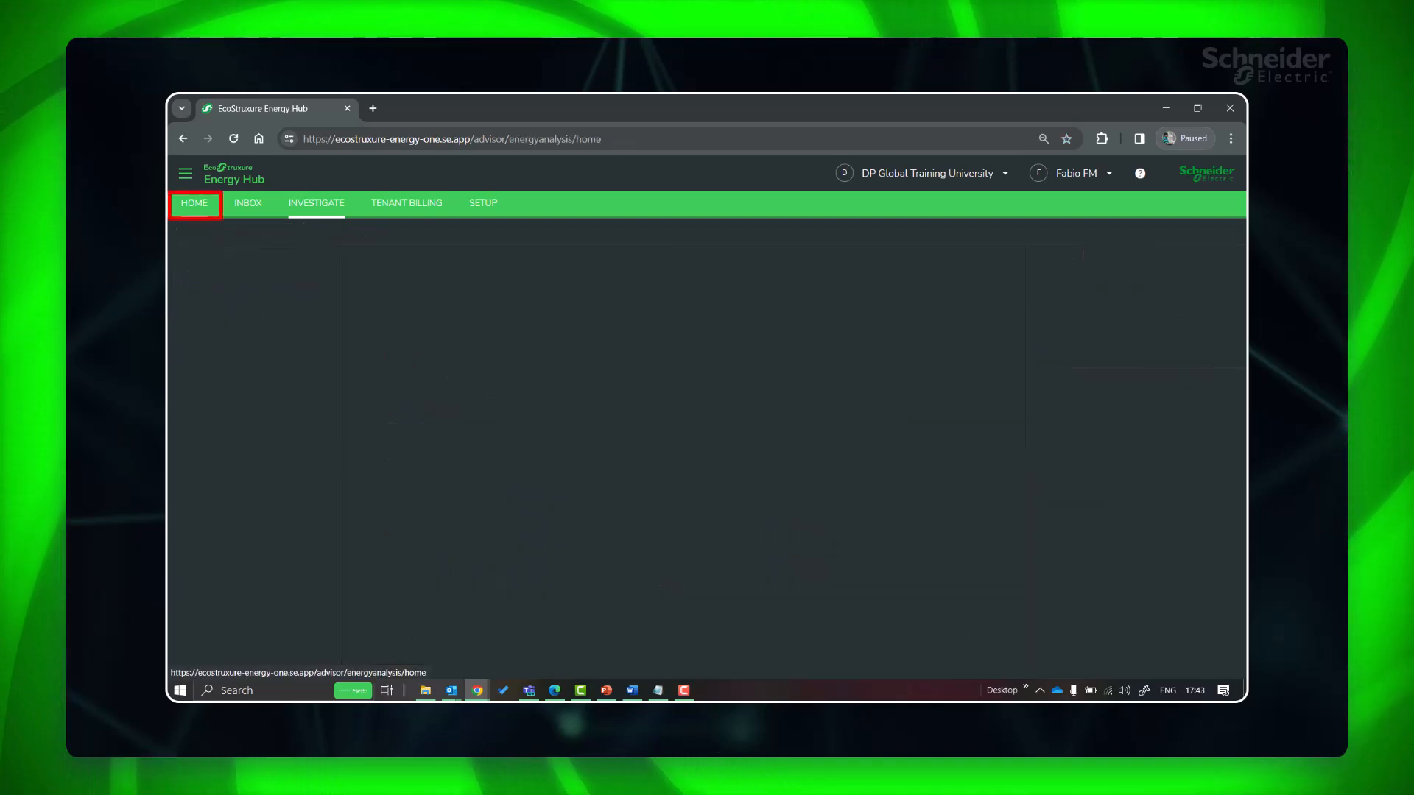
{"action": "left_click", "coordinate": [195, 203]}
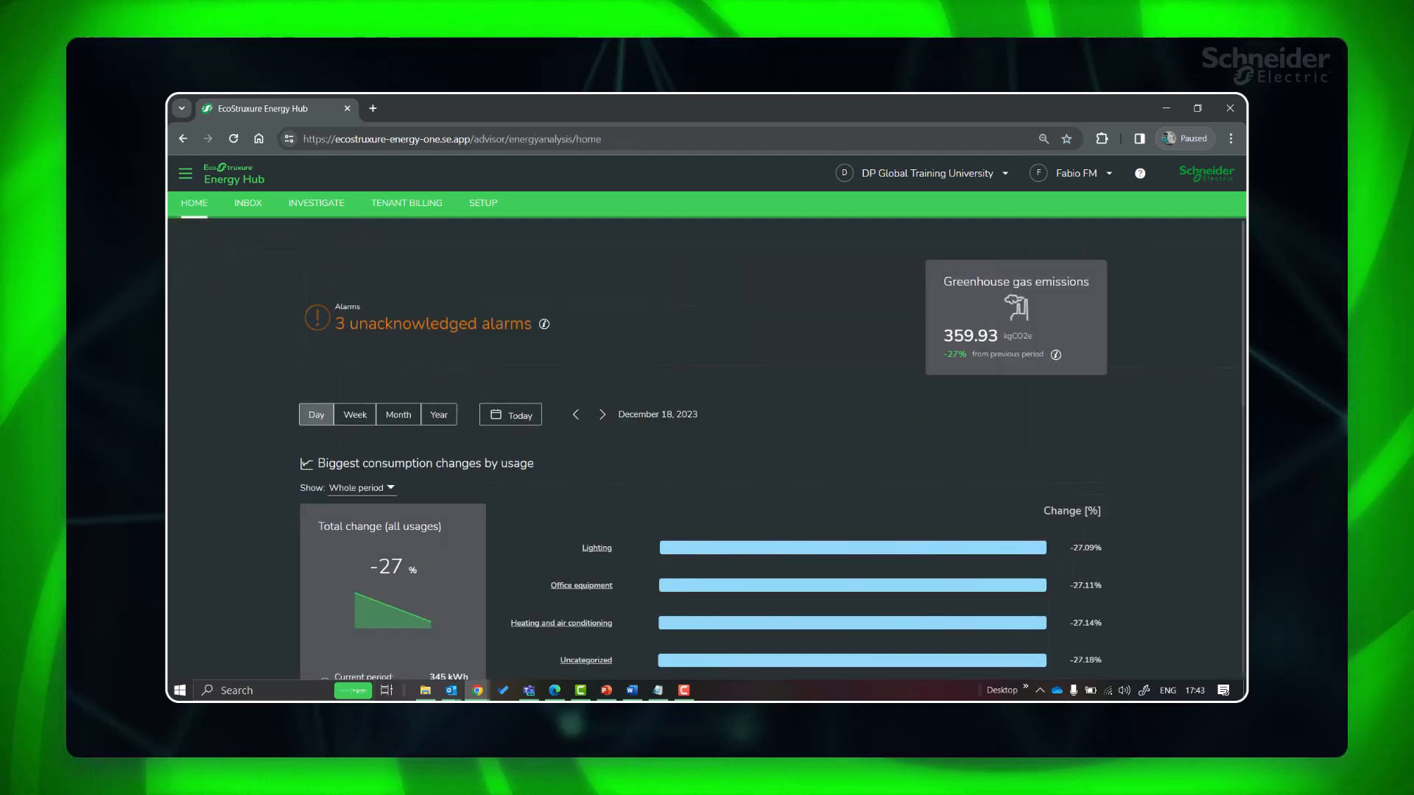
{"action": "scroll", "scroll_direction": "down", "scroll_amount": 3}
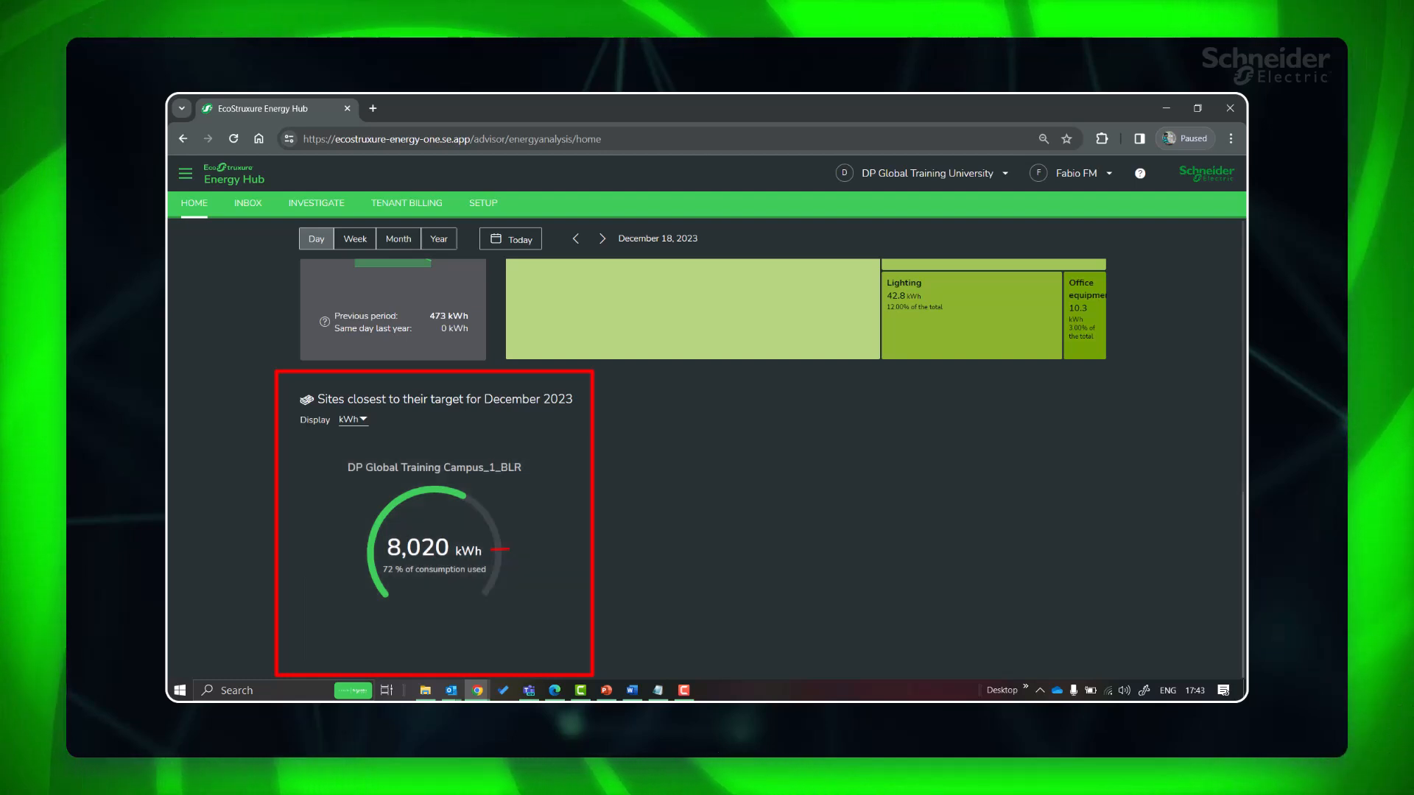
{"action": "left_click", "coordinate": [315, 203]}
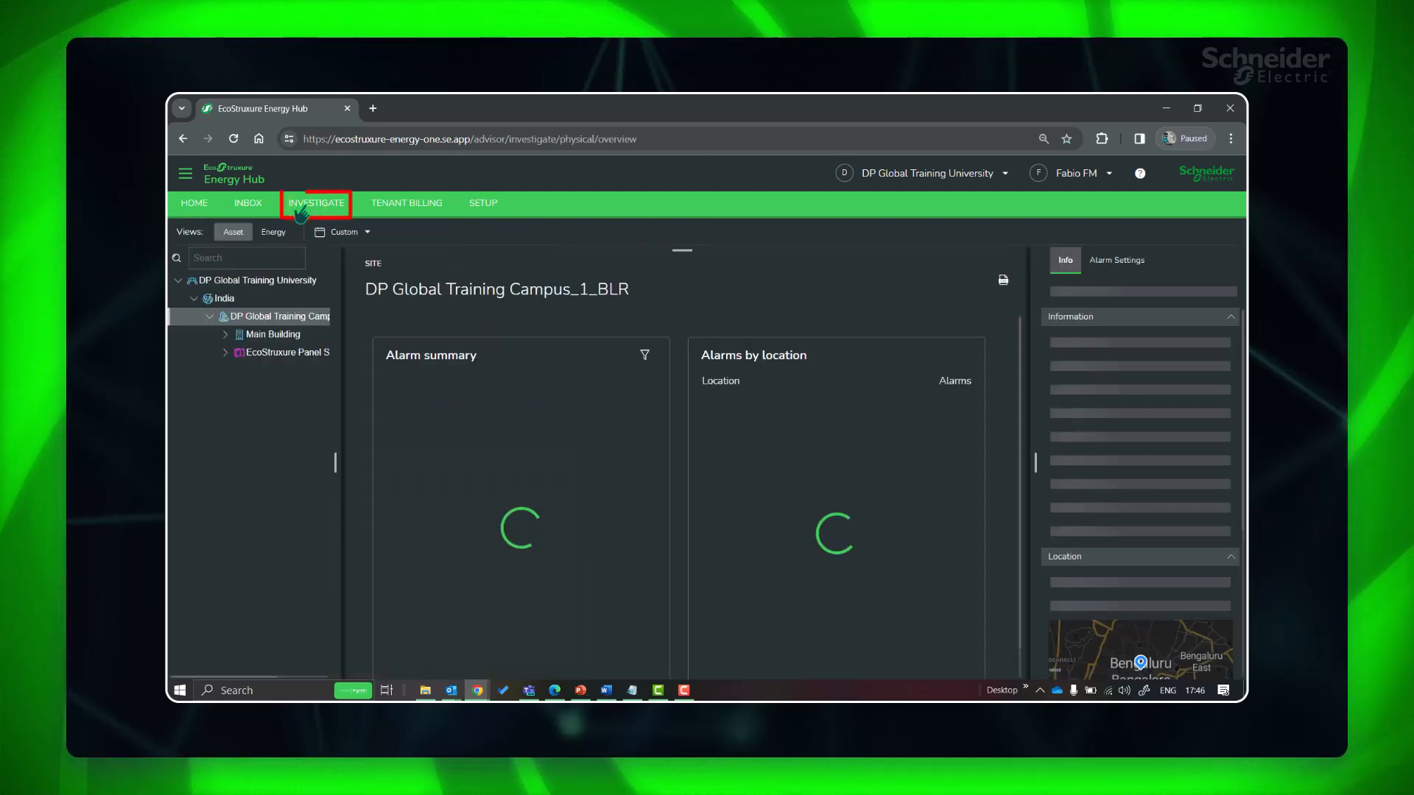
Acknowledge the active Energy Consumption_test alarm from the campus alarm summary
{"action": "left_click", "coordinate": [317, 204]}
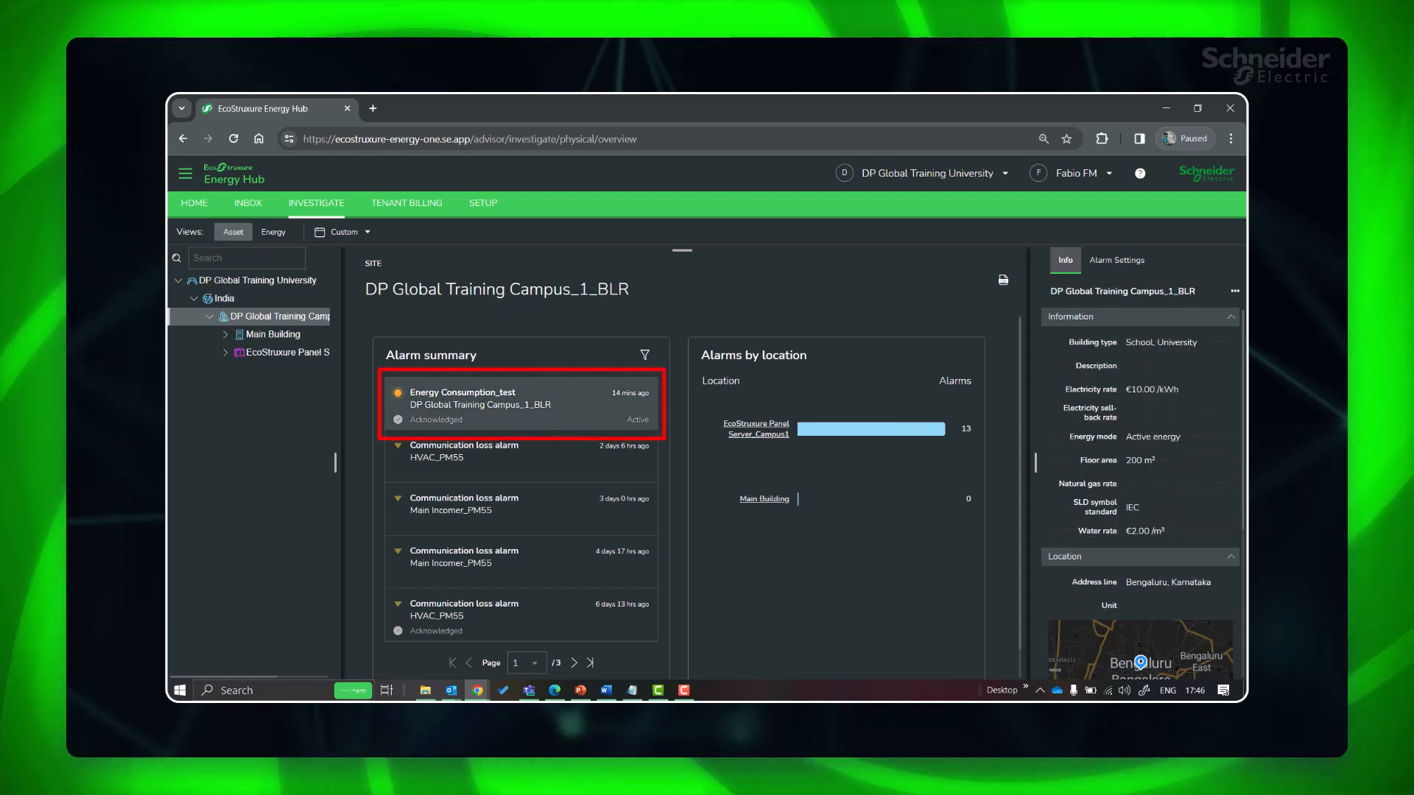
{"action": "left_click", "coordinate": [477, 405]}
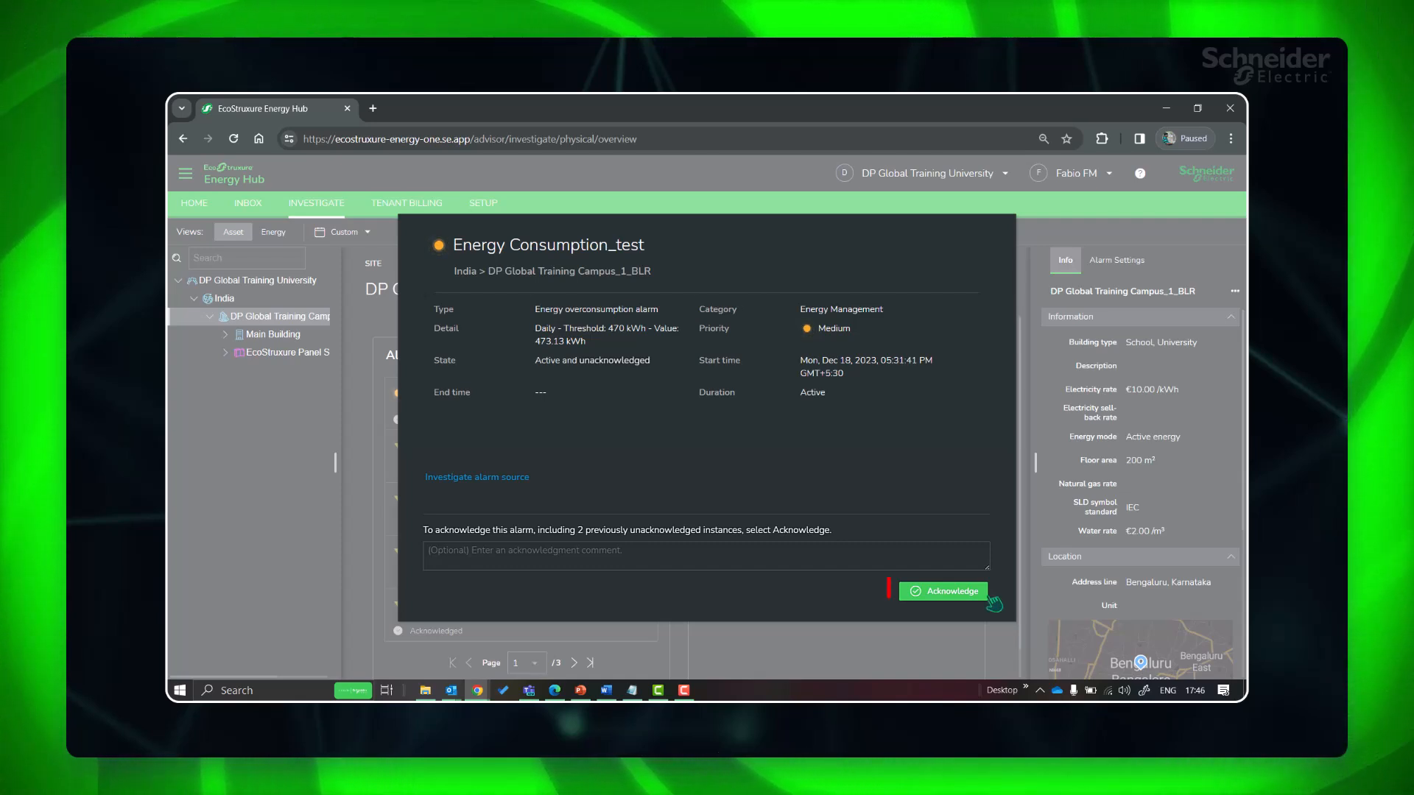
{"action": "left_click", "coordinate": [943, 591]}
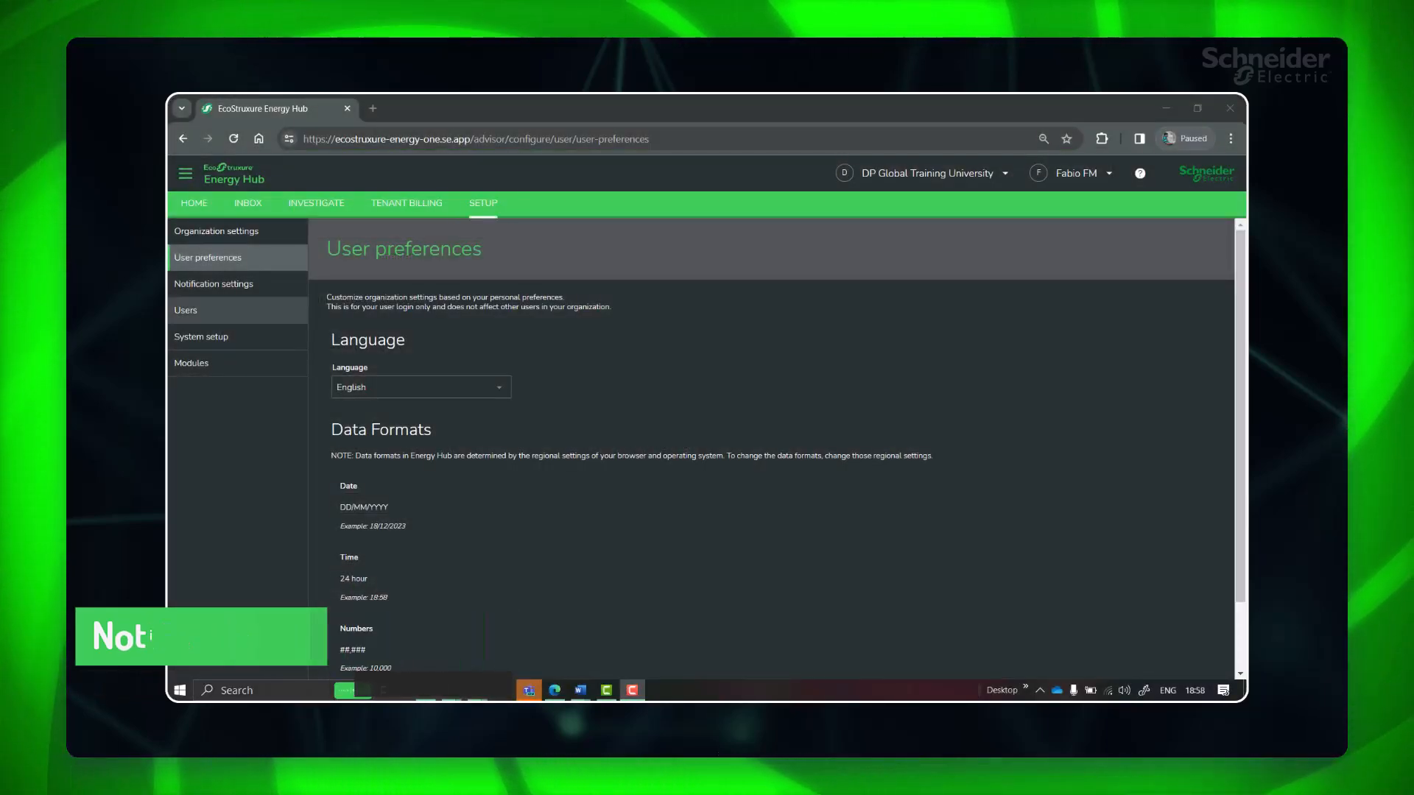
In Notification settings, leave email notifications for Medium and High priority alarms only
{"action": "left_click", "coordinate": [212, 282]}
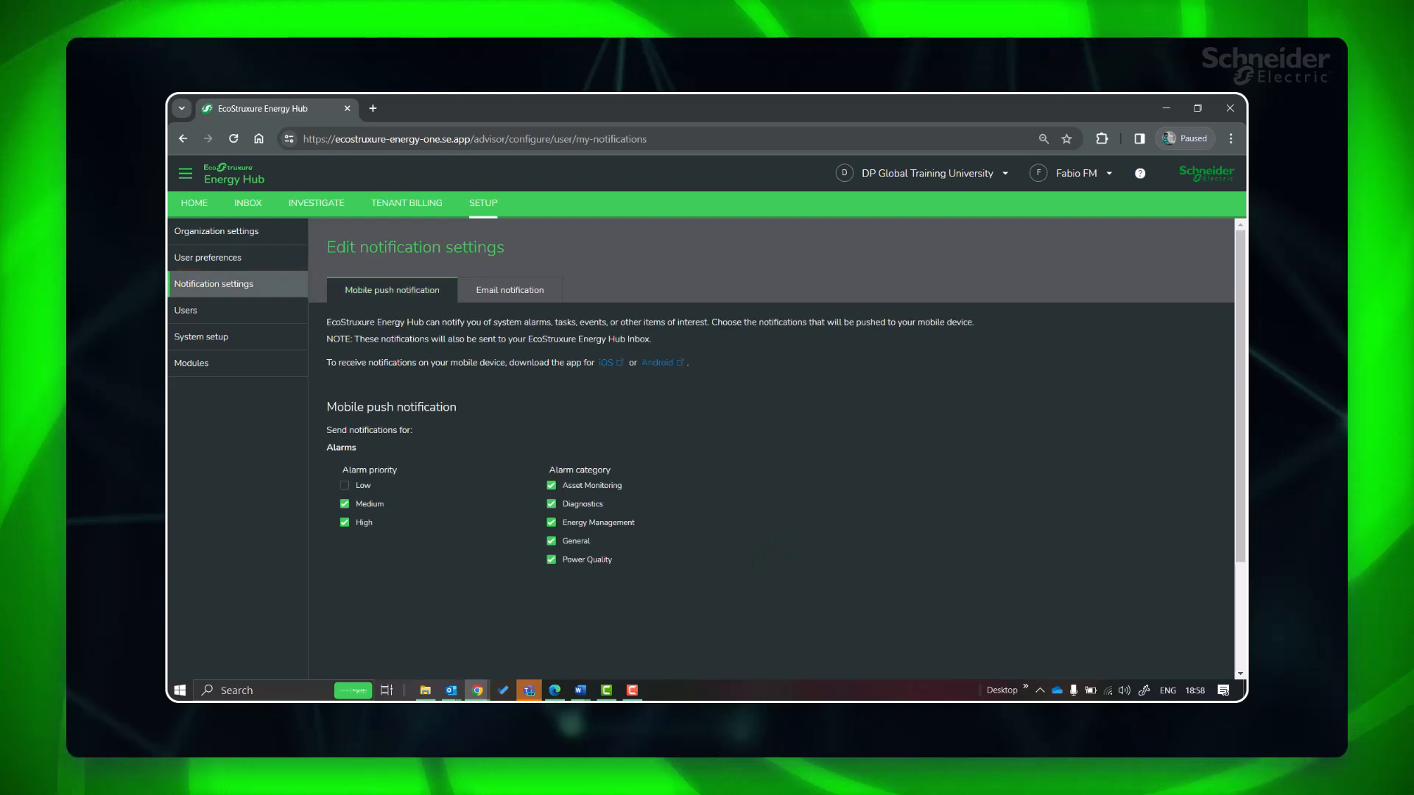
{"action": "left_click", "coordinate": [510, 290]}
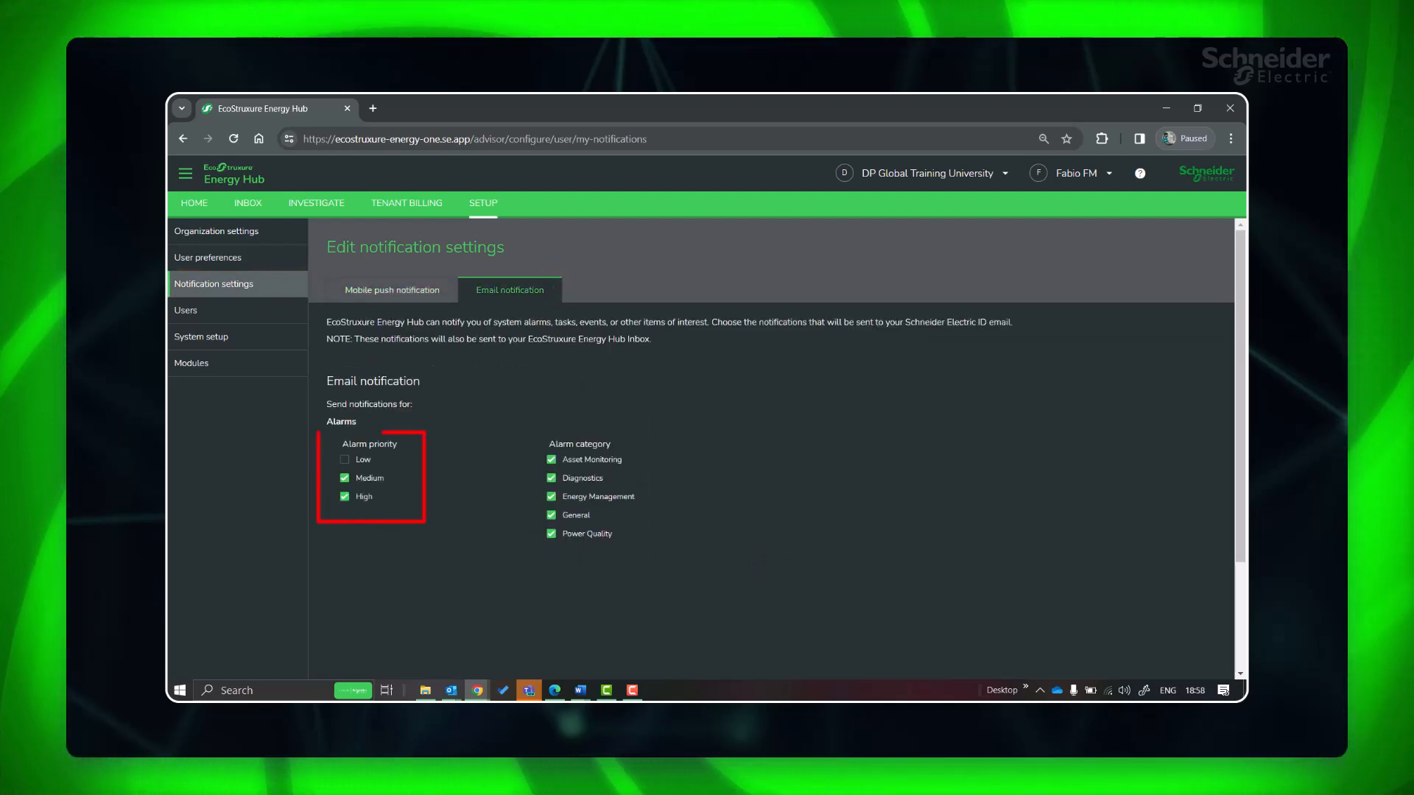
{"action": "left_click", "coordinate": [345, 459]}
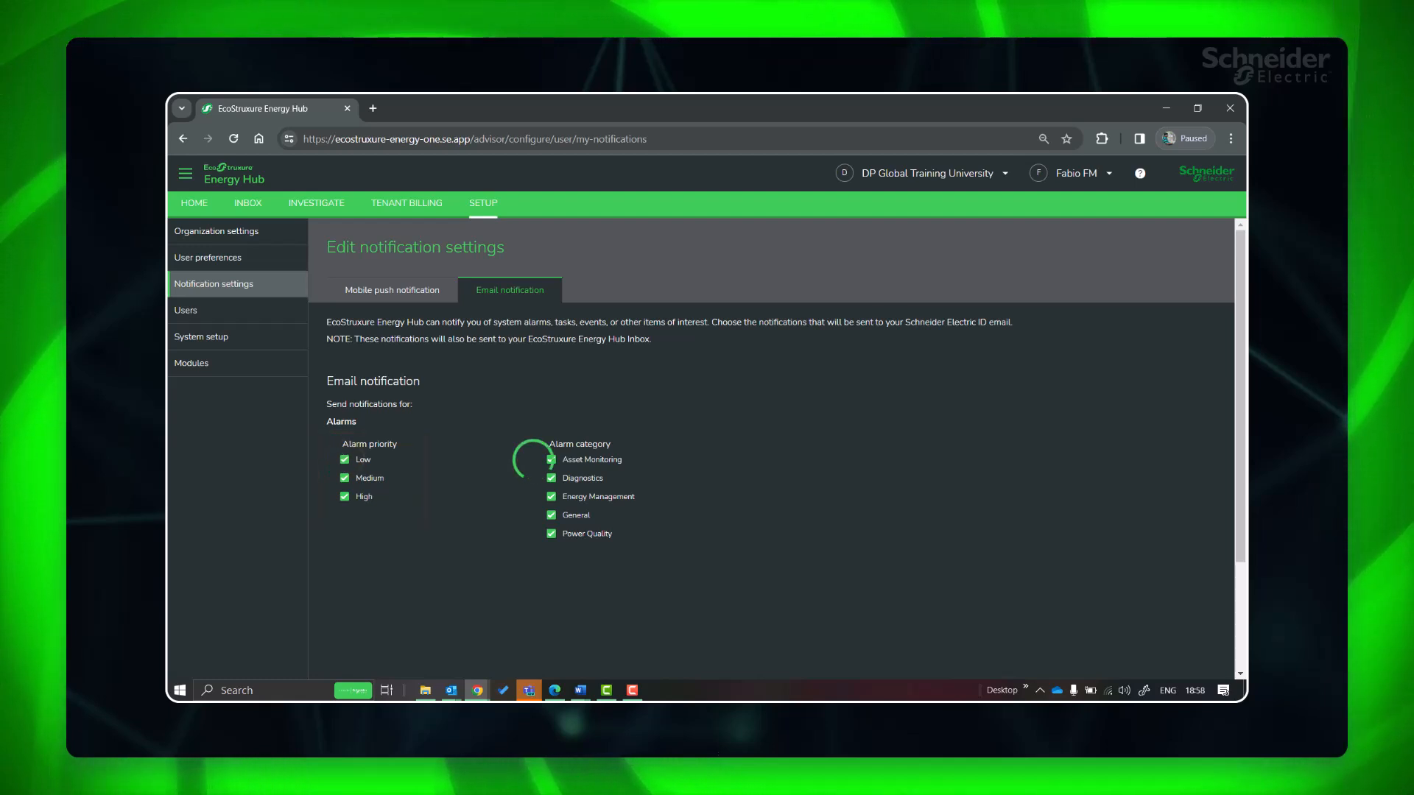
{"action": "left_click", "coordinate": [345, 460]}
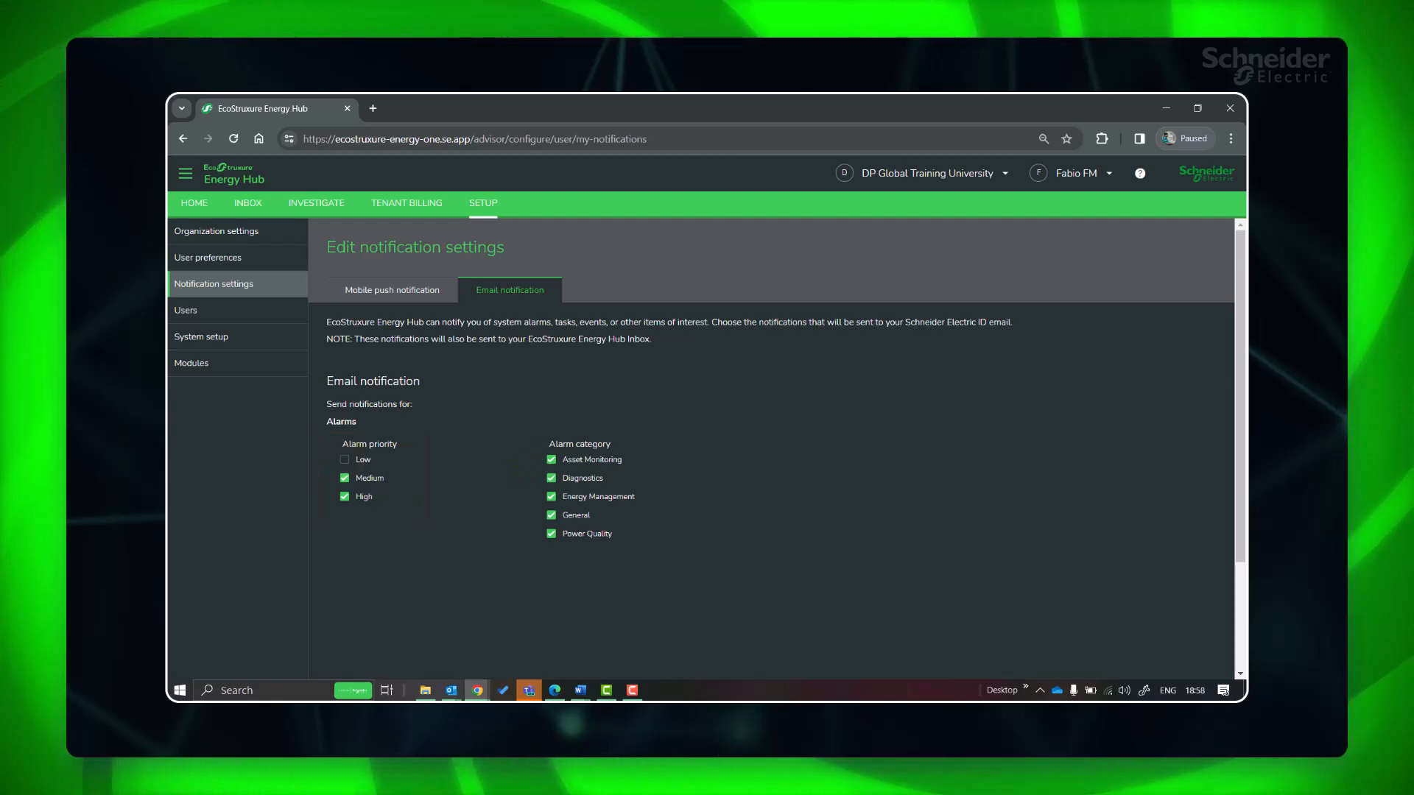